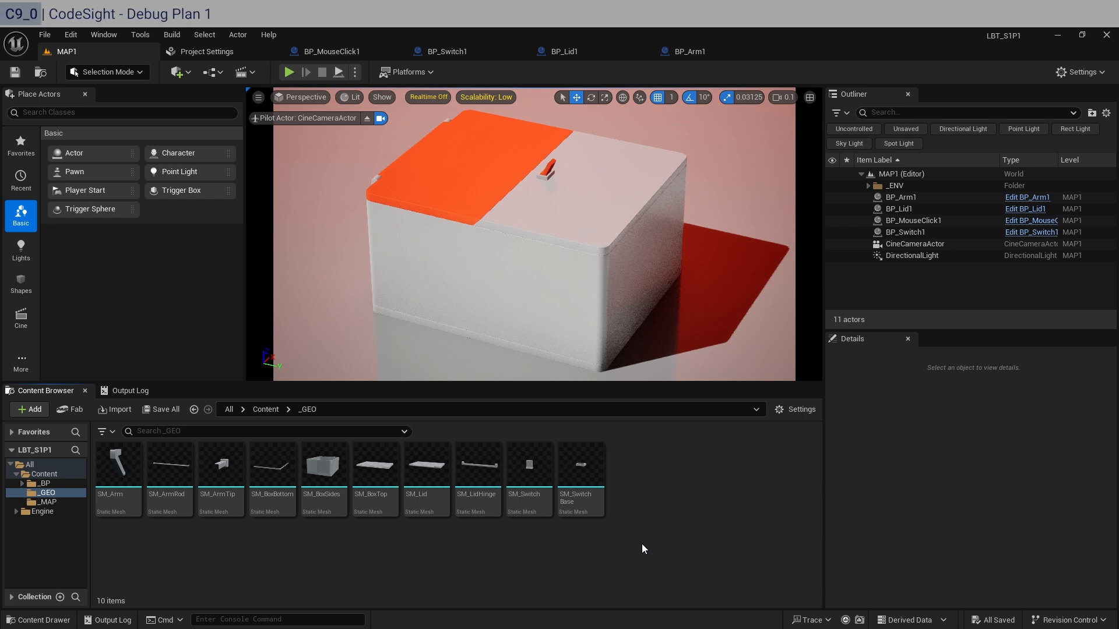
- Run the level in play mode and flip the box switch so the lid opens
{"action": "left_click", "coordinate": [288, 71]}
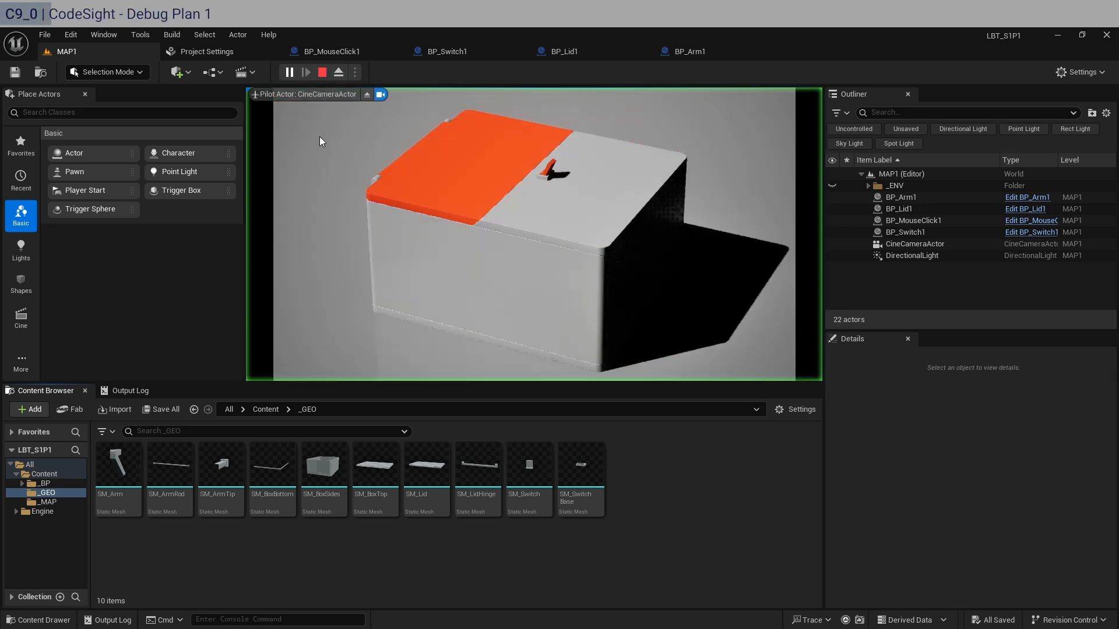
{"action": "left_click", "coordinate": [289, 72]}
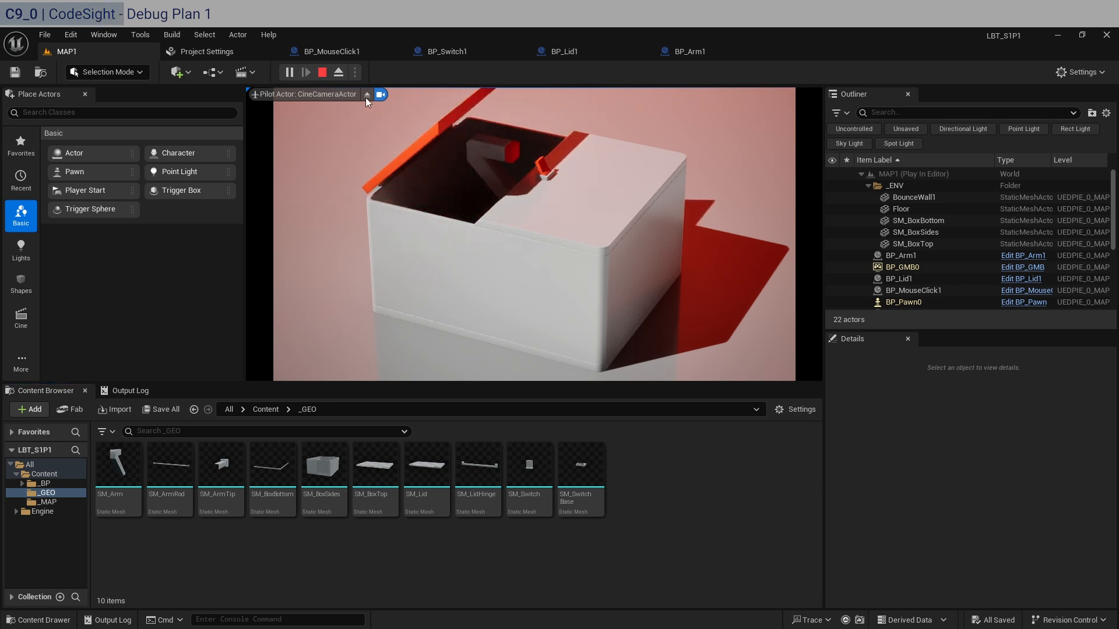
{"action": "left_click", "coordinate": [322, 73]}
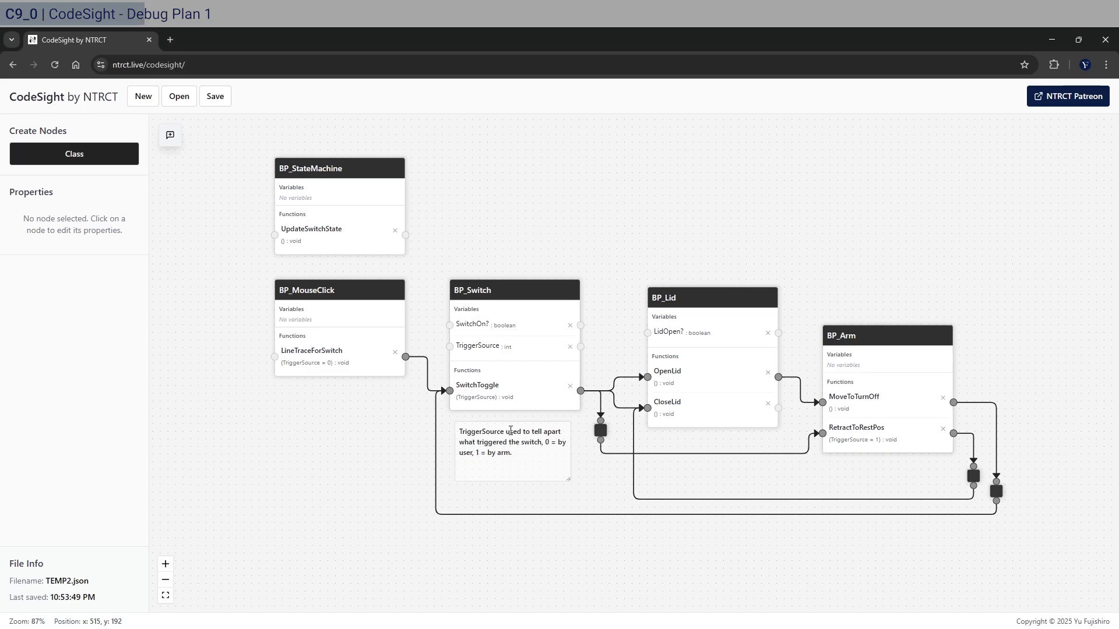
{"action": "mouse_move", "coordinate": [785, 476]}
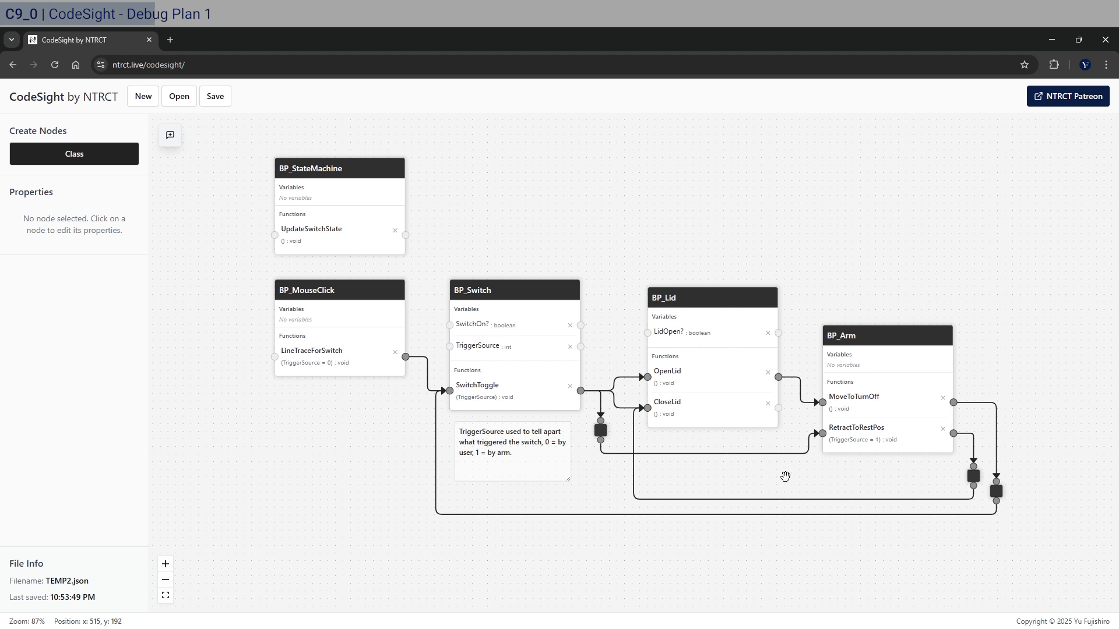
- Move BP_Lid higher and give BP_Arm a boolean variable ArmExtended?
{"action": "left_click_drag", "start_coordinate": [711, 296], "coordinate": [727, 223]}
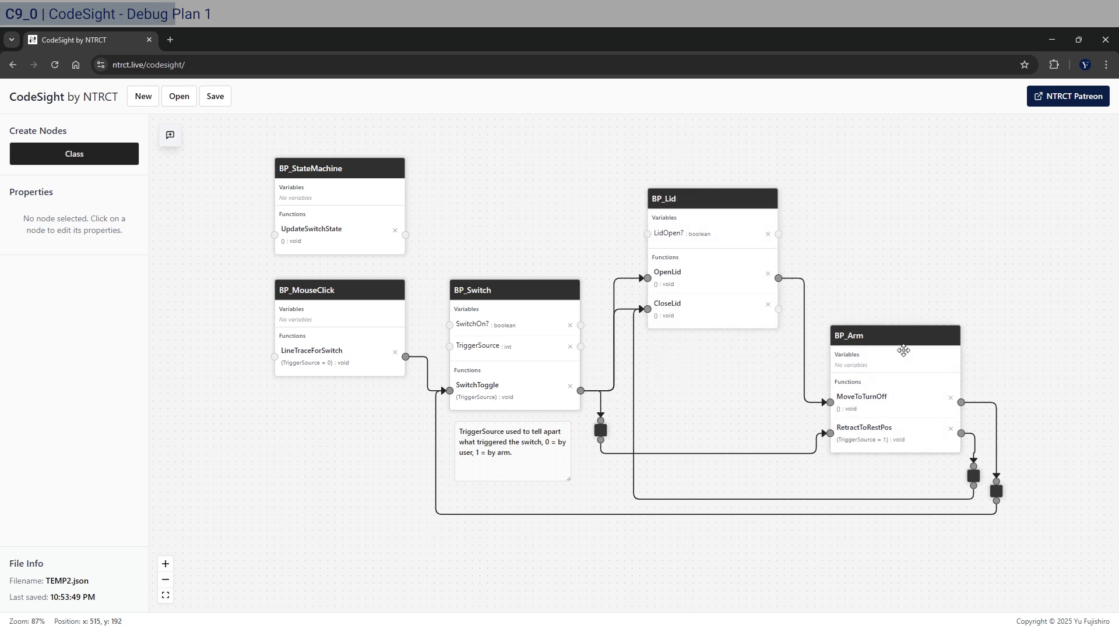
{"action": "left_click", "coordinate": [894, 335]}
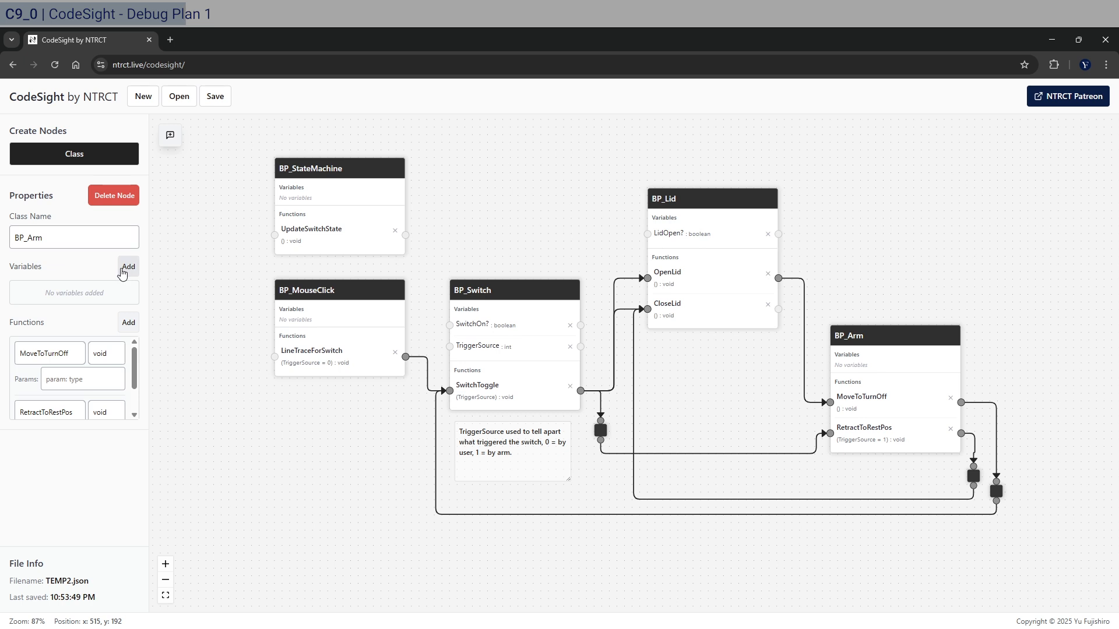
{"action": "left_click", "coordinate": [128, 267]}
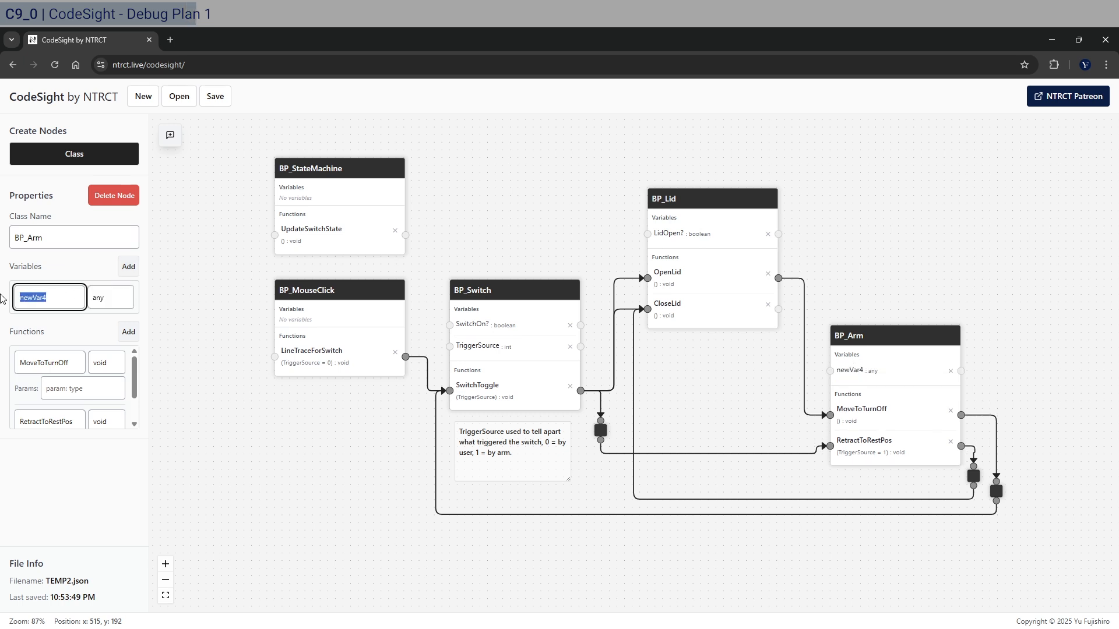
{"action": "type", "text": "ArmExtended?"}
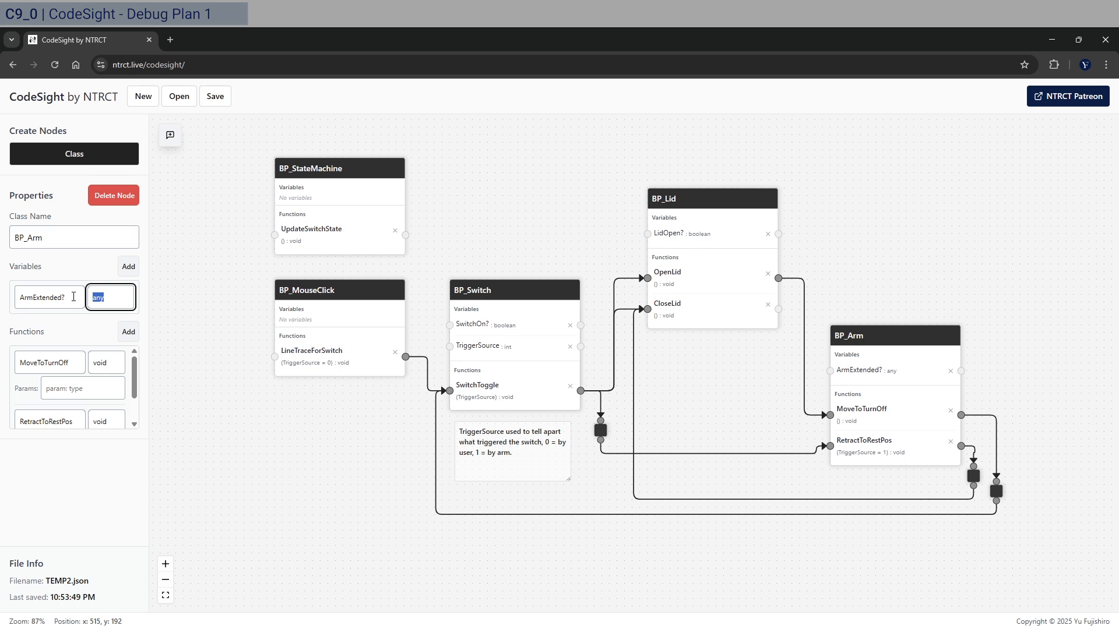
{"action": "type", "text": "boolean"}
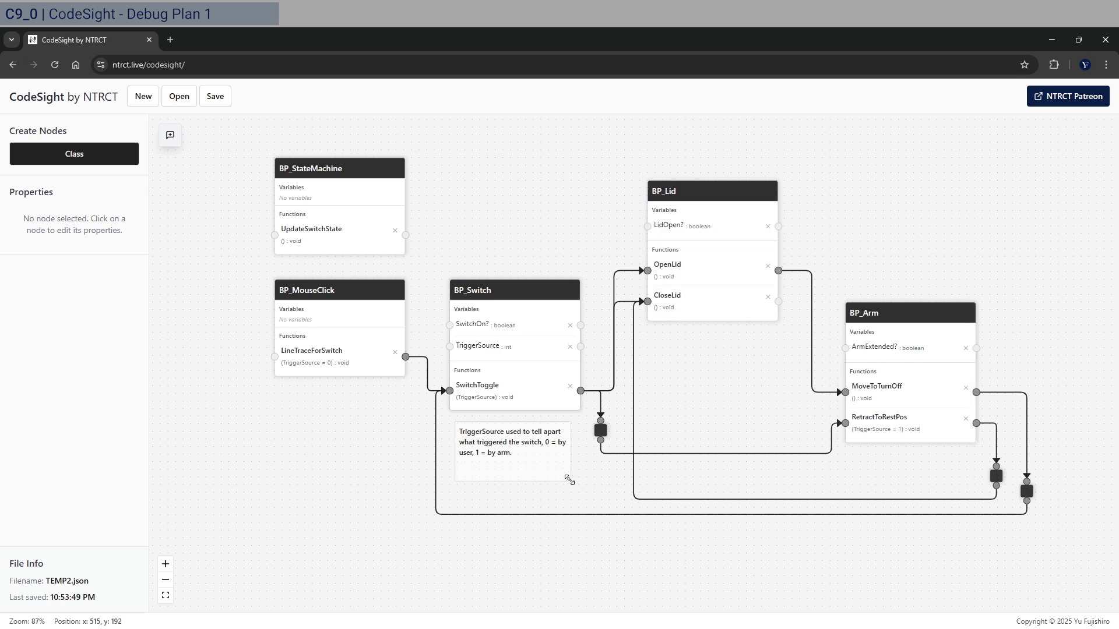
- Add two comment nodes and move one below the switch wiring
{"action": "left_click", "coordinate": [170, 135]}
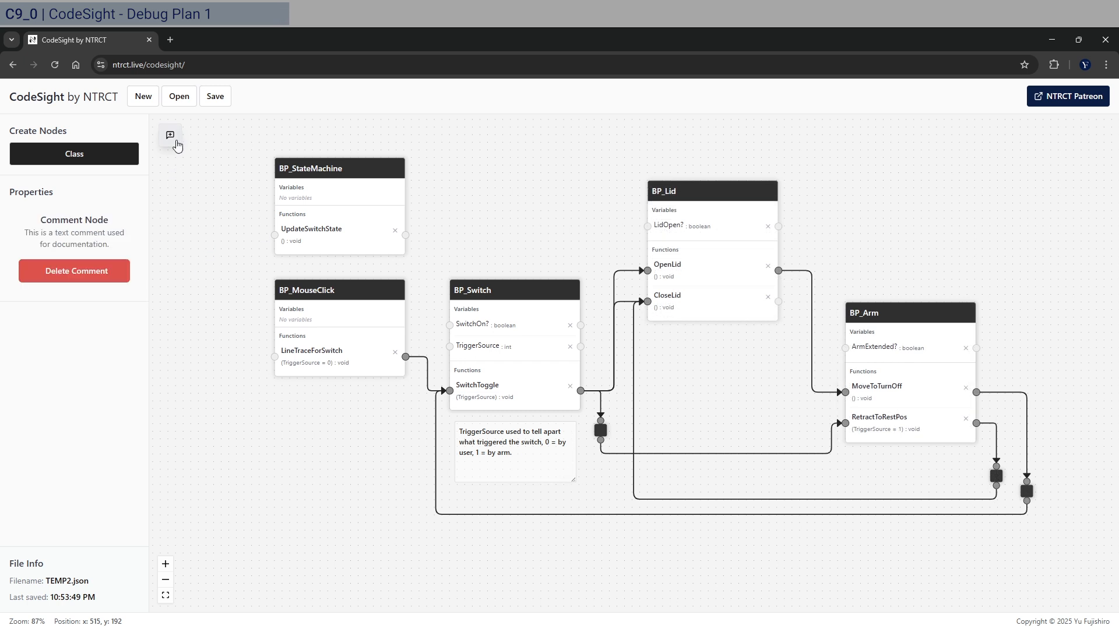
{"action": "left_click", "coordinate": [170, 135]}
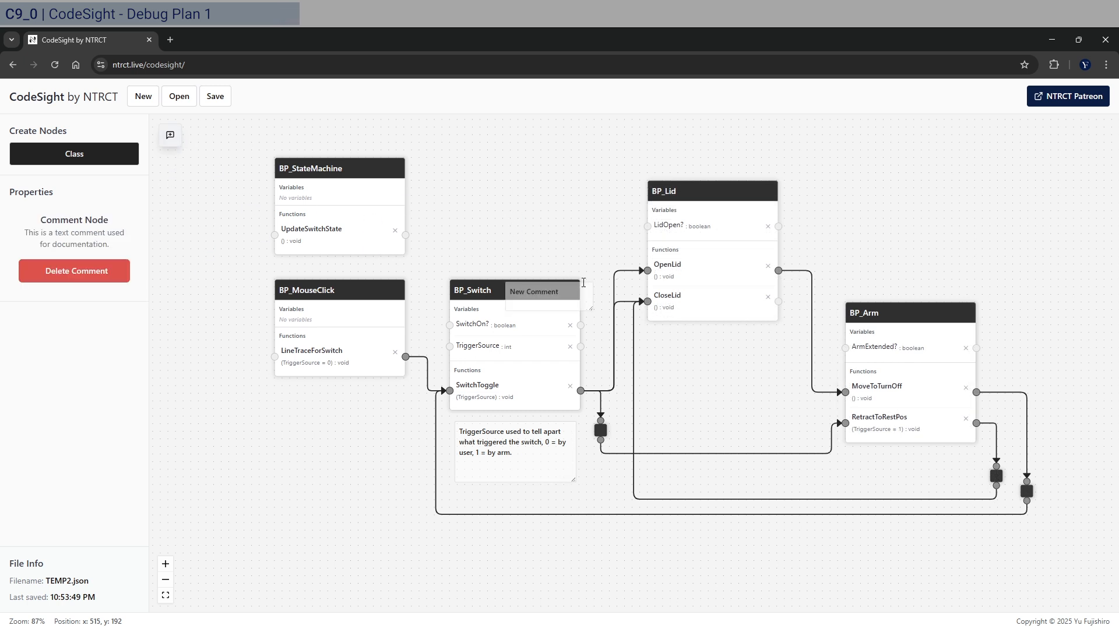
{"action": "left_click_drag", "start_coordinate": [541, 290], "coordinate": [696, 462]}
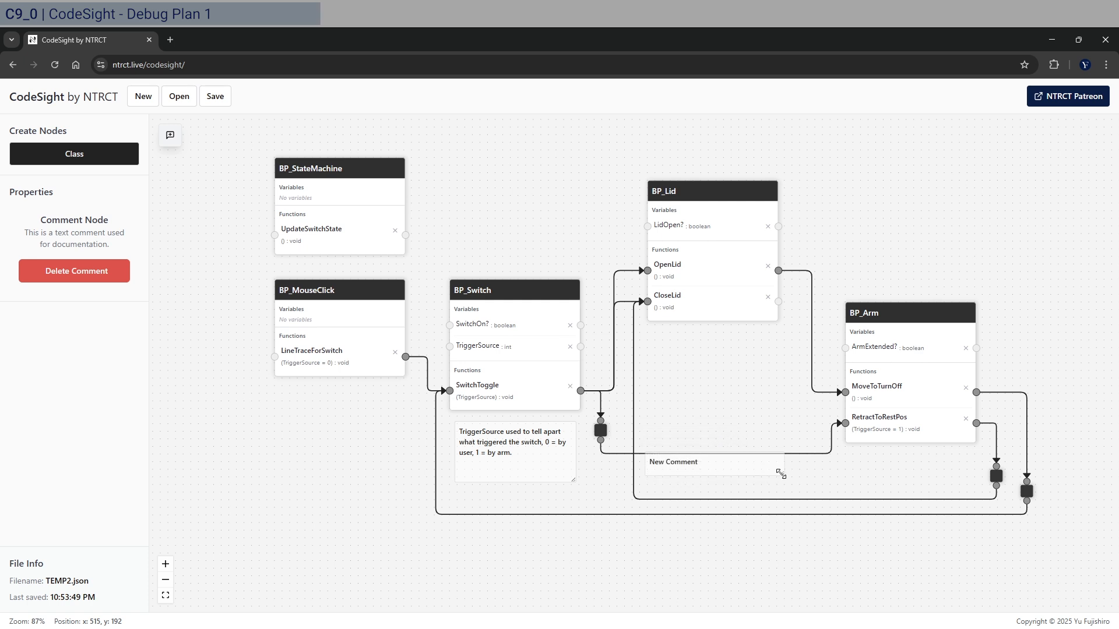
- Make the moved comment read 'SW-OFF: TriggerSource = 1, LidOpen? = t'
{"action": "double_click", "coordinate": [672, 462]}
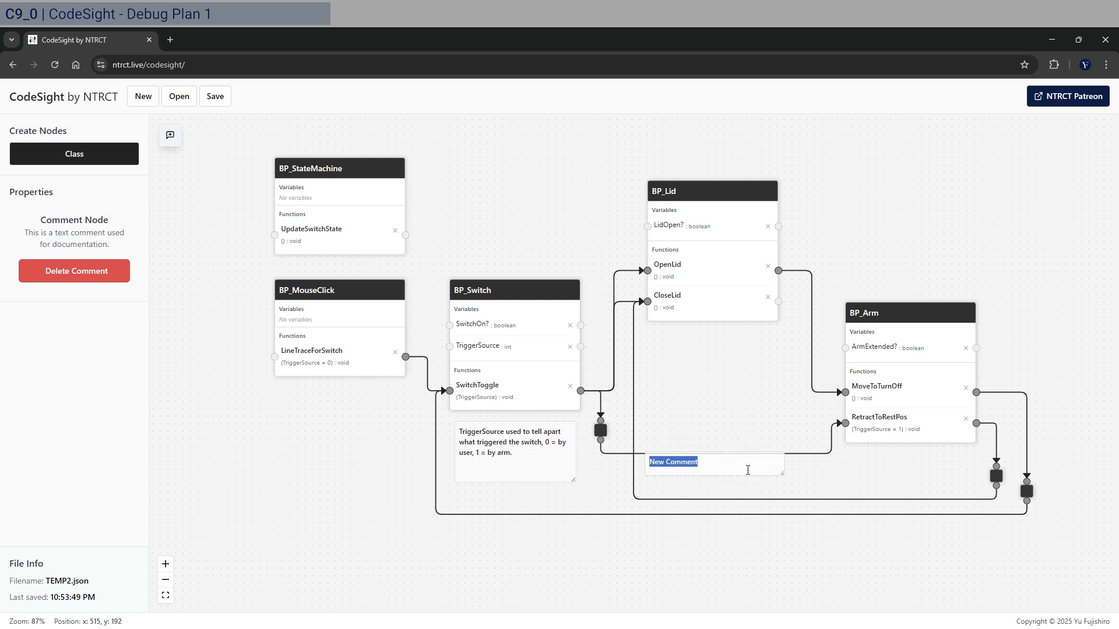
{"action": "type", "text": "SW-OFF"}
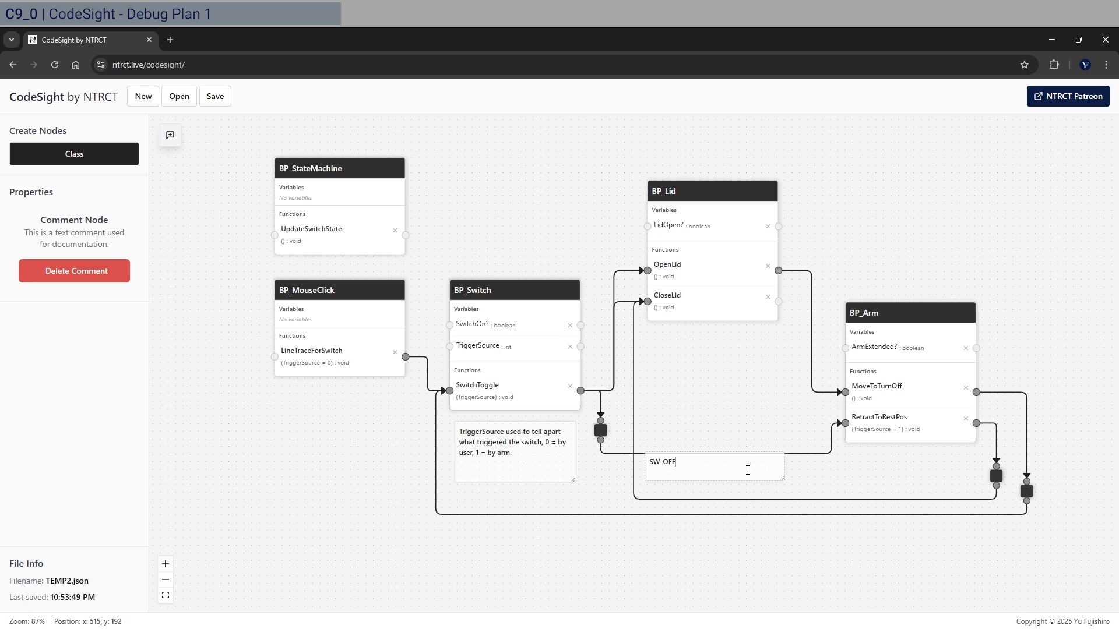
{"action": "type", "text": ": TriggerSou"}
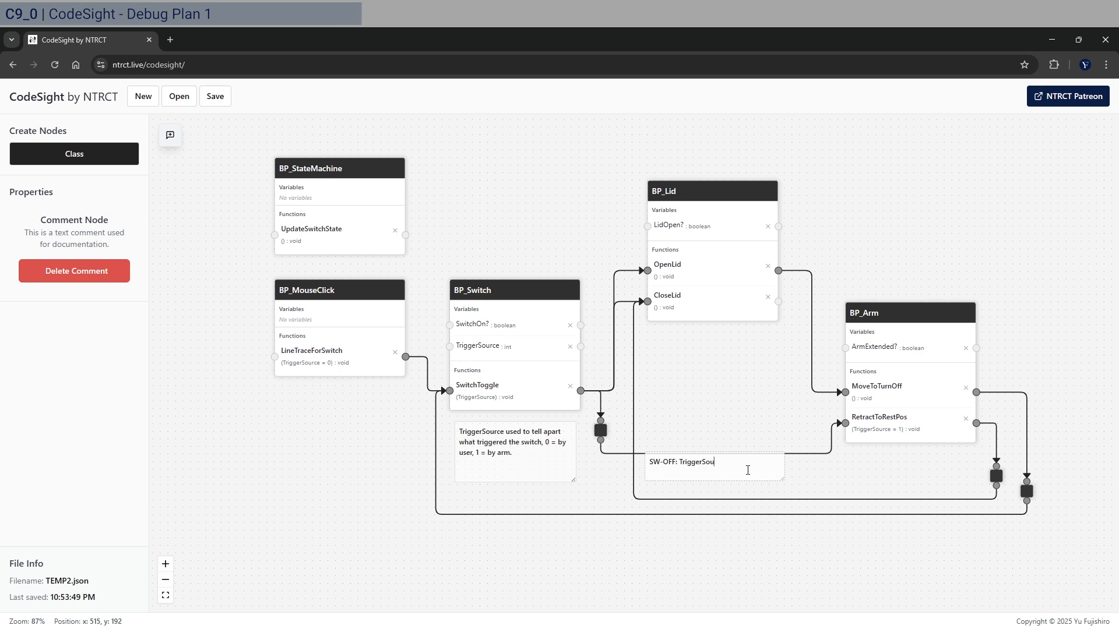
{"action": "type", "text": "rce ="}
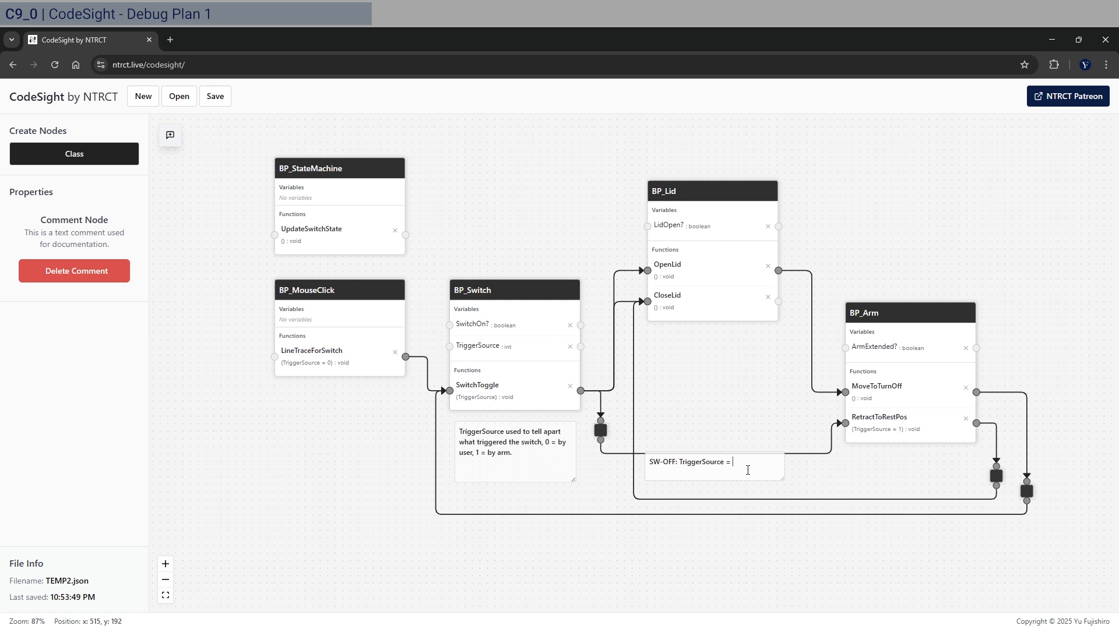
{"action": "type", "text": "1,"}
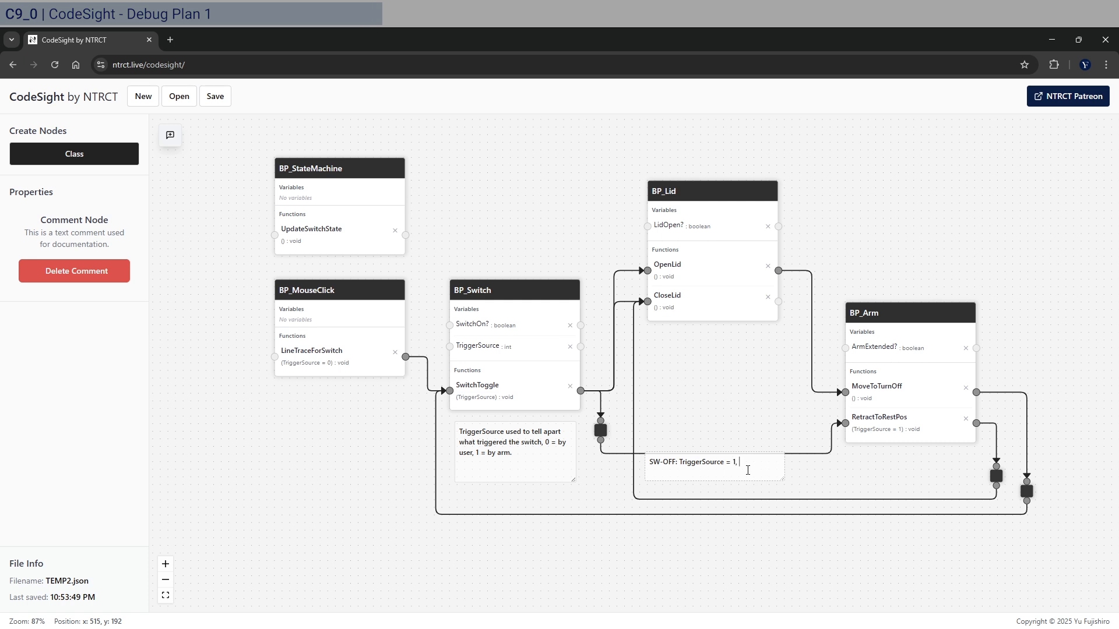
{"action": "type", "text": "LidOpen? ="}
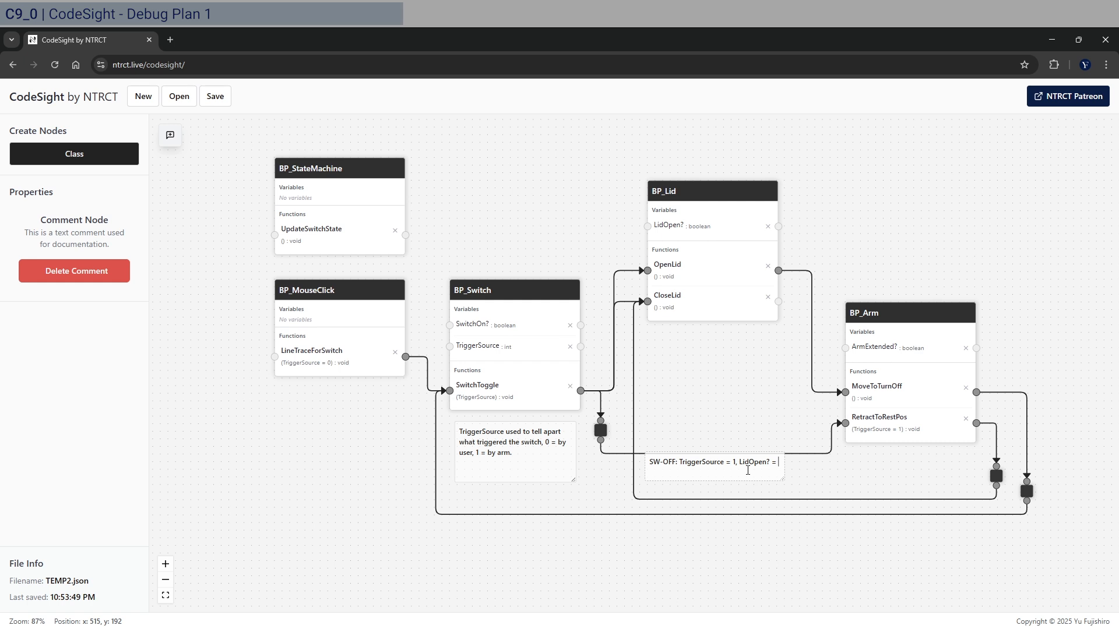
{"action": "type", "text": "t"}
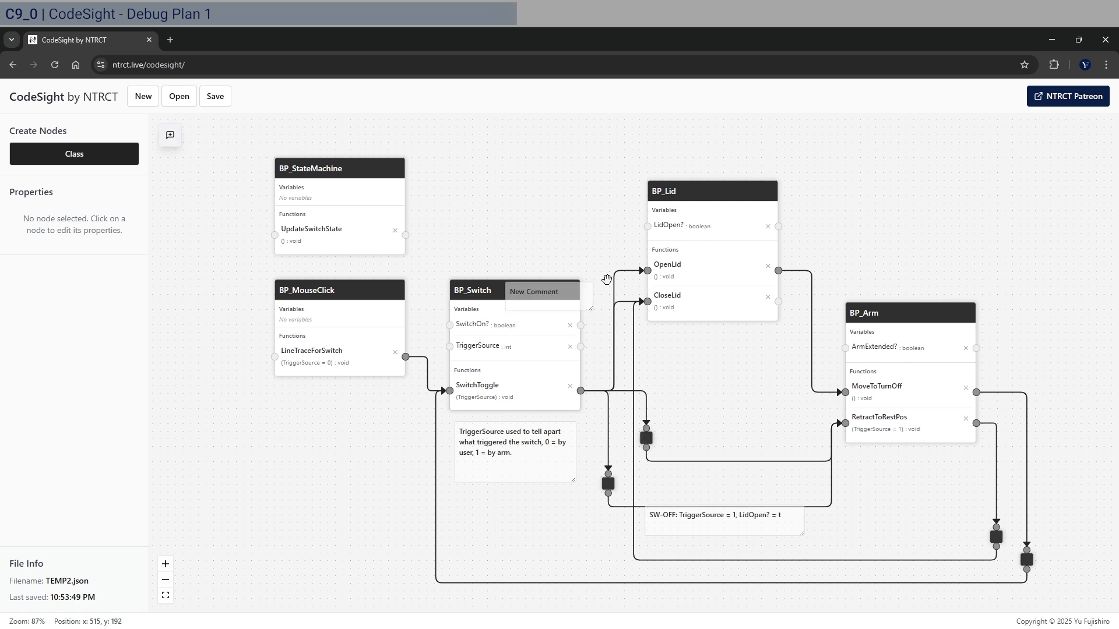
- Move the second comment above the first note and write 'SW-OFF: TriggerSource = 0, LidOpen? = t, ArmExtended = t'
{"action": "left_click_drag", "start_coordinate": [541, 291], "coordinate": [685, 476]}
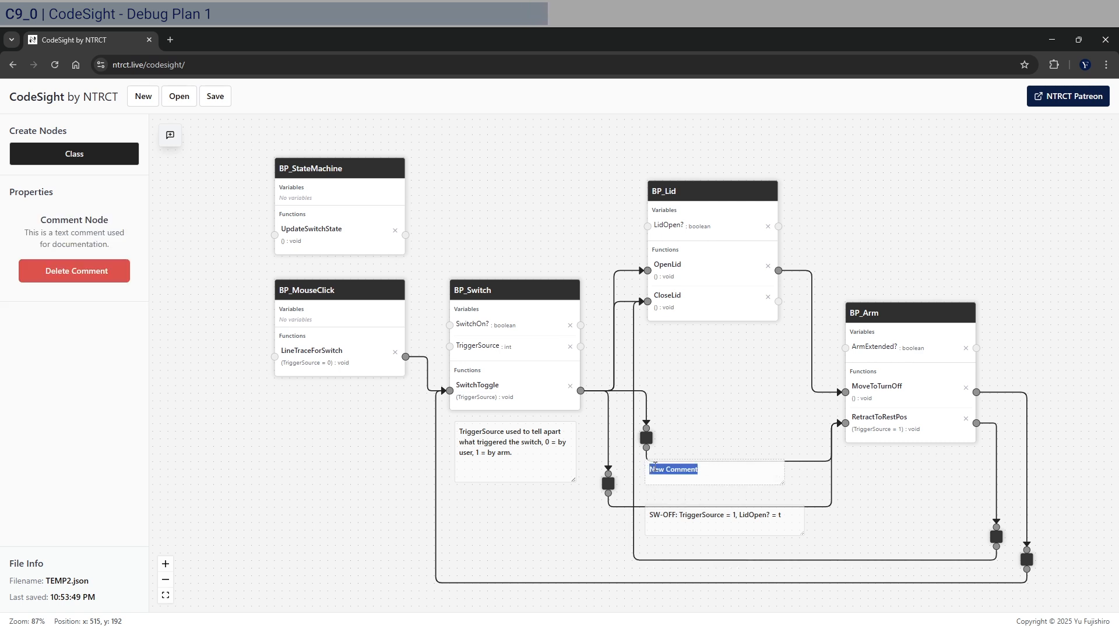
{"action": "type", "text": "SW-"}
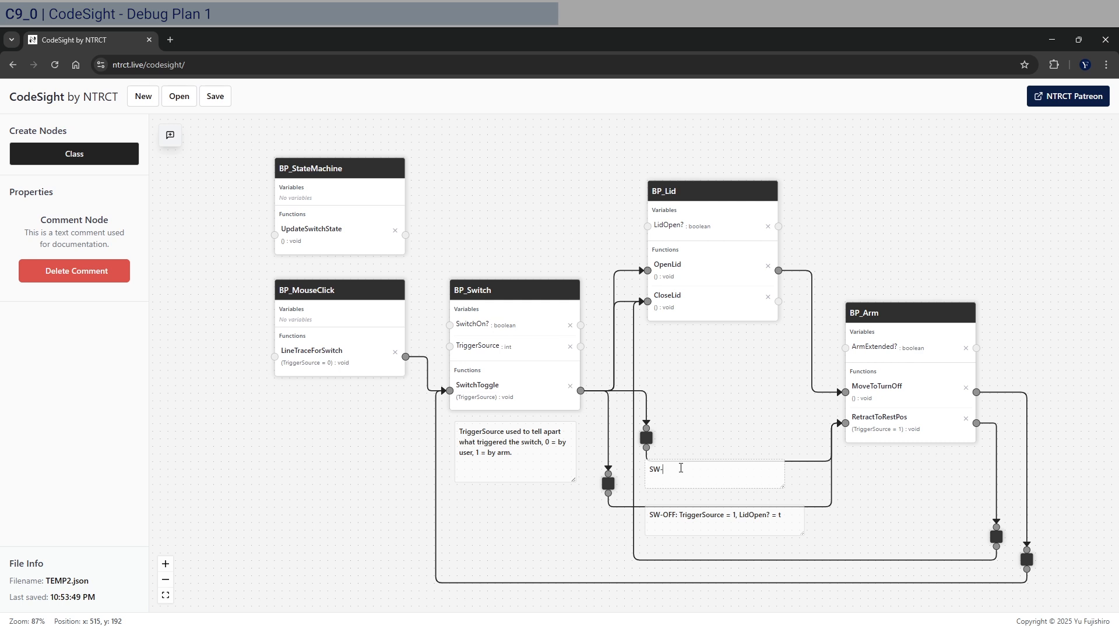
{"action": "type", "text": "OFF:"}
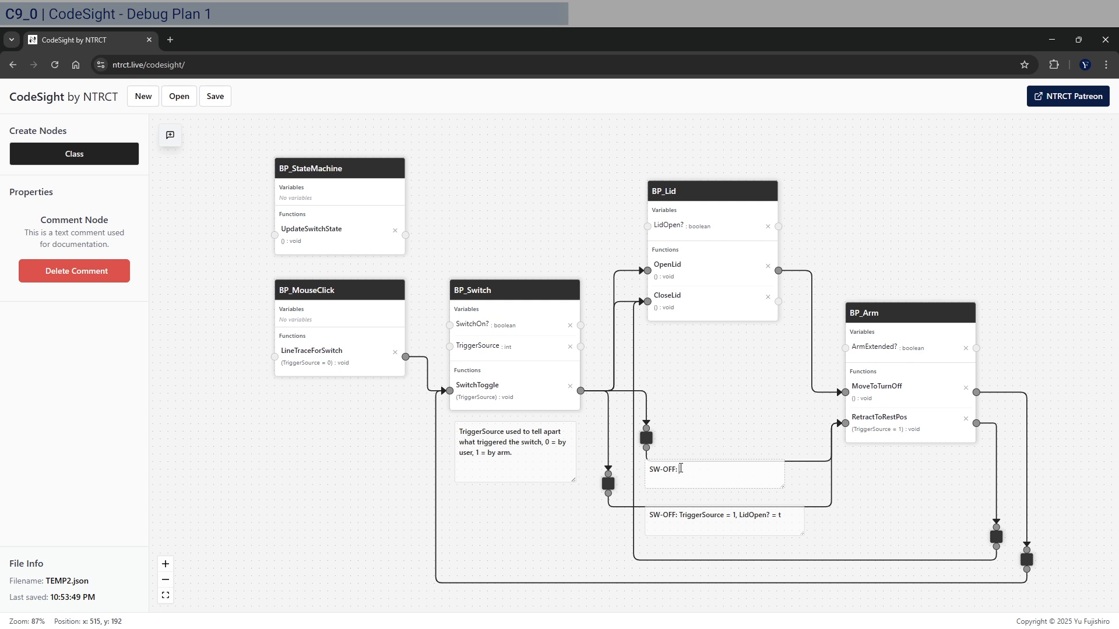
{"action": "type", "text": "TriggerS"}
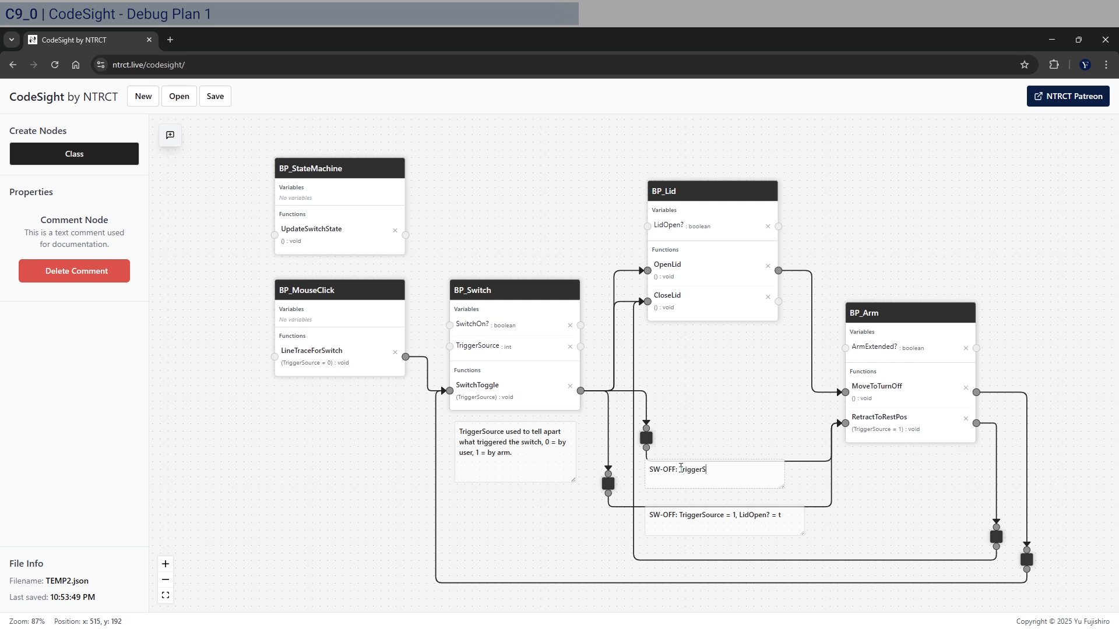
{"action": "type", "text": "ource"}
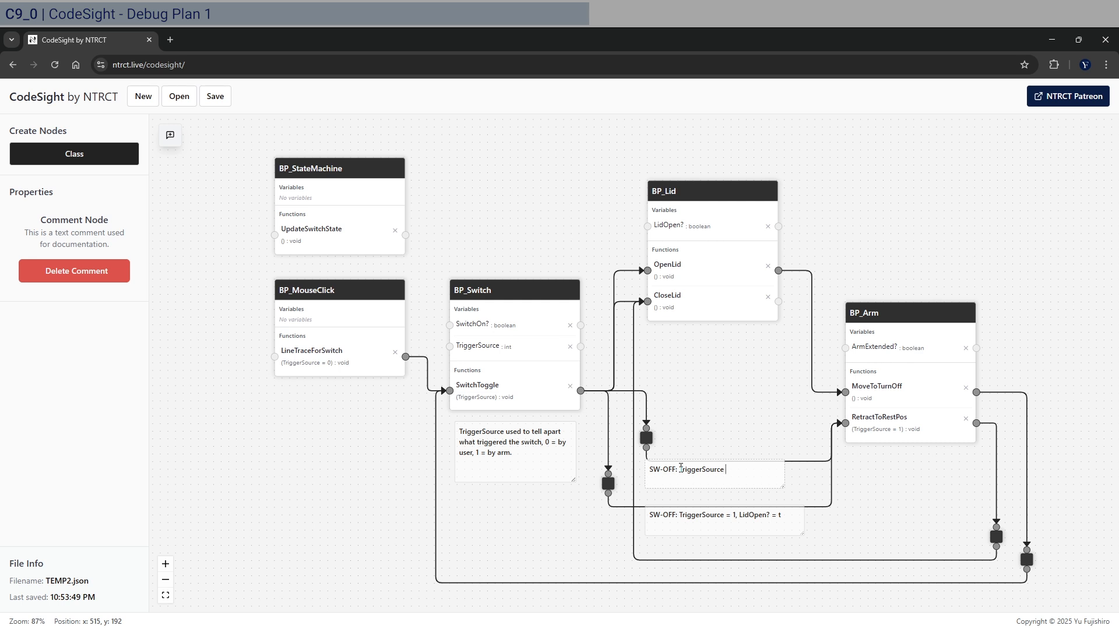
{"action": "type", "text": "= 0,"}
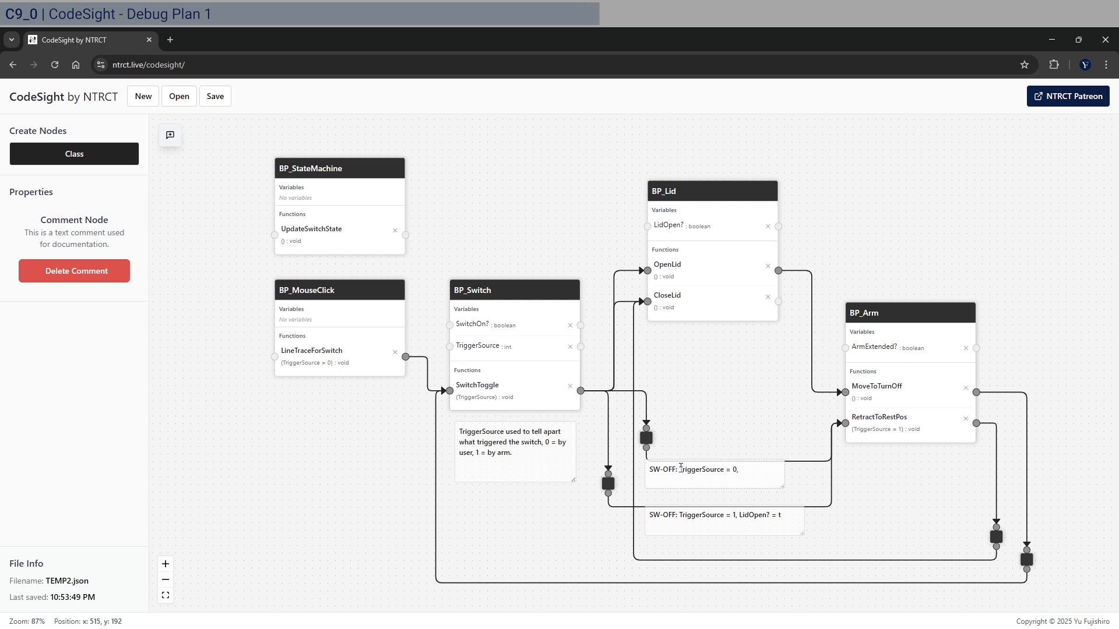
{"action": "type", "text": "LidOpen? = t"}
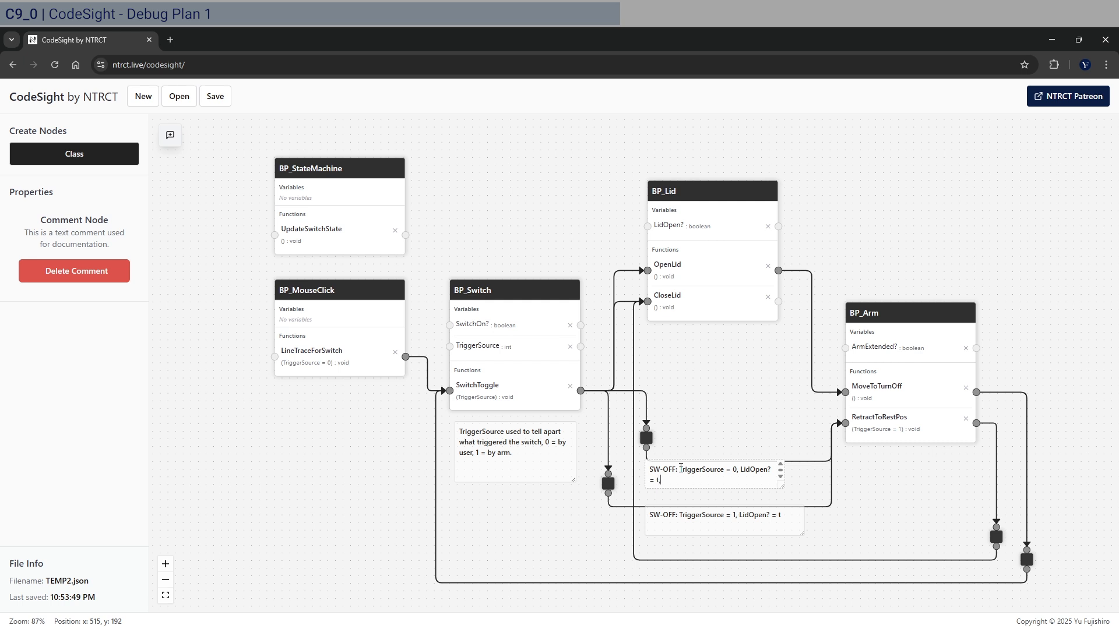
{"action": "type", "text": ","}
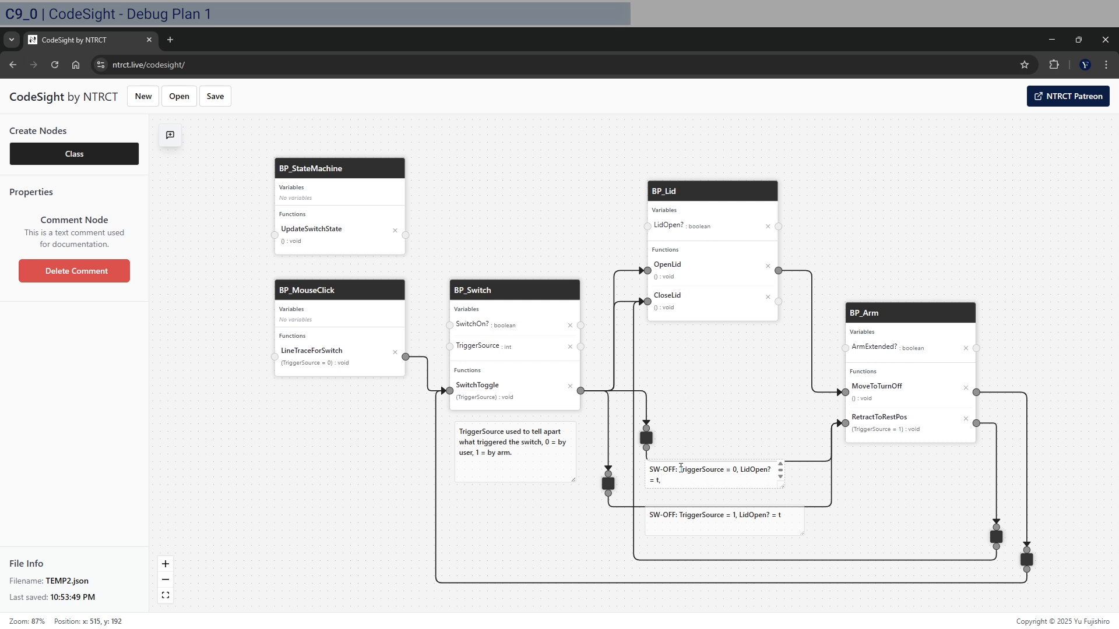
{"action": "type", "text": "Ar"}
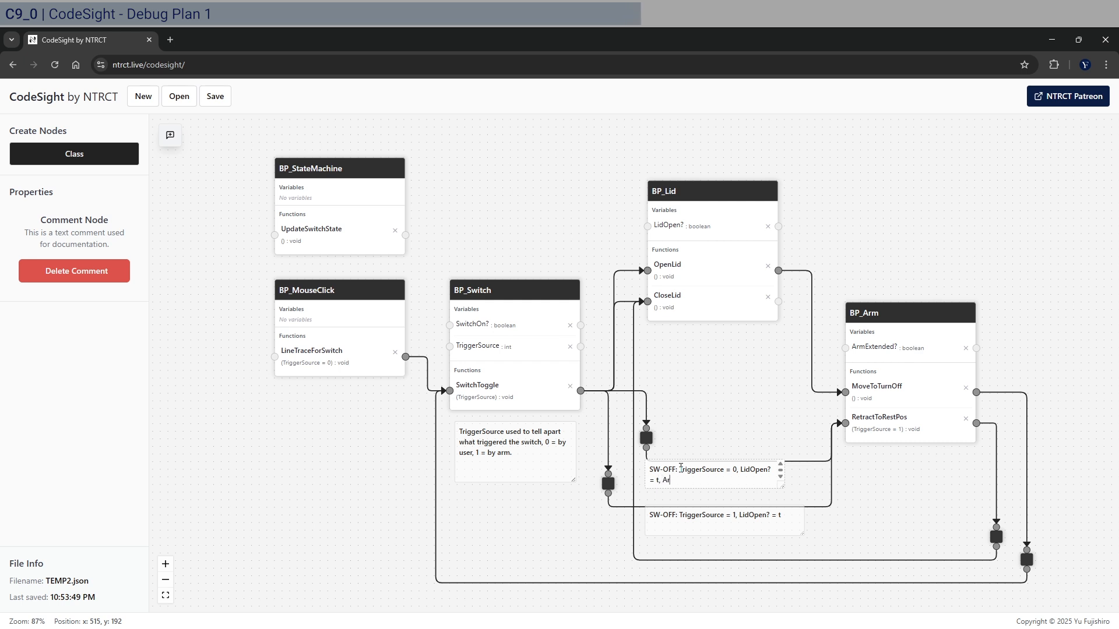
{"action": "type", "text": "m"}
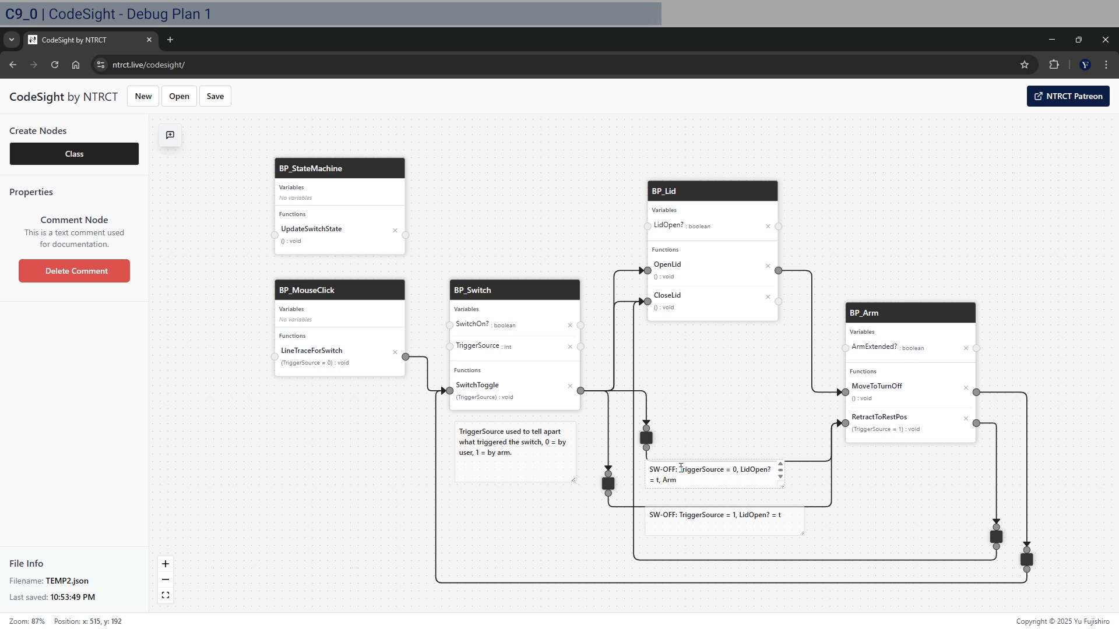
{"action": "type", "text": "Extended = t"}
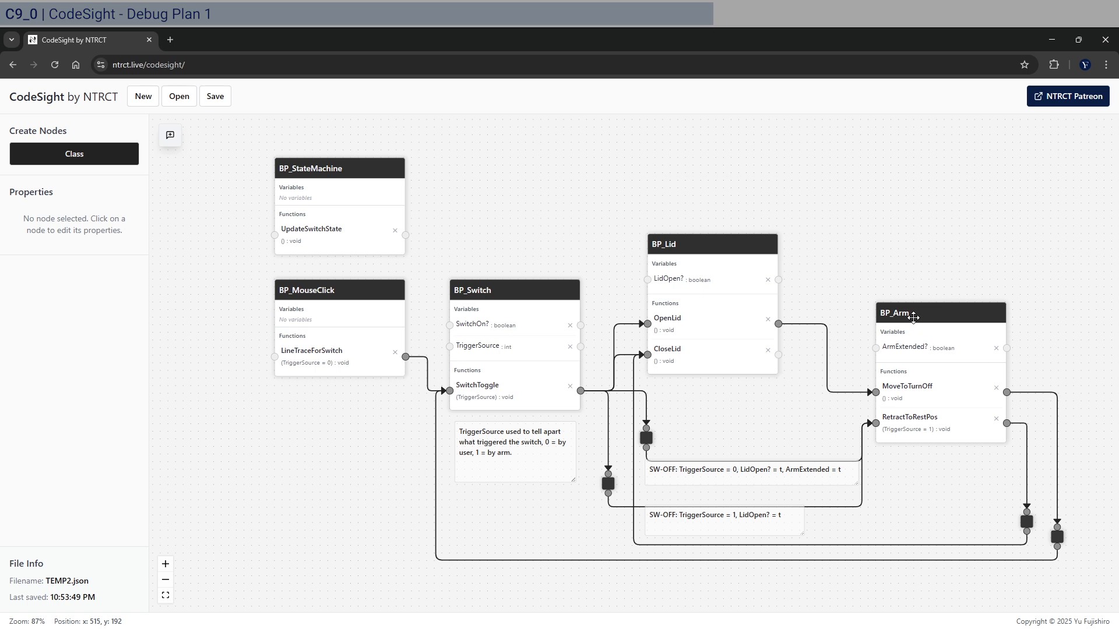
{"action": "mouse_move", "coordinate": [860, 476]}
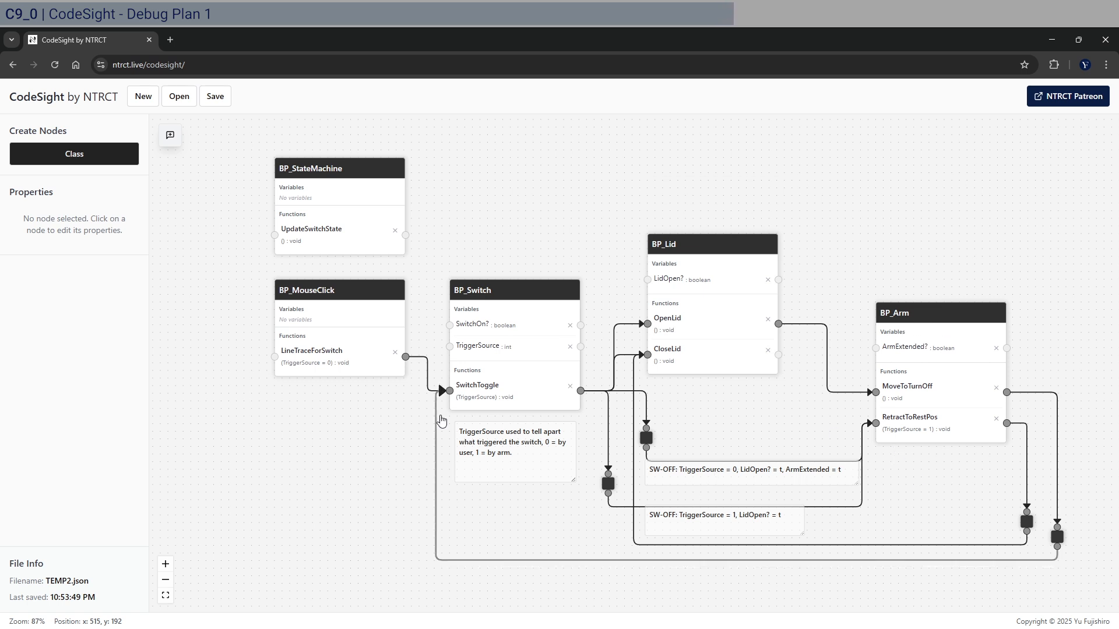
{"action": "mouse_move", "coordinate": [545, 391]}
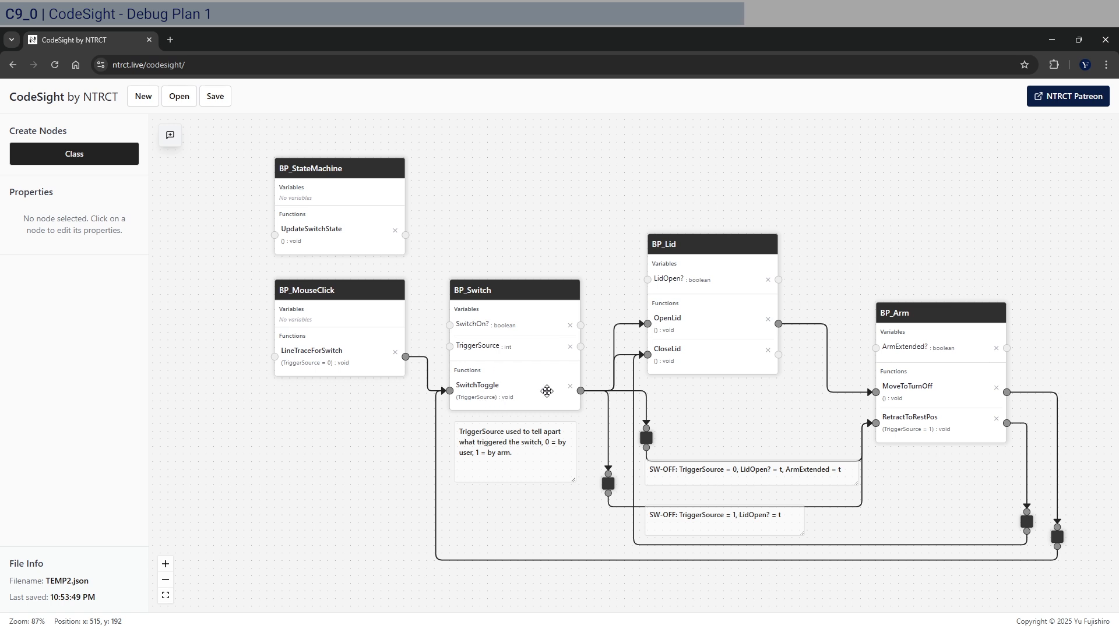
{"action": "mouse_move", "coordinate": [520, 368]}
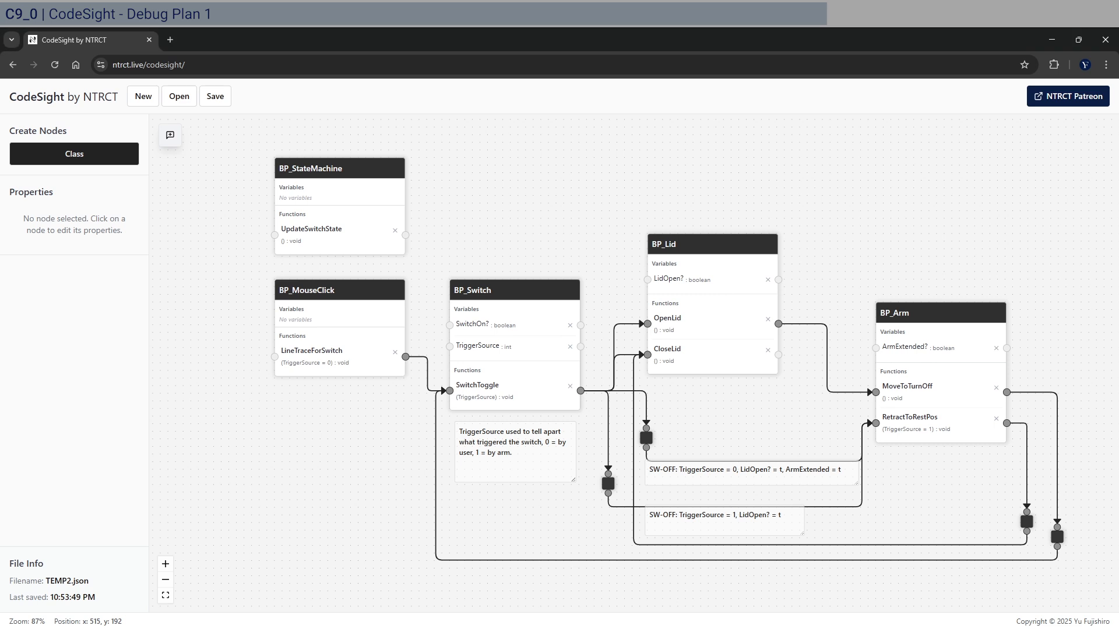
{"action": "mouse_move", "coordinate": [625, 360]}
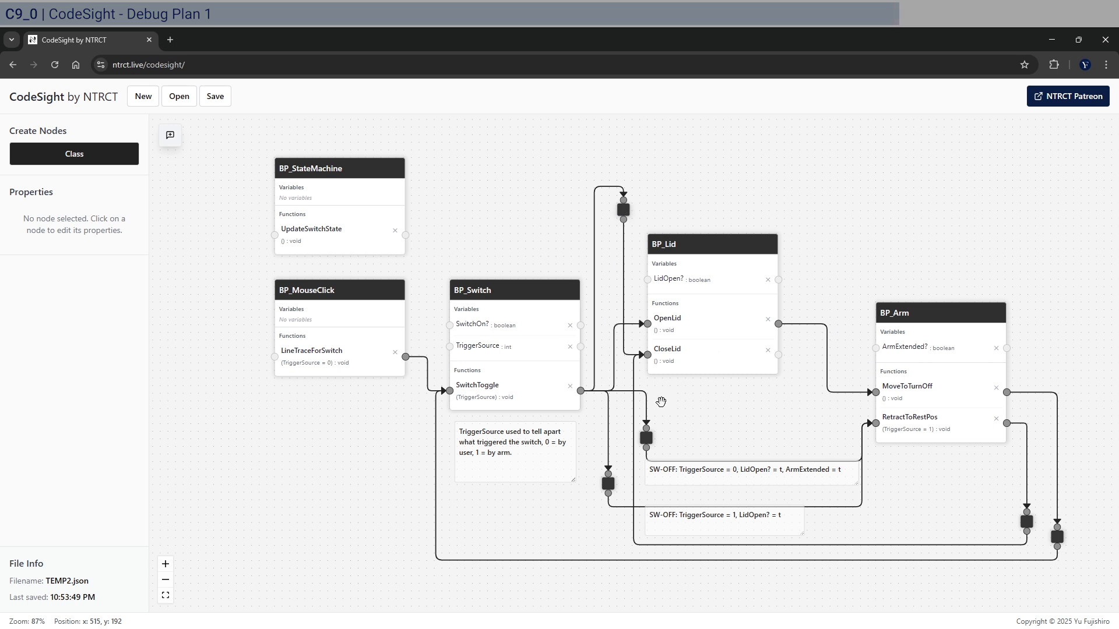
- Add a comment above the junction reading 'SW-OFF: TriggerSource = 0, LidOpen? = t, ArmExtended = f'
{"action": "left_click", "coordinate": [170, 135]}
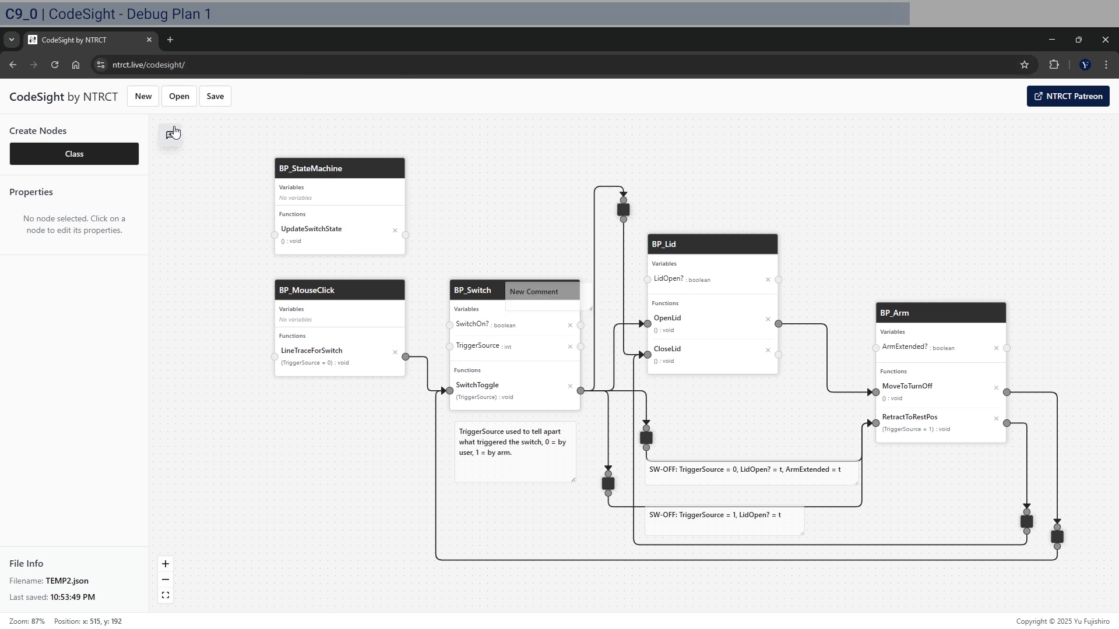
{"action": "left_click_drag", "start_coordinate": [534, 292], "coordinate": [590, 165]}
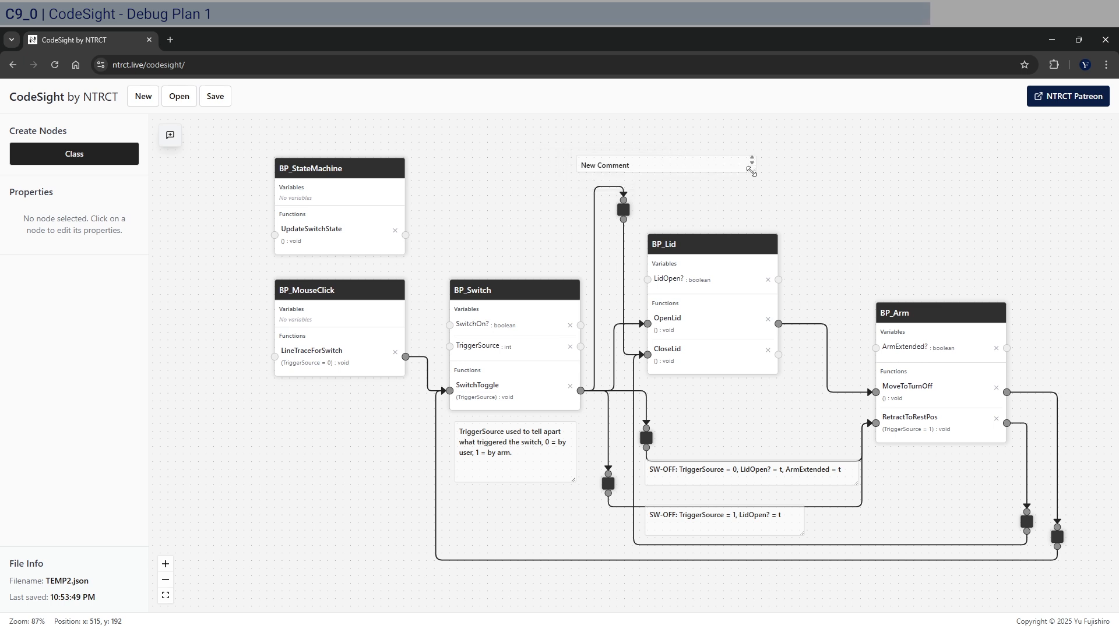
{"action": "left_click", "coordinate": [663, 165]}
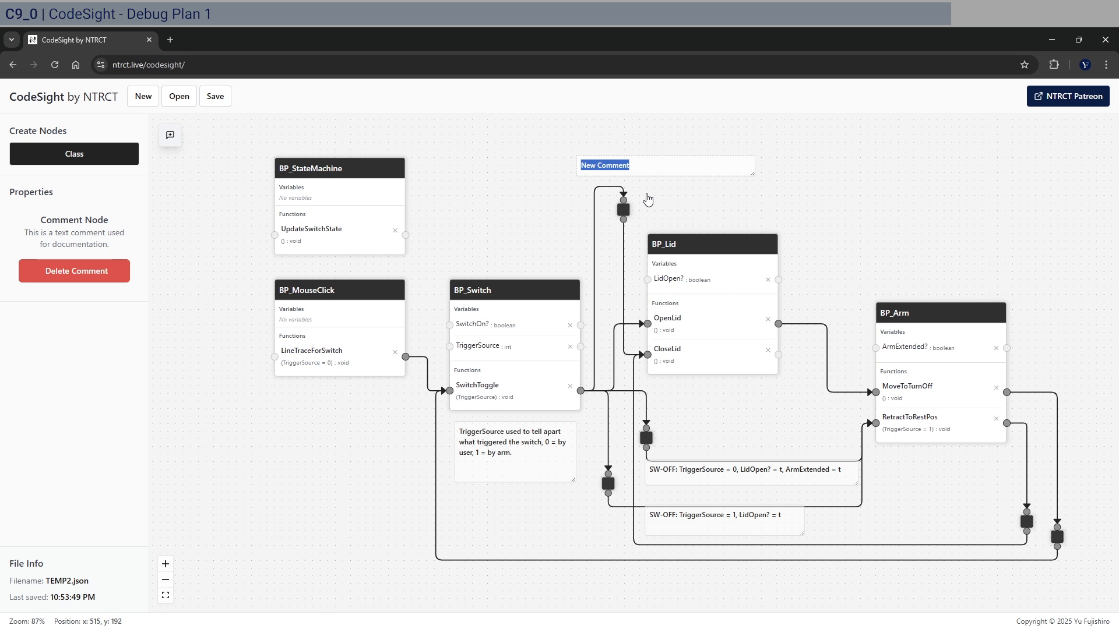
{"action": "type", "text": "SW-OFF"}
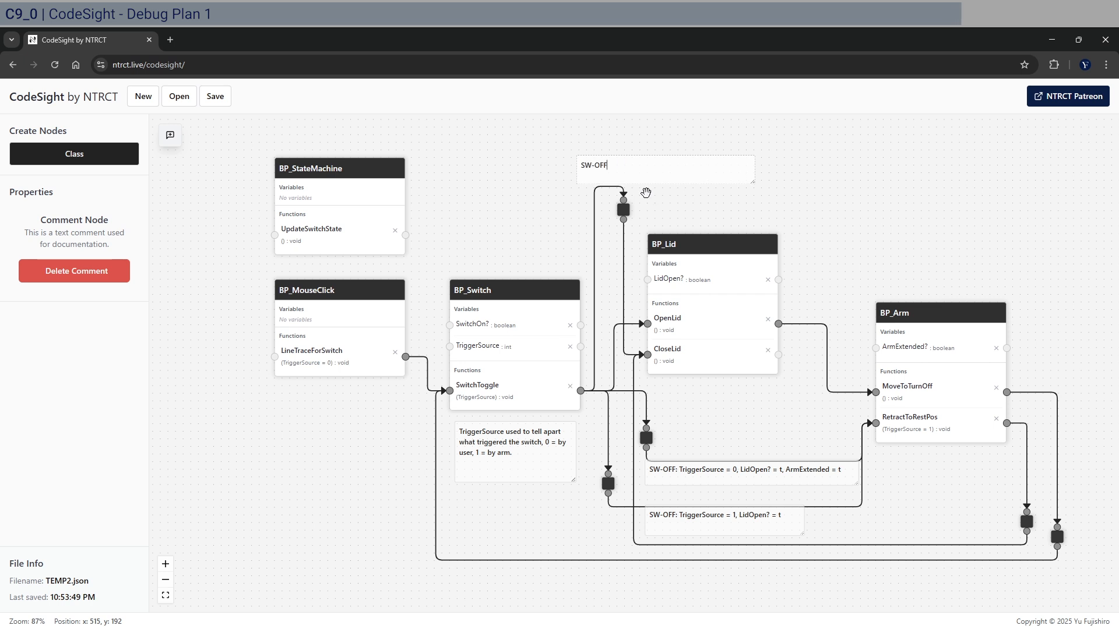
{"action": "type", "text": ": TriggerSource = 0"}
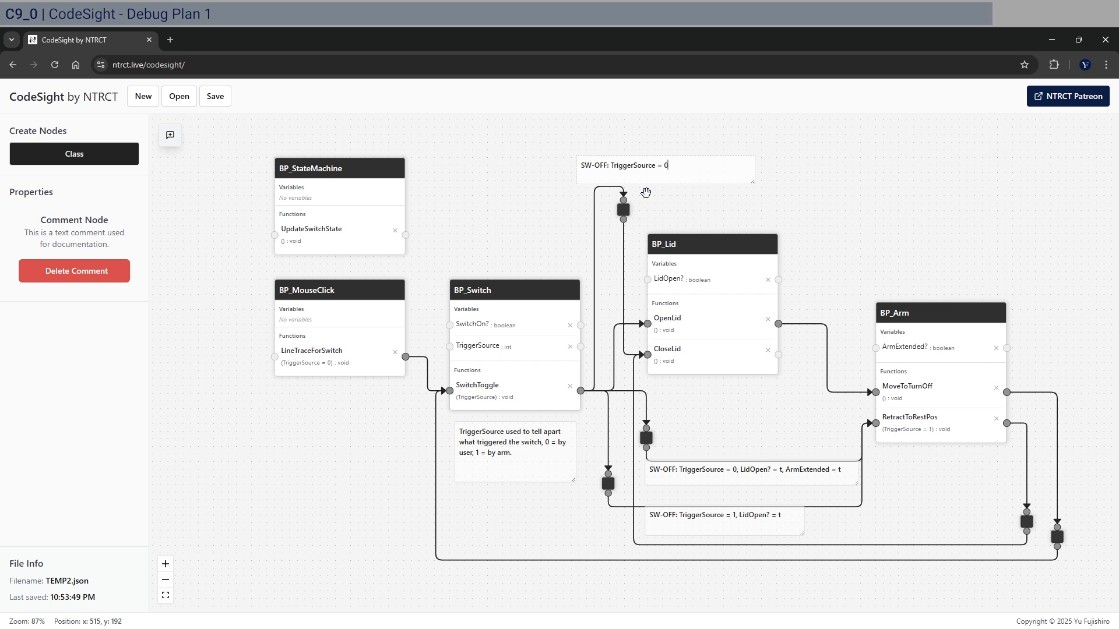
{"action": "type", "text": ", LidOpen? = t"}
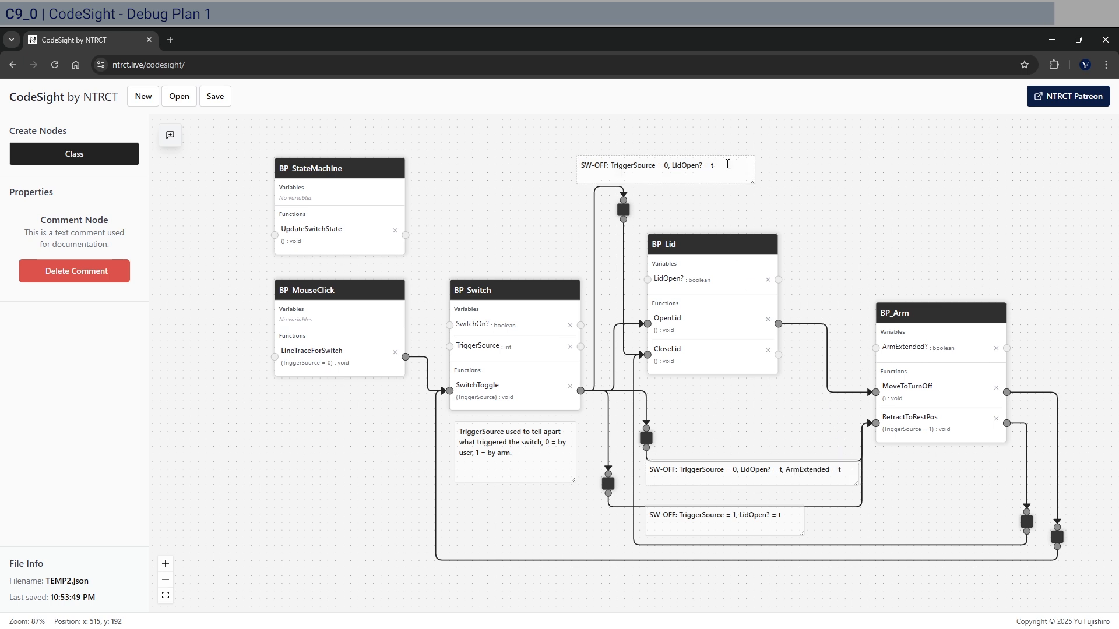
{"action": "type", "text": ", ArmExtended = t"}
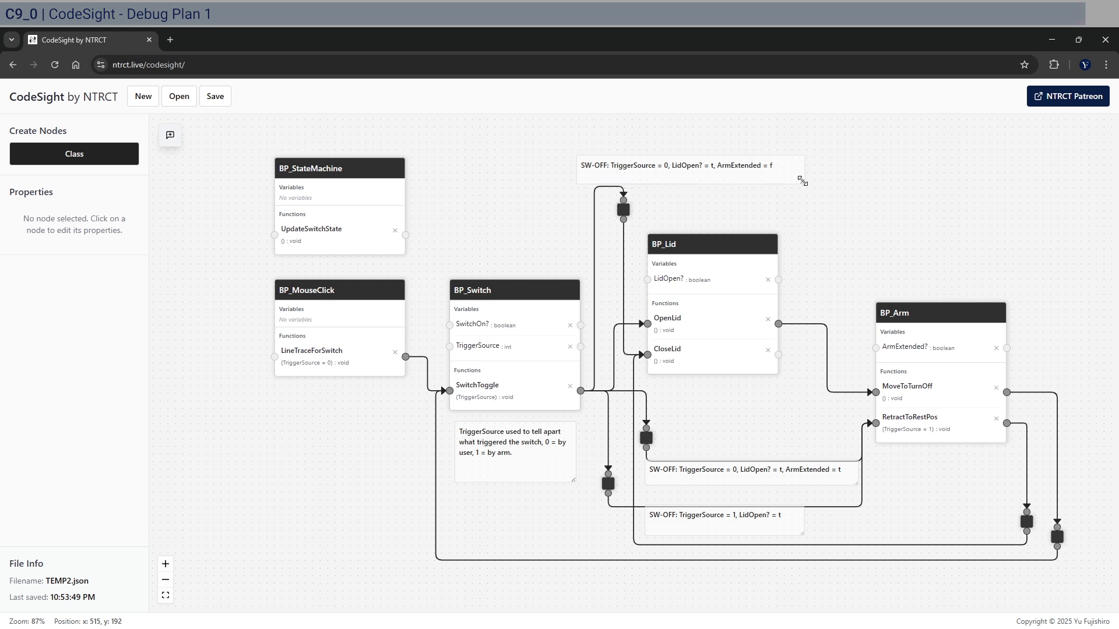
{"action": "mouse_move", "coordinate": [674, 375]}
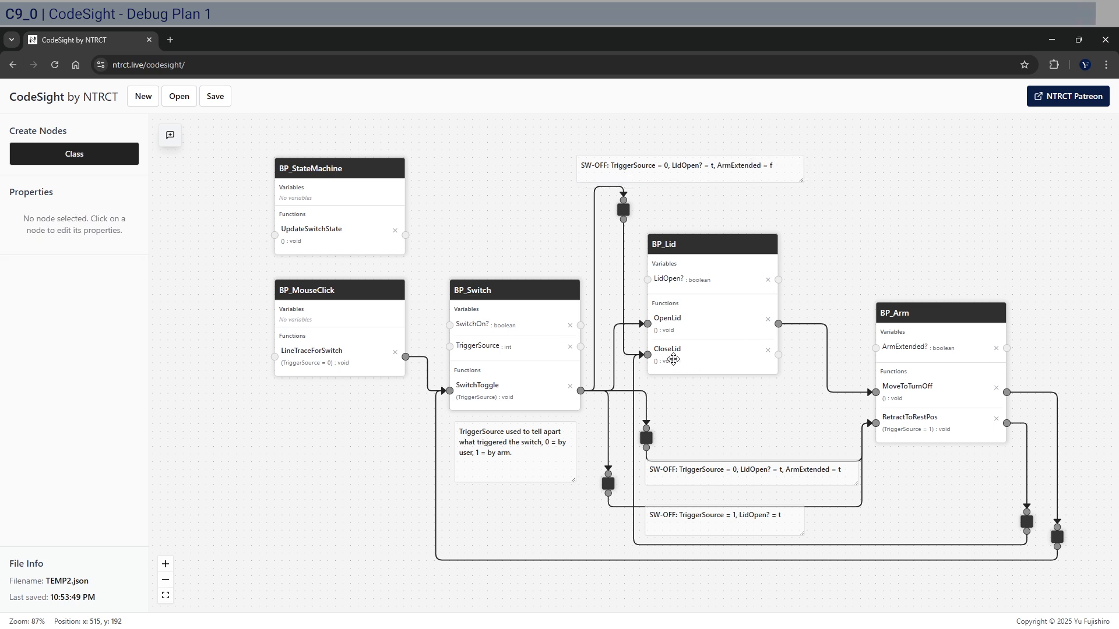
{"action": "mouse_move", "coordinate": [602, 314]}
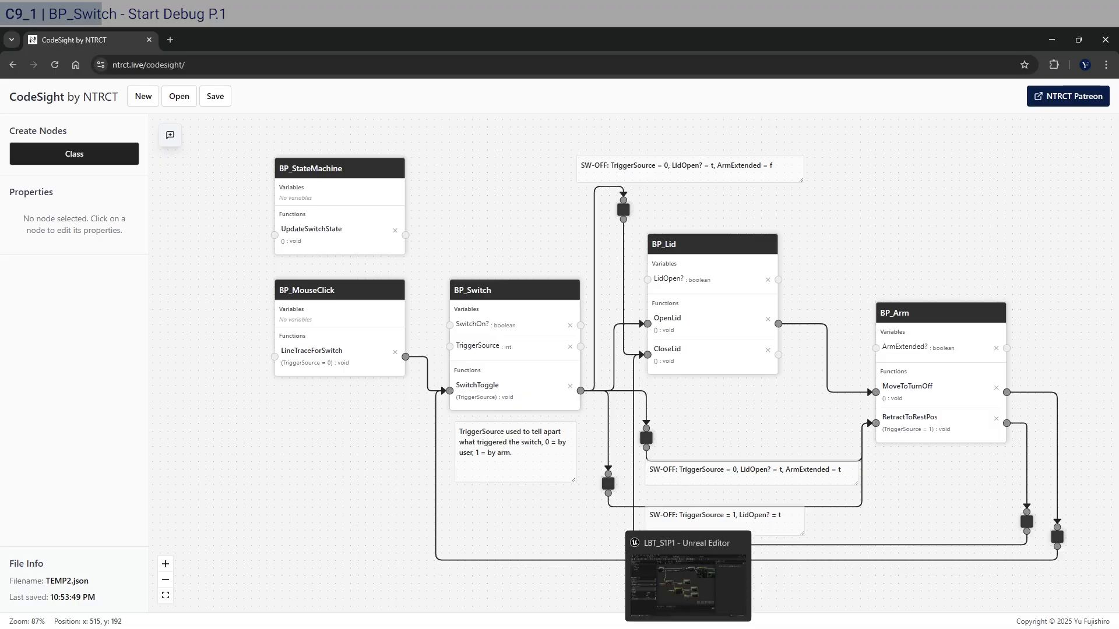
- In BP_Switch1, feed Lid.LidOpen? into a new Branch condition
{"action": "left_click", "coordinate": [686, 592]}
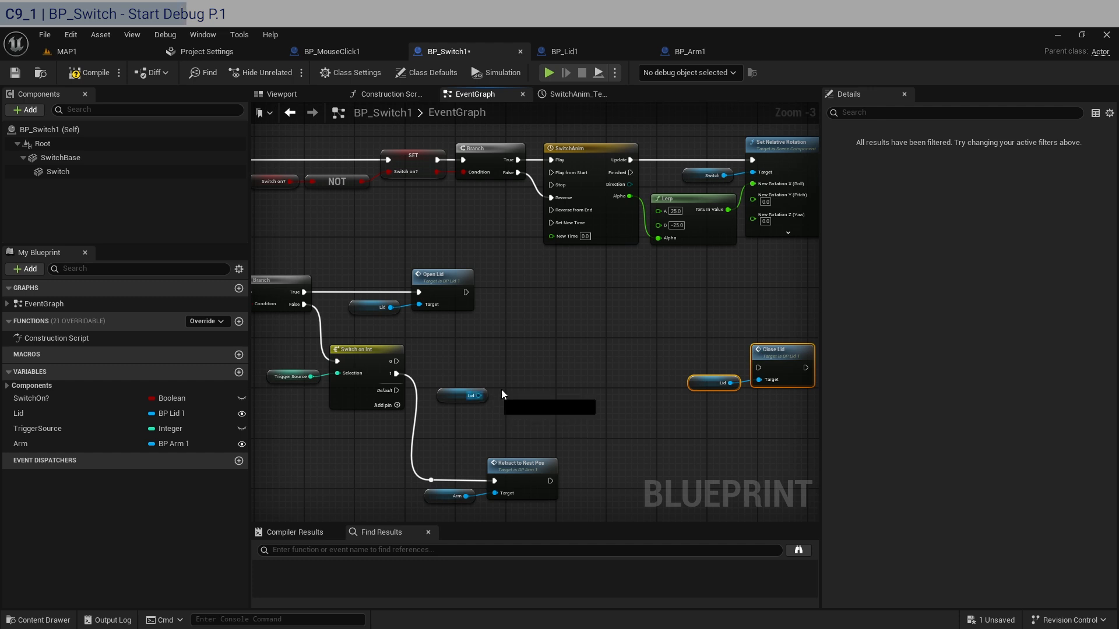
{"action": "left_click_drag", "start_coordinate": [475, 396], "coordinate": [553, 381]}
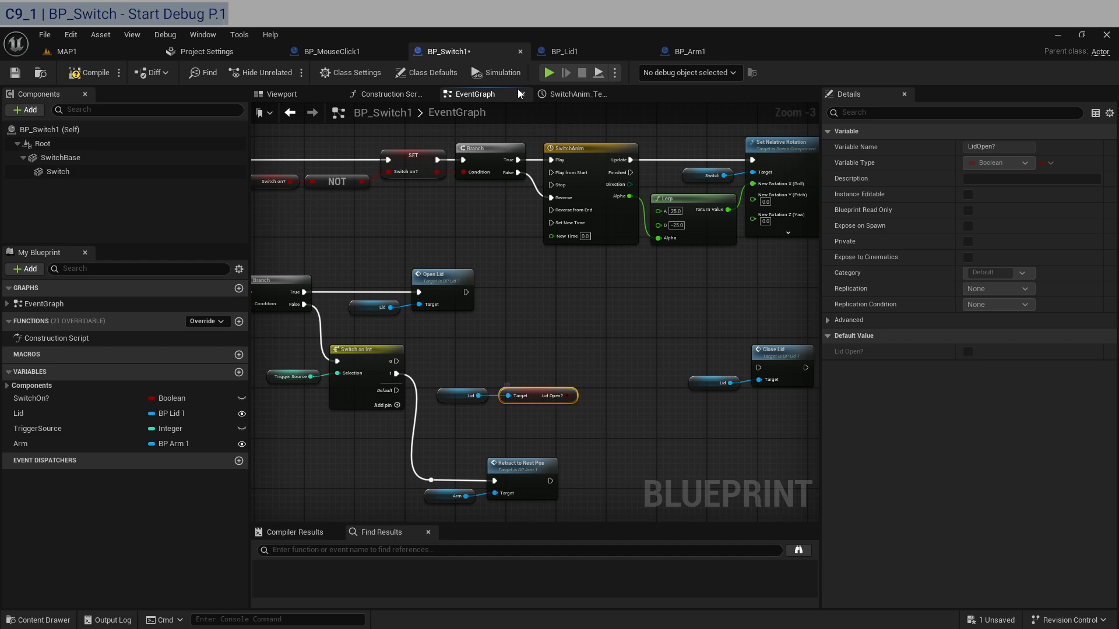
{"action": "left_click", "coordinate": [561, 51]}
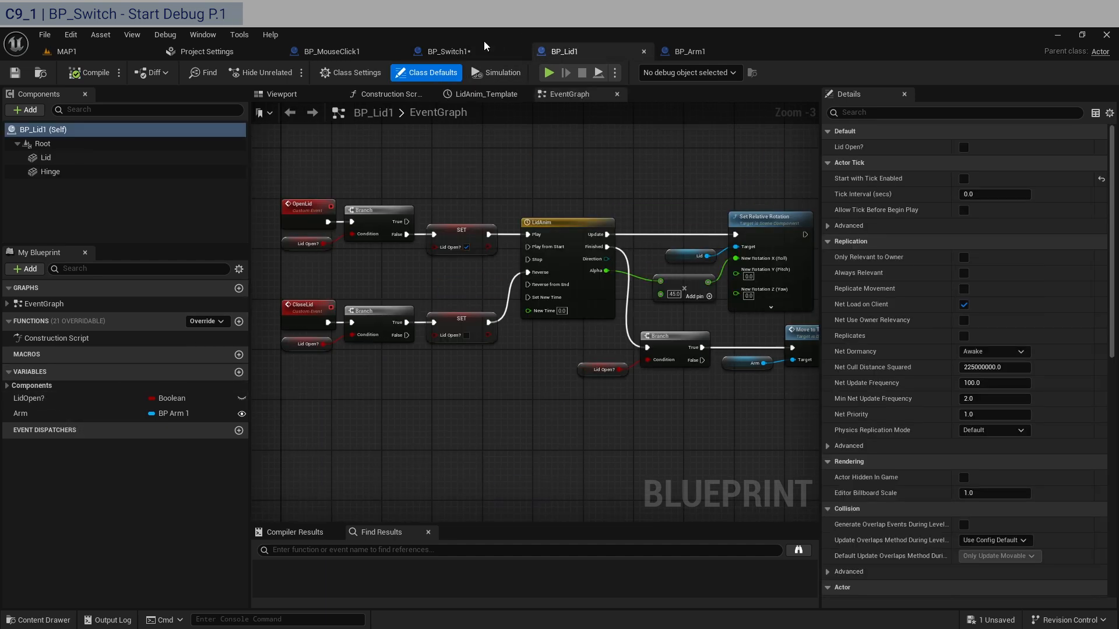
{"action": "left_click", "coordinate": [436, 51]}
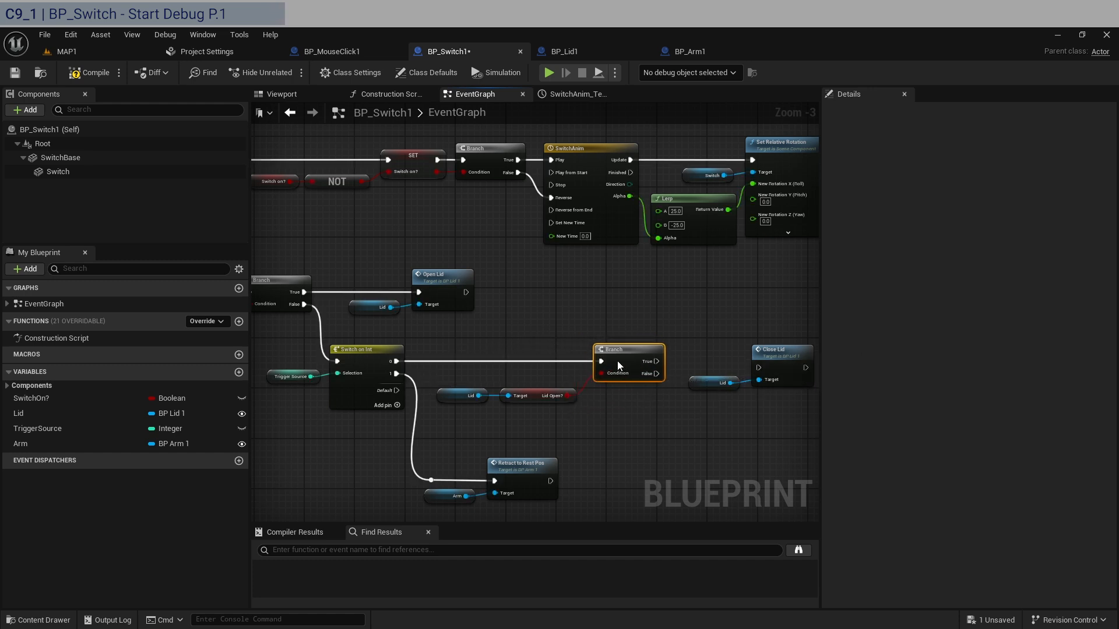
{"action": "left_click", "coordinate": [538, 383]}
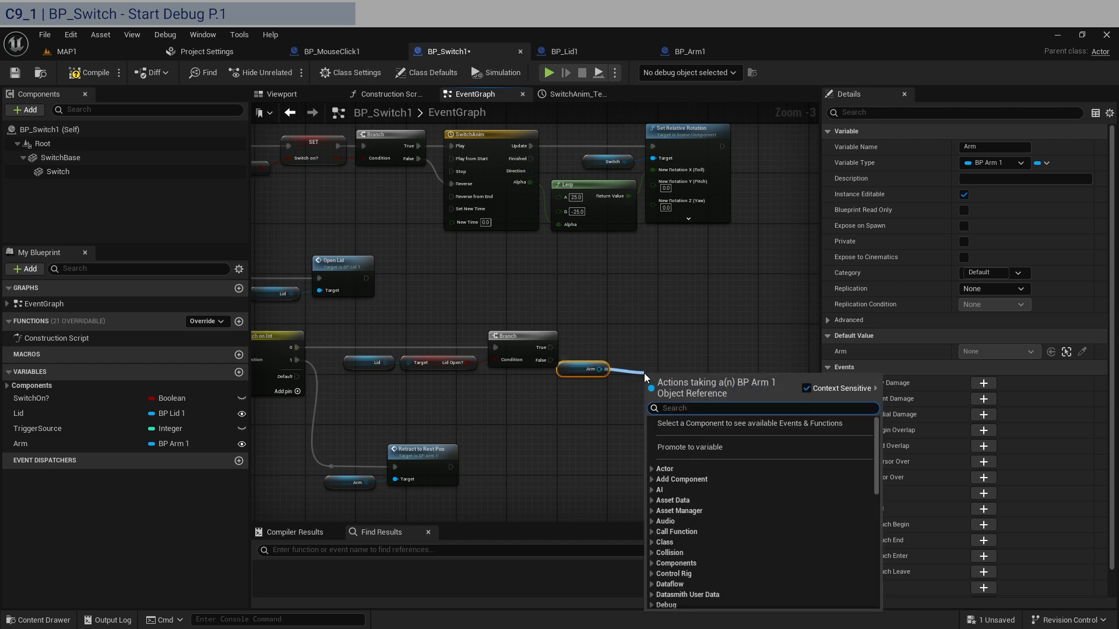
- Branch on Arm.ArmExtended and place Close Lid on its False path
{"action": "type", "text": "get arm"}
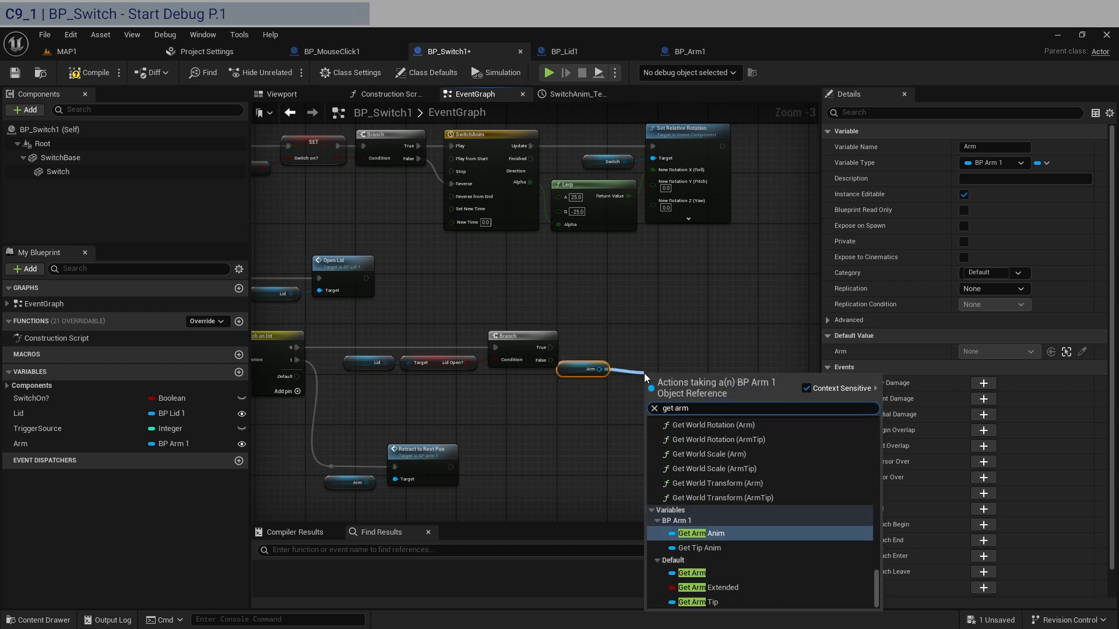
{"action": "left_click", "coordinate": [708, 588]}
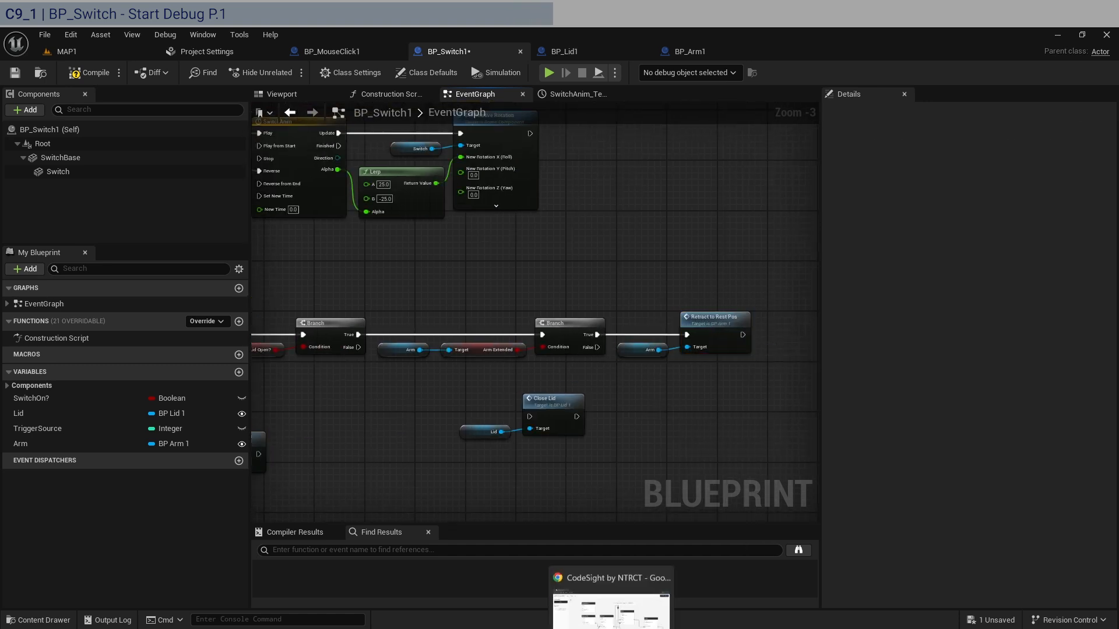
{"action": "left_click", "coordinate": [610, 579]}
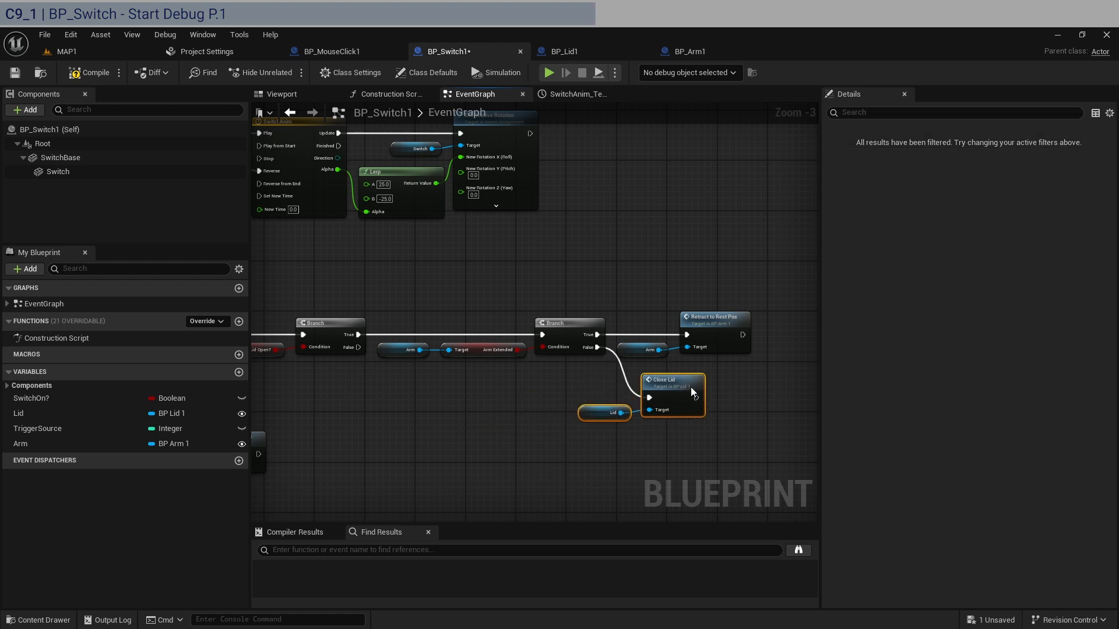
{"action": "left_click_drag", "start_coordinate": [671, 392], "coordinate": [713, 383]}
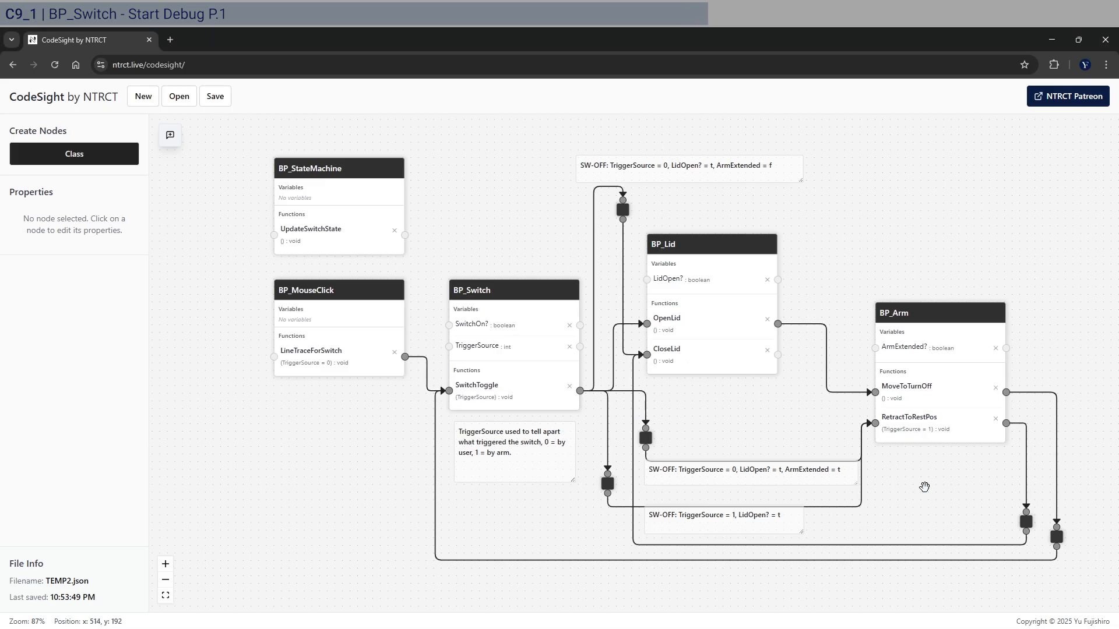
{"action": "mouse_move", "coordinate": [747, 531]}
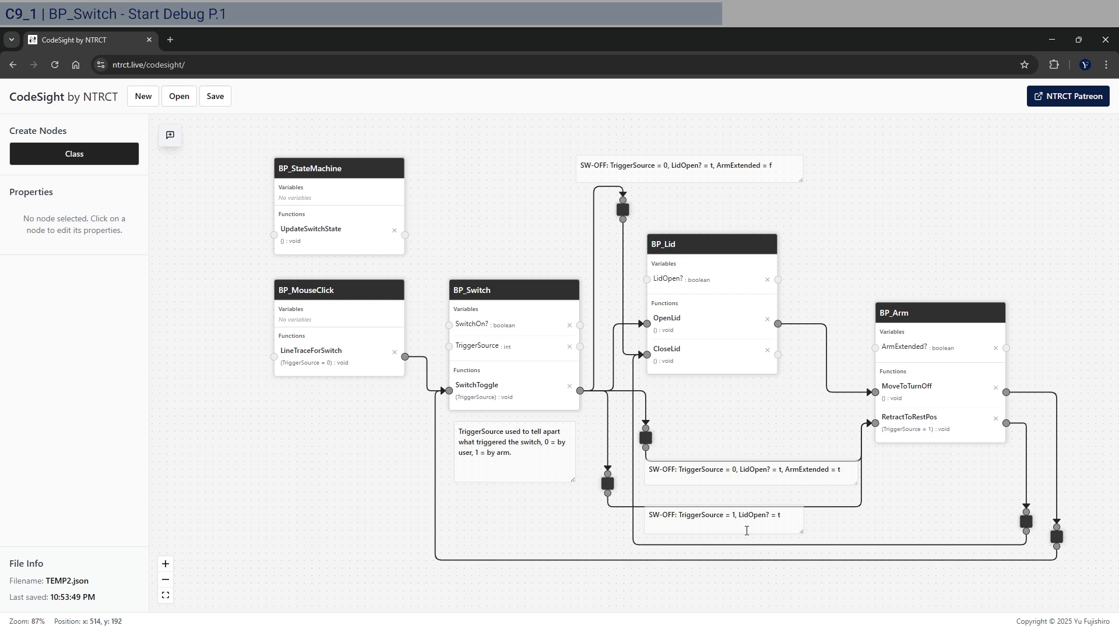
{"action": "double_click", "coordinate": [755, 515]}
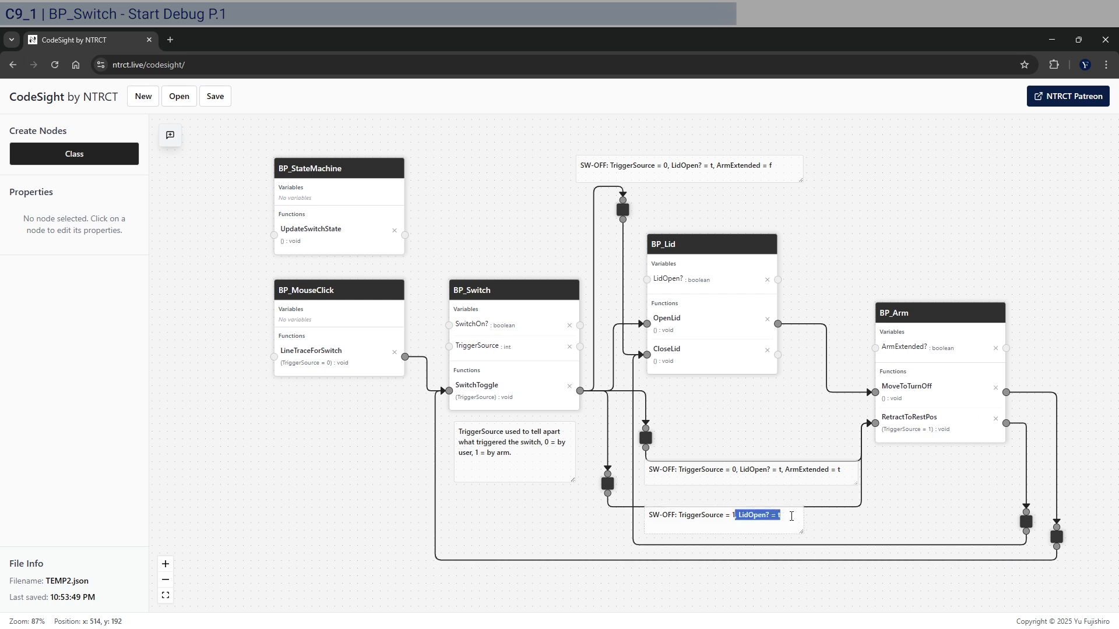
{"action": "left_click", "coordinate": [756, 515]}
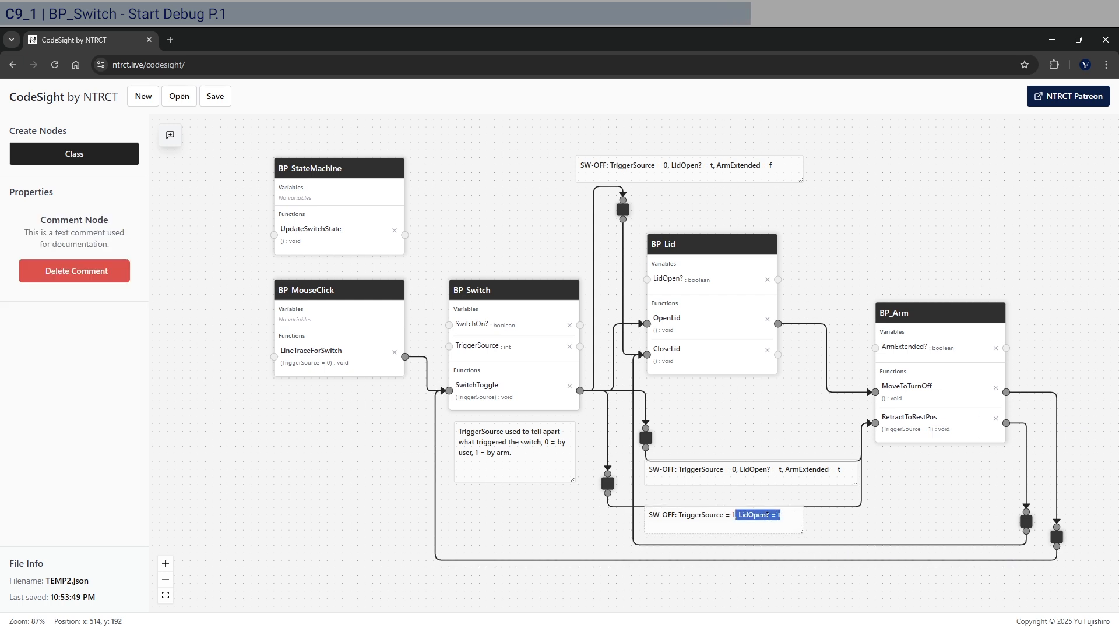
{"action": "key", "text": "Delete"}
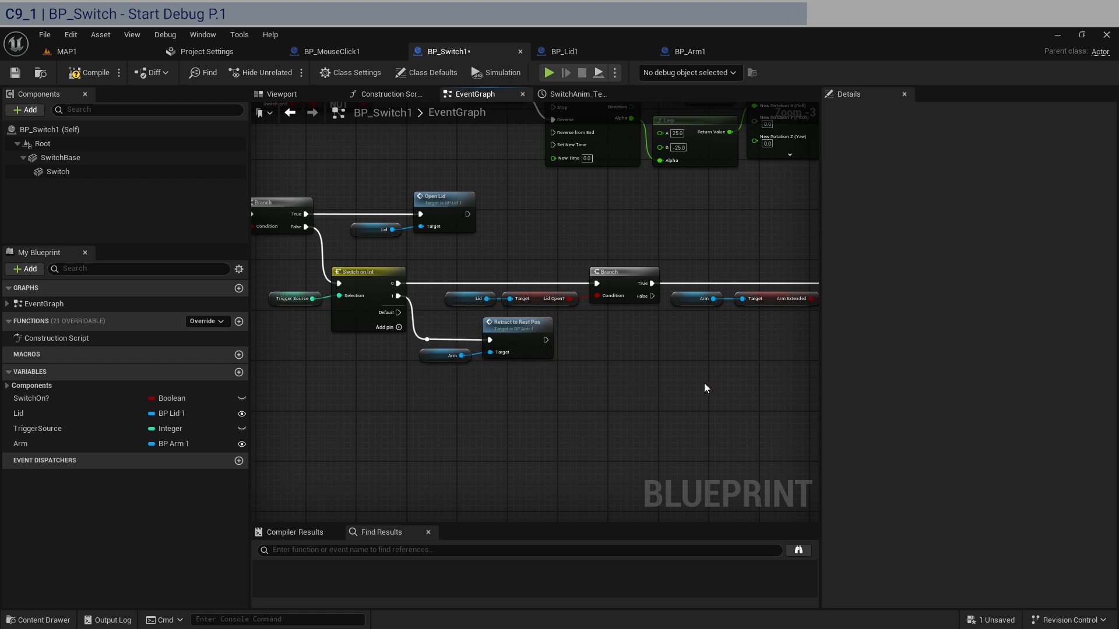
{"action": "scroll", "scroll_direction": "down", "scroll_amount": 3}
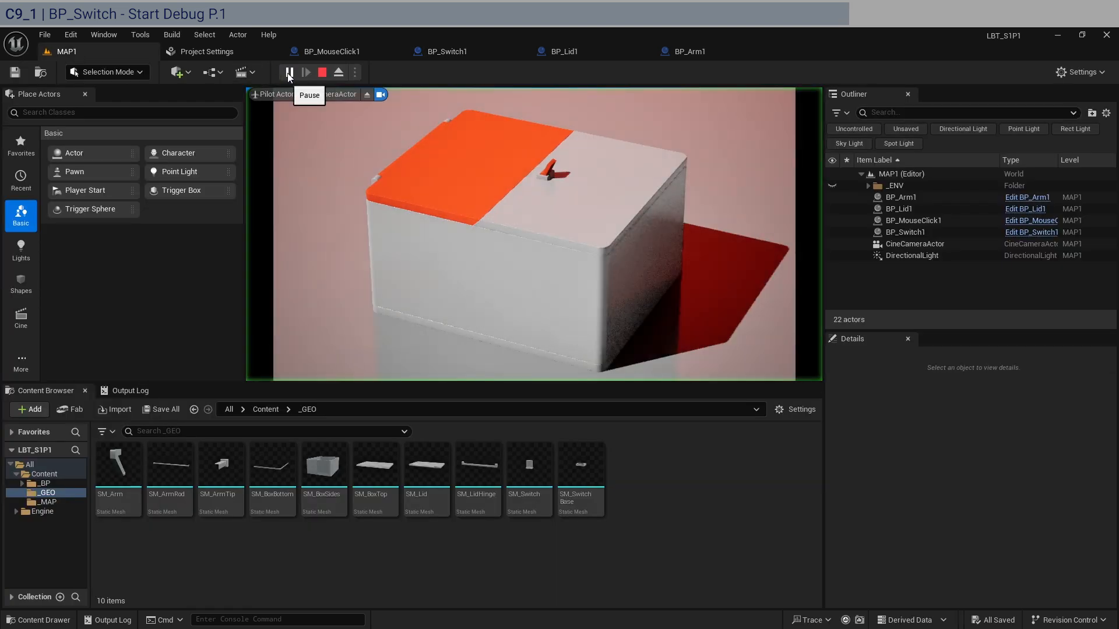
{"action": "left_click", "coordinate": [288, 72]}
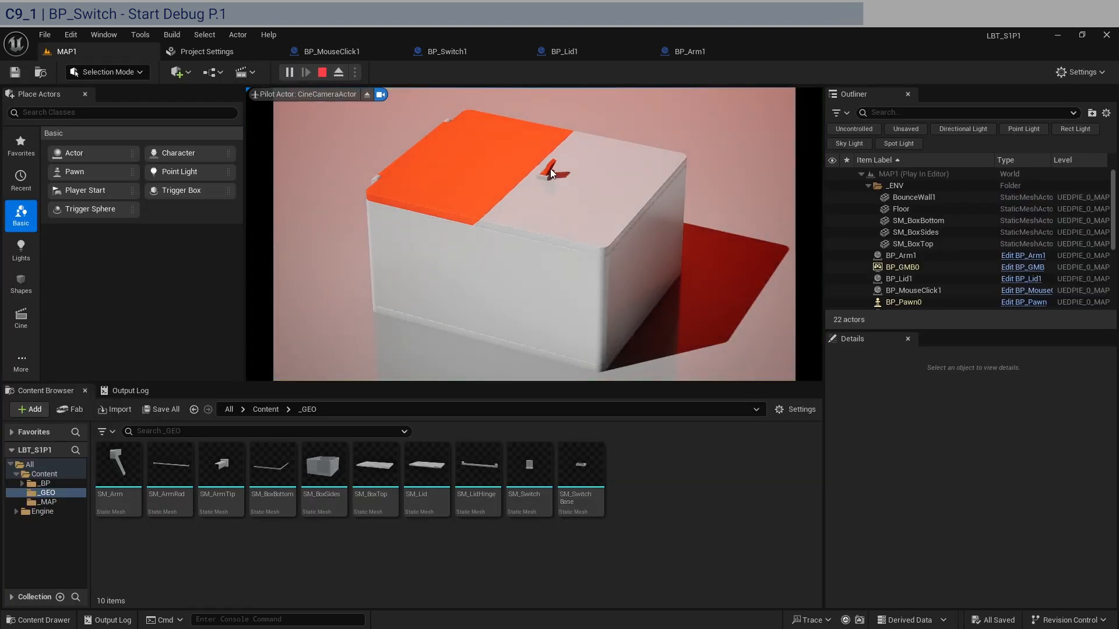
{"action": "left_click", "coordinate": [548, 174]}
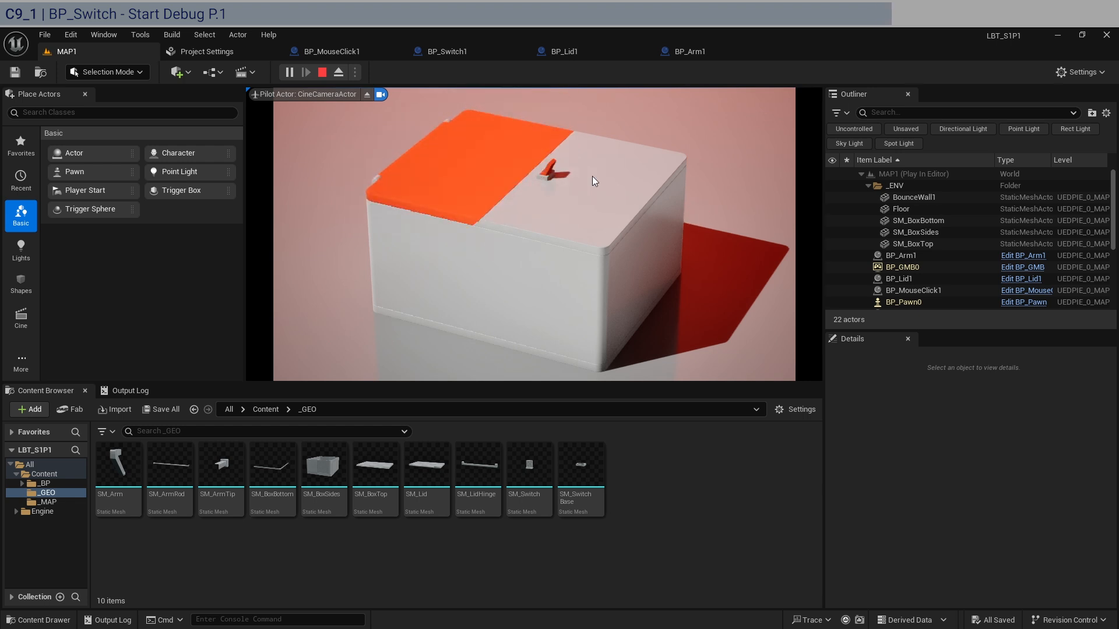
{"action": "mouse_move", "coordinate": [599, 177]}
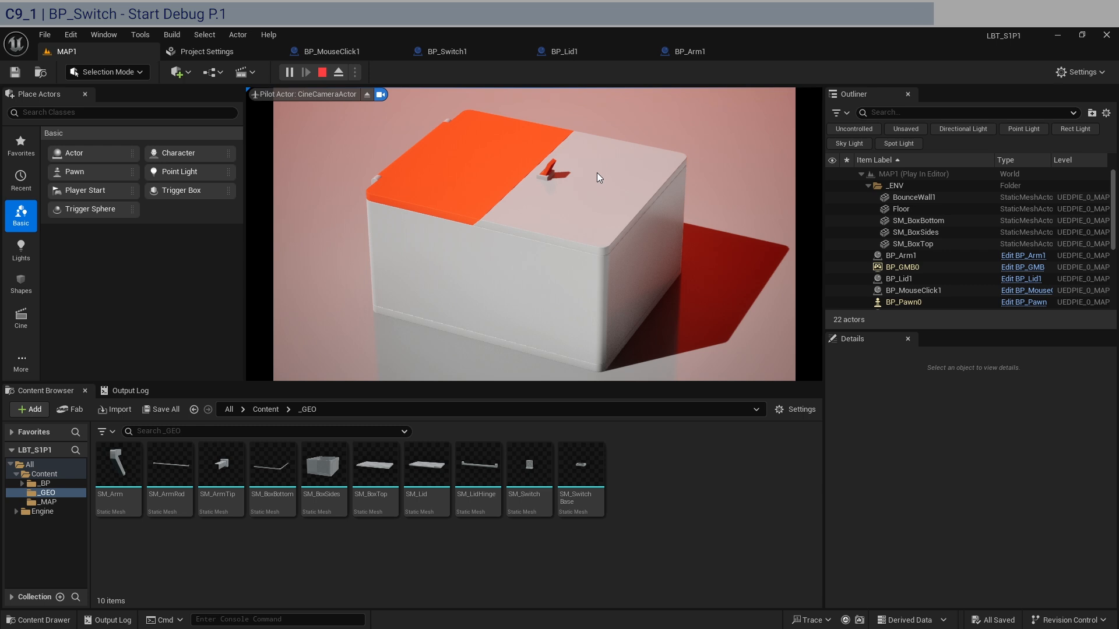
{"action": "mouse_move", "coordinate": [355, 193]}
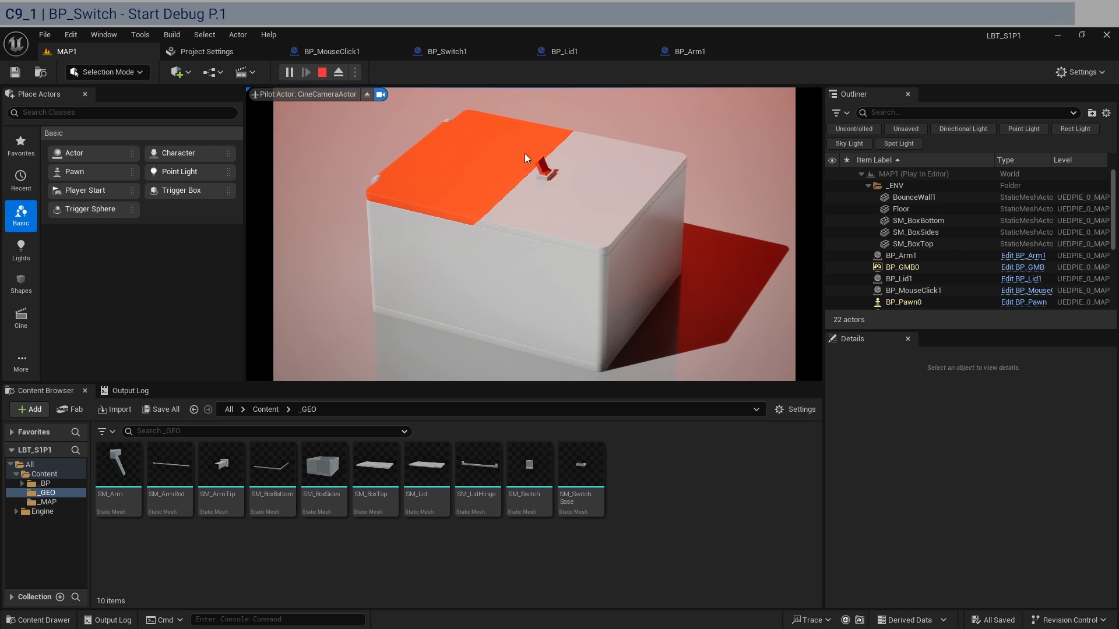
{"action": "left_click", "coordinate": [323, 72]}
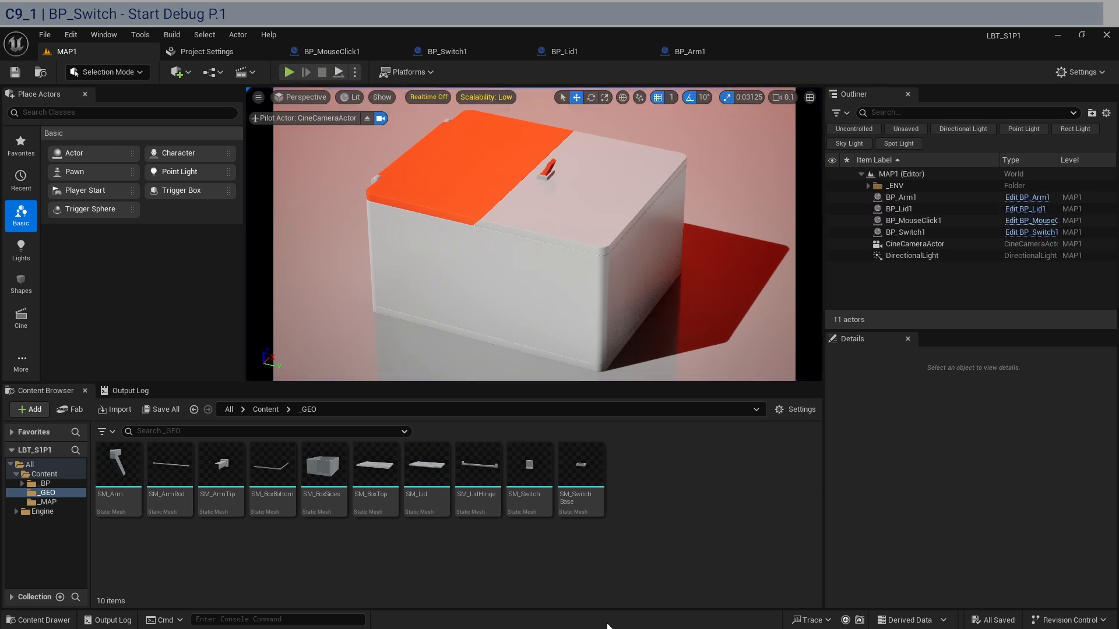
{"action": "mouse_move", "coordinate": [524, 592]}
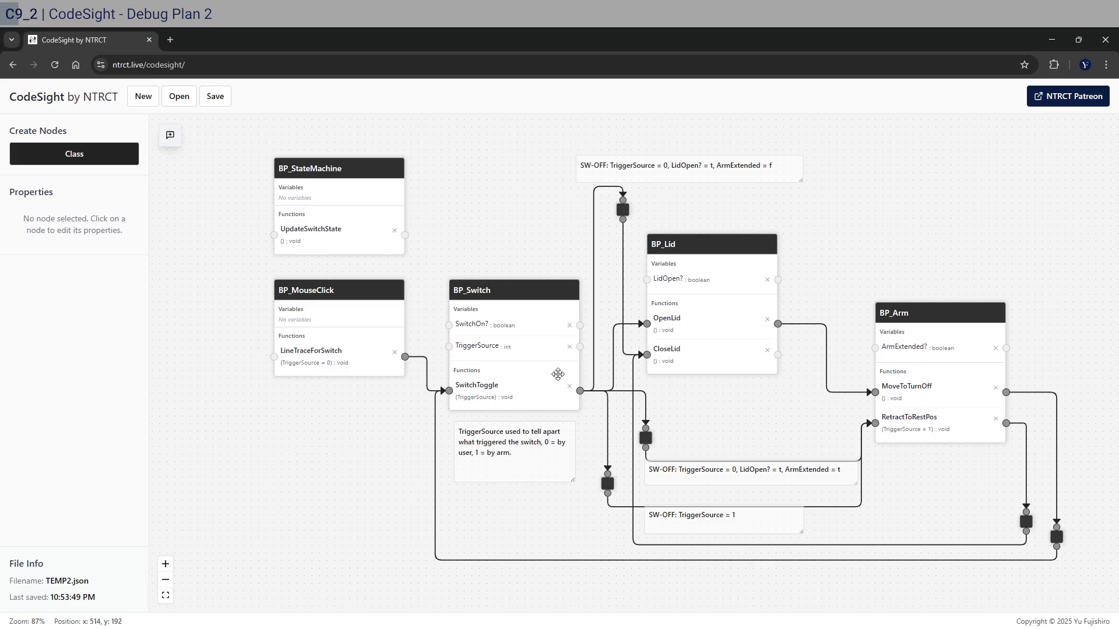
{"action": "mouse_move", "coordinate": [704, 368]}
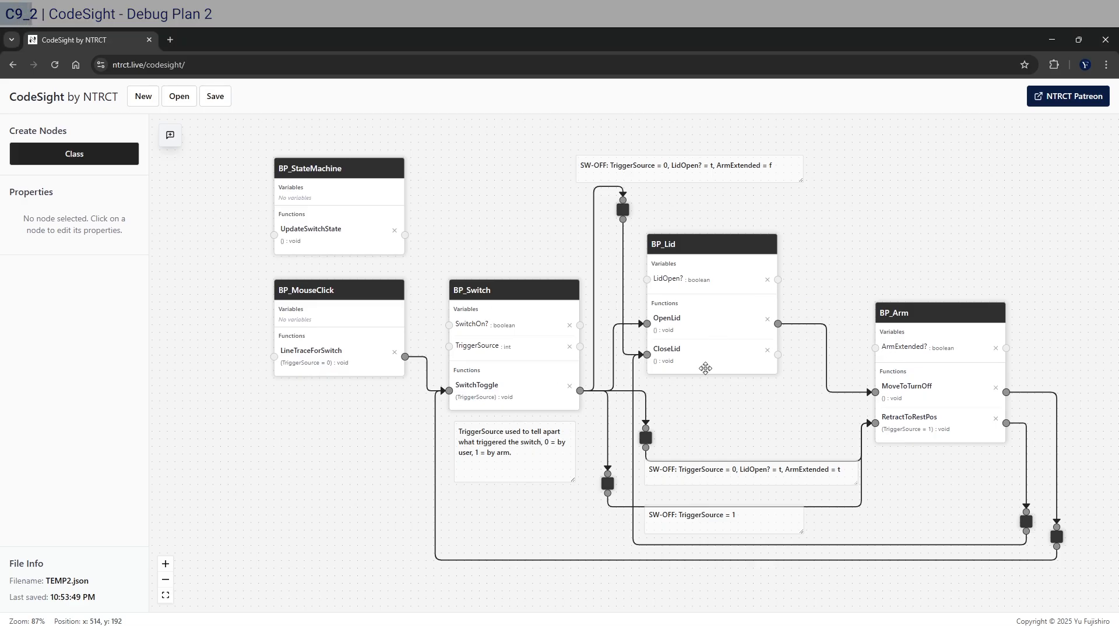
{"action": "mouse_move", "coordinate": [485, 385]}
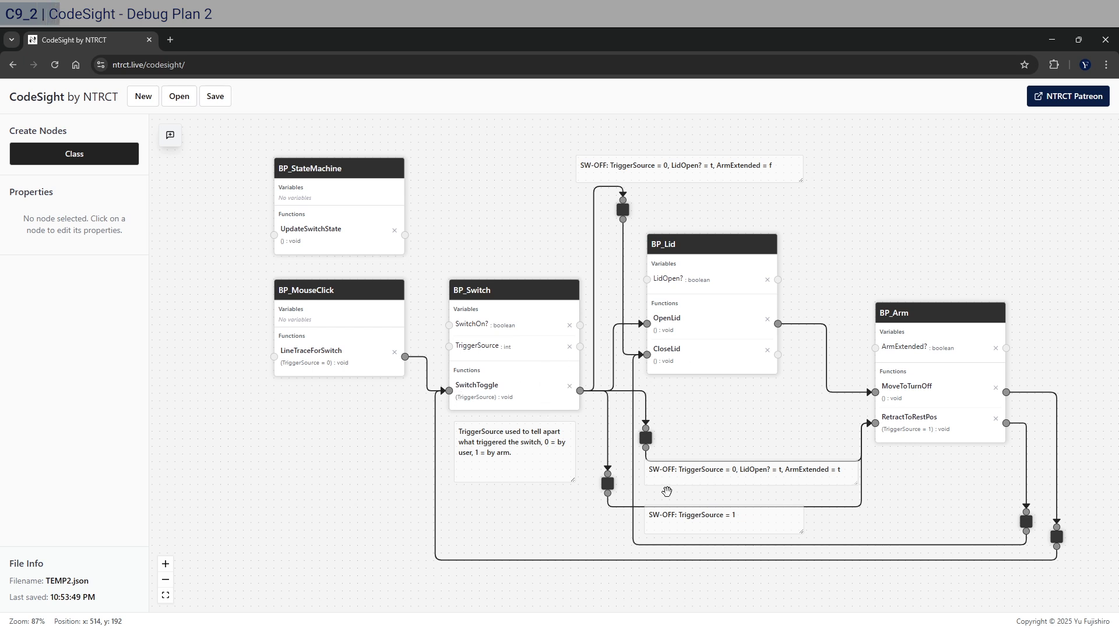
{"action": "mouse_move", "coordinate": [644, 304]}
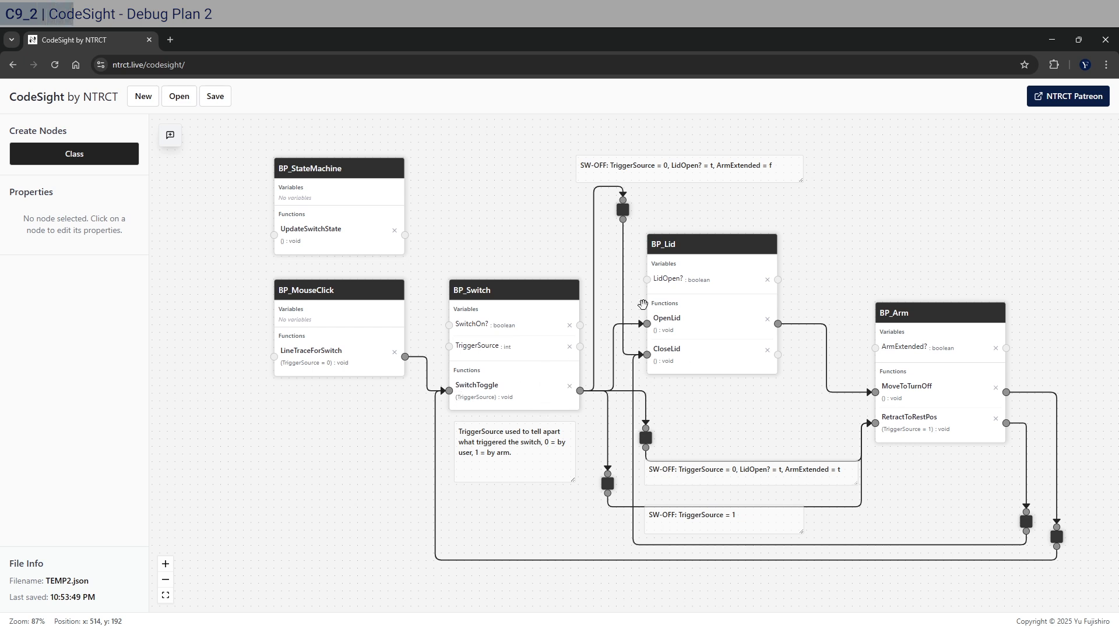
{"action": "mouse_move", "coordinate": [975, 498]}
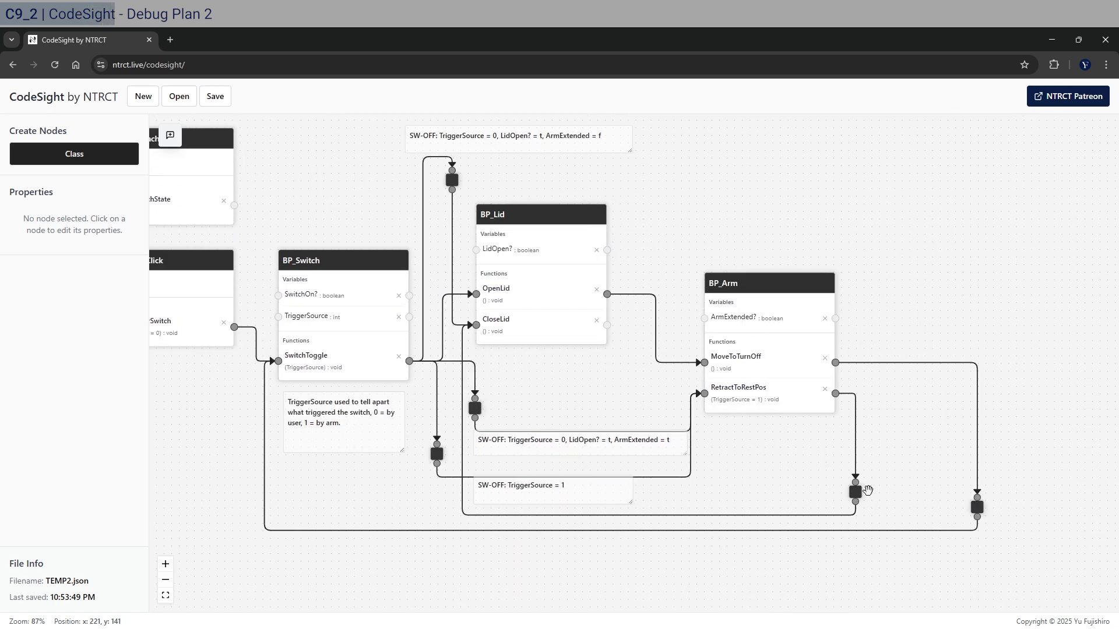
- Drag BP_Lid further right to make room in the plan
{"action": "left_click_drag", "start_coordinate": [854, 490], "coordinate": [946, 491]}
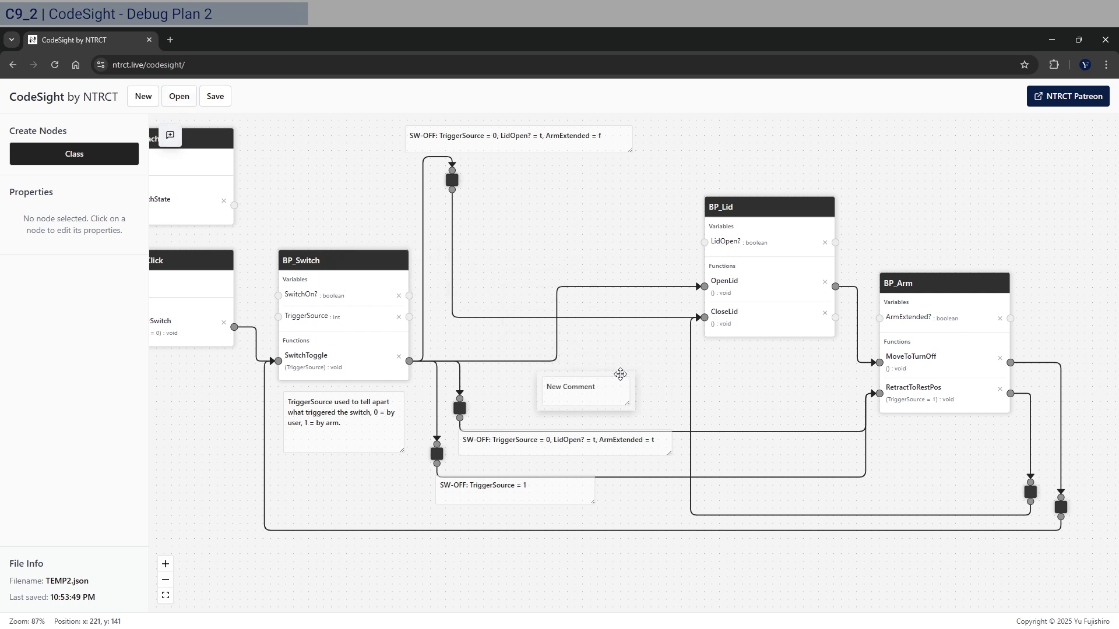
- Place the new comment beside OpenLid's link and write 'SW-ON: LidOpen? = f, ArmExtended = f'
{"action": "left_click_drag", "start_coordinate": [585, 388], "coordinate": [600, 292]}
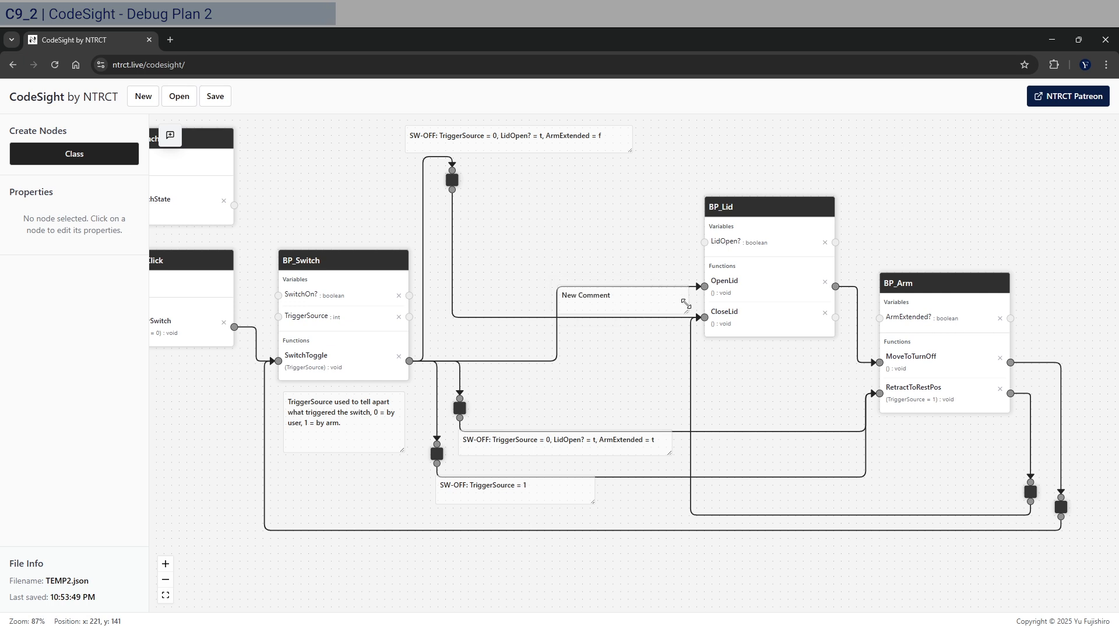
{"action": "left_click", "coordinate": [586, 295]}
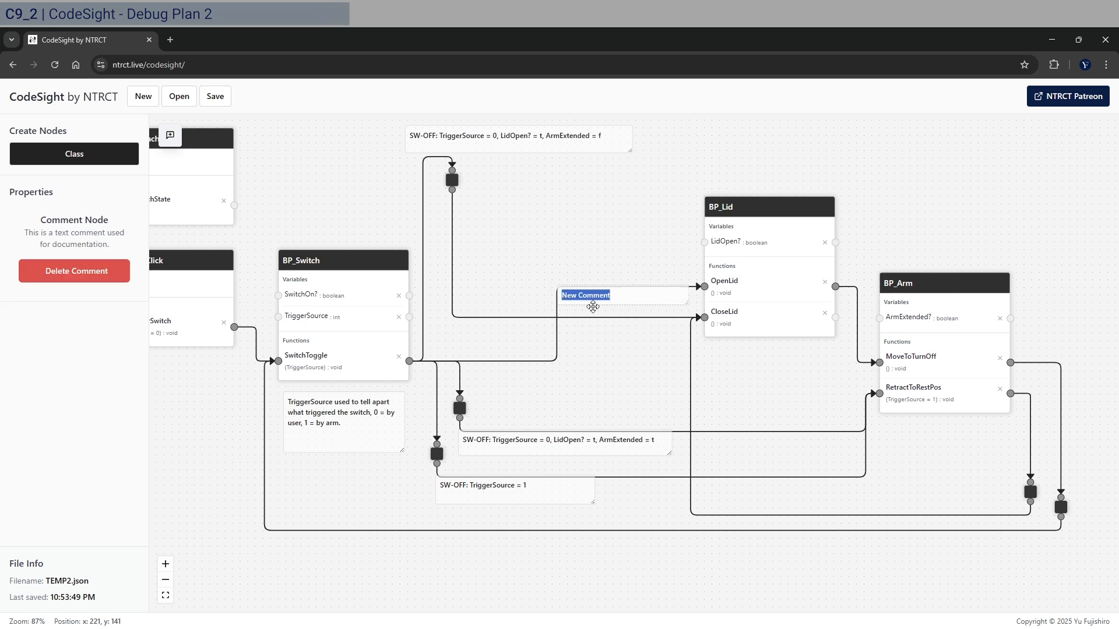
{"action": "type", "text": "SW-O"}
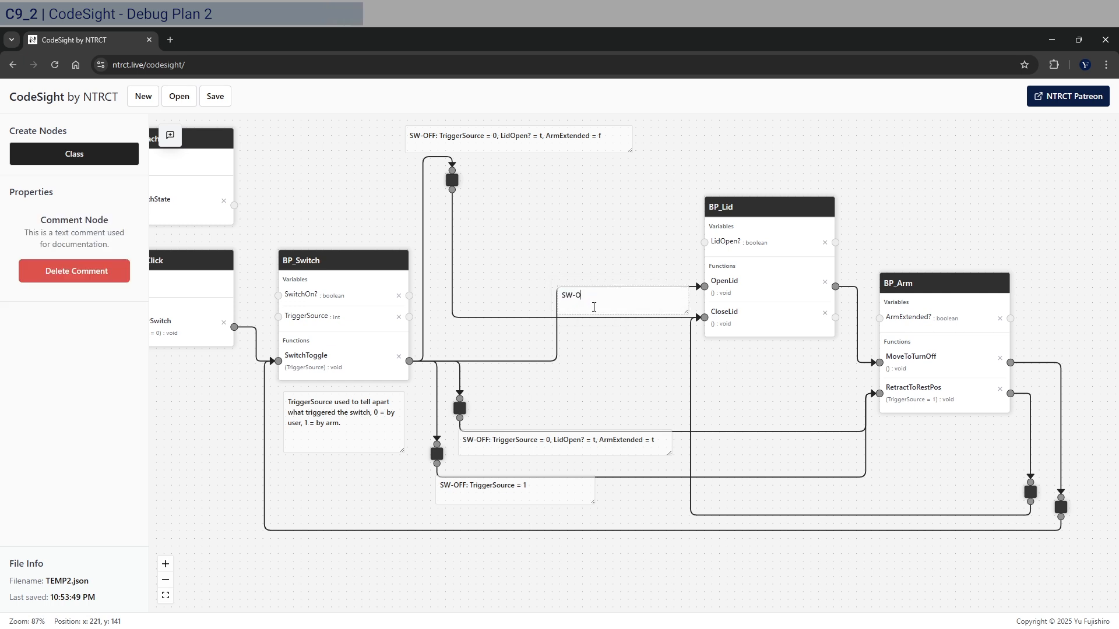
{"action": "type", "text": "N:"}
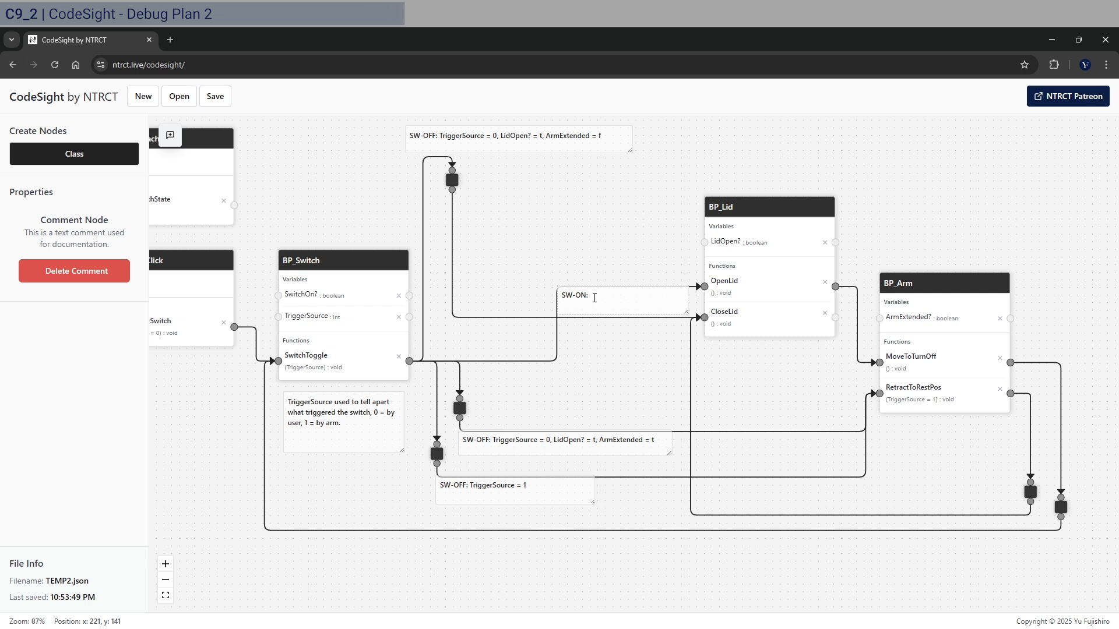
{"action": "type", "text": "LidOpen? = f, ArmExtended = f"}
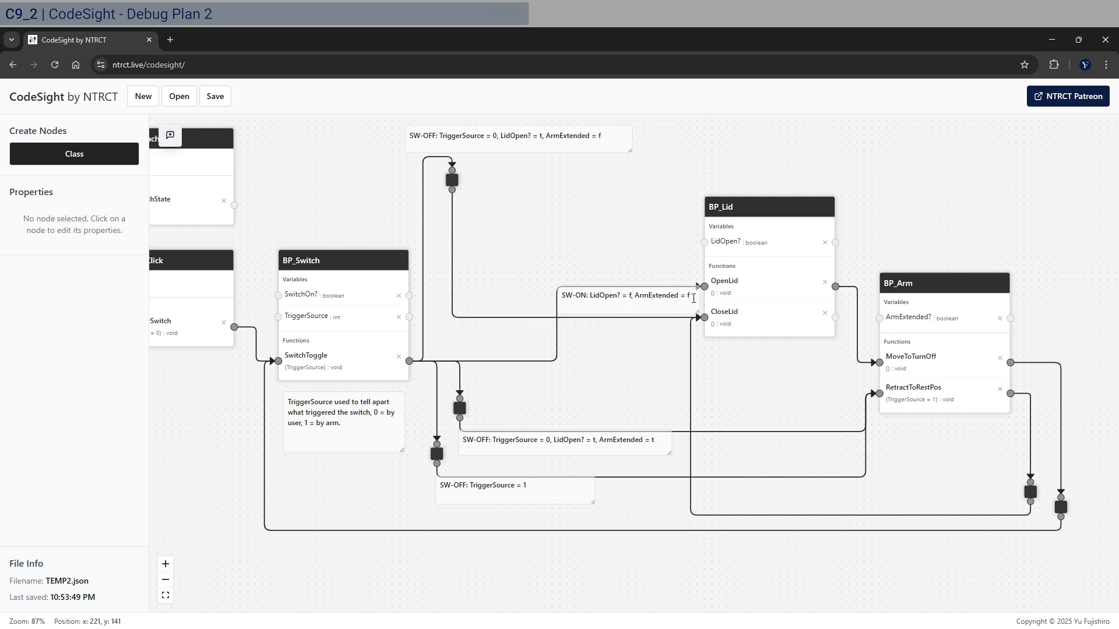
{"action": "mouse_move", "coordinate": [762, 258]}
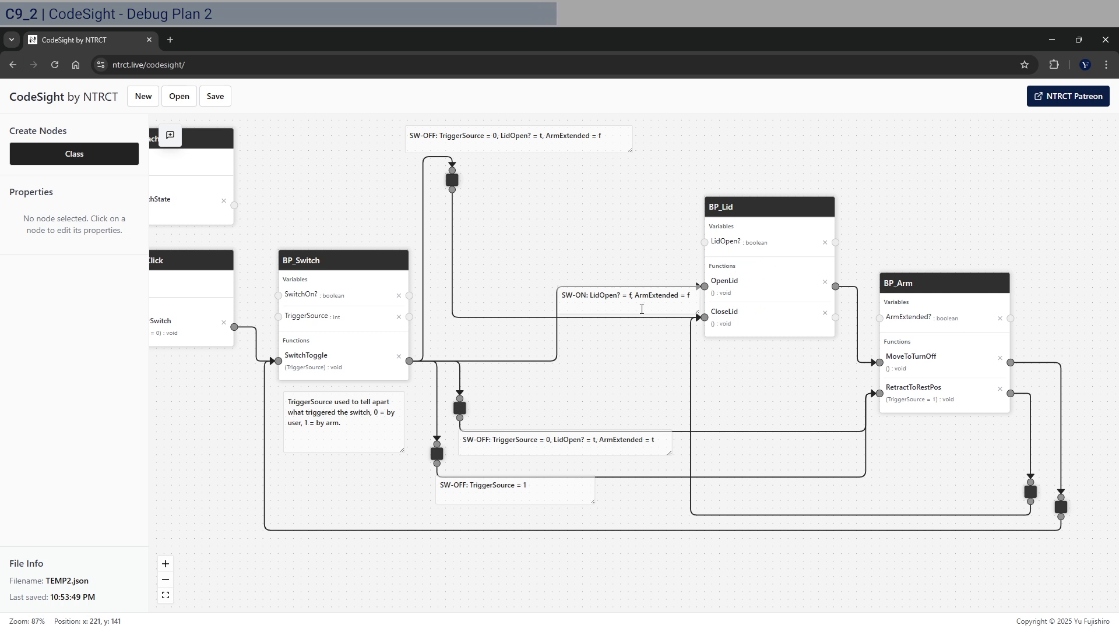
{"action": "mouse_move", "coordinate": [456, 366]}
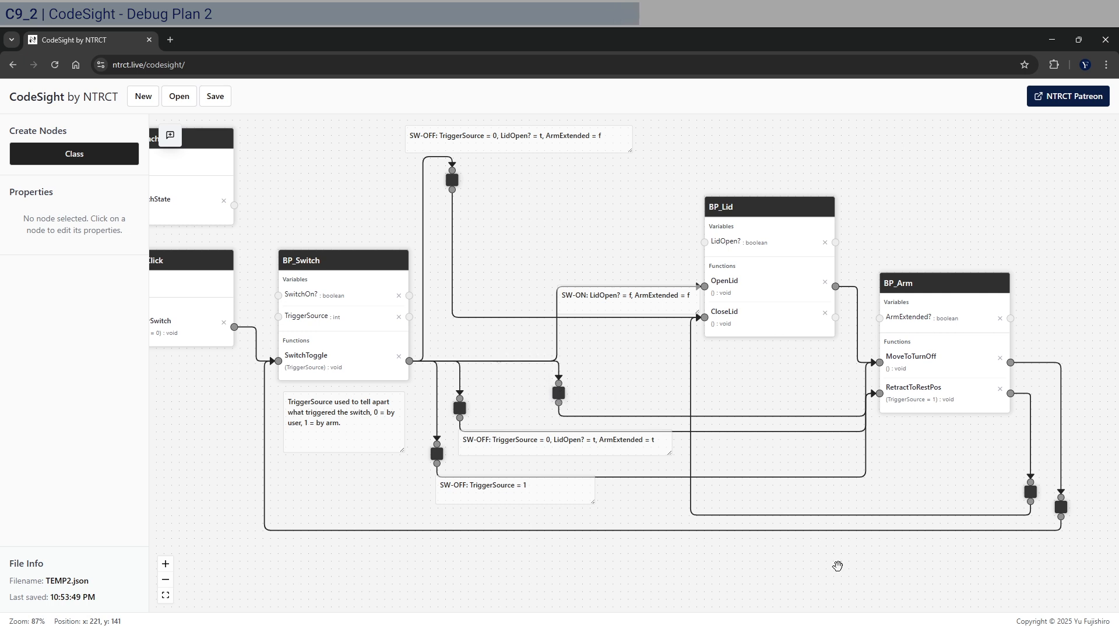
{"action": "mouse_move", "coordinate": [172, 141]}
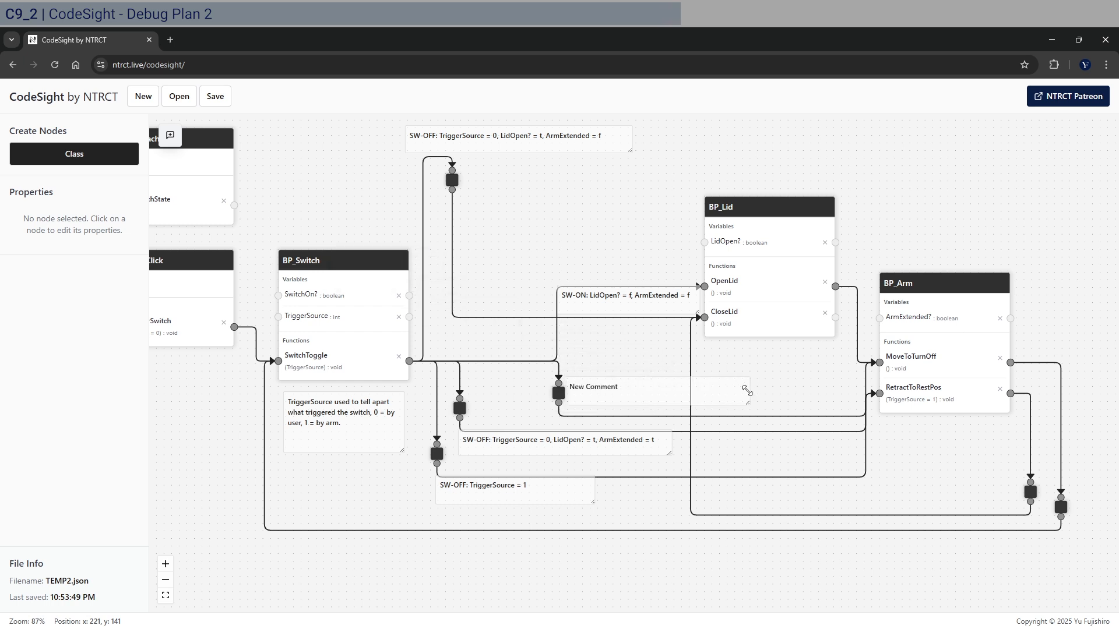
- Place a comment by the waypoint reading 'SW-ON: LidOpen? = t, ArmExtended = f'
{"action": "left_click", "coordinate": [621, 386]}
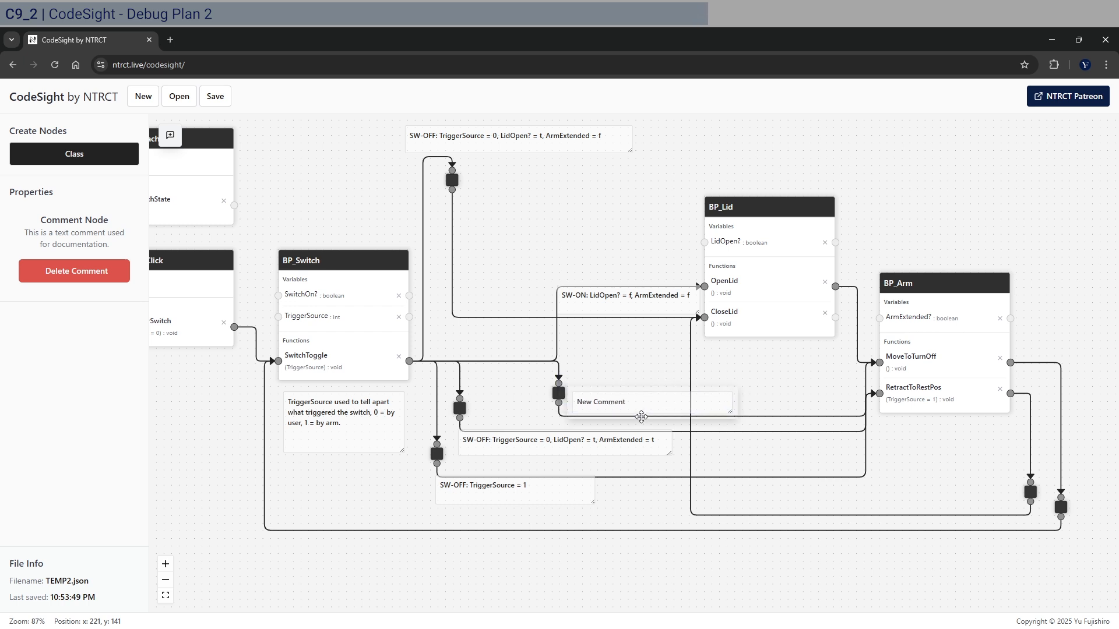
{"action": "left_click", "coordinate": [645, 402]}
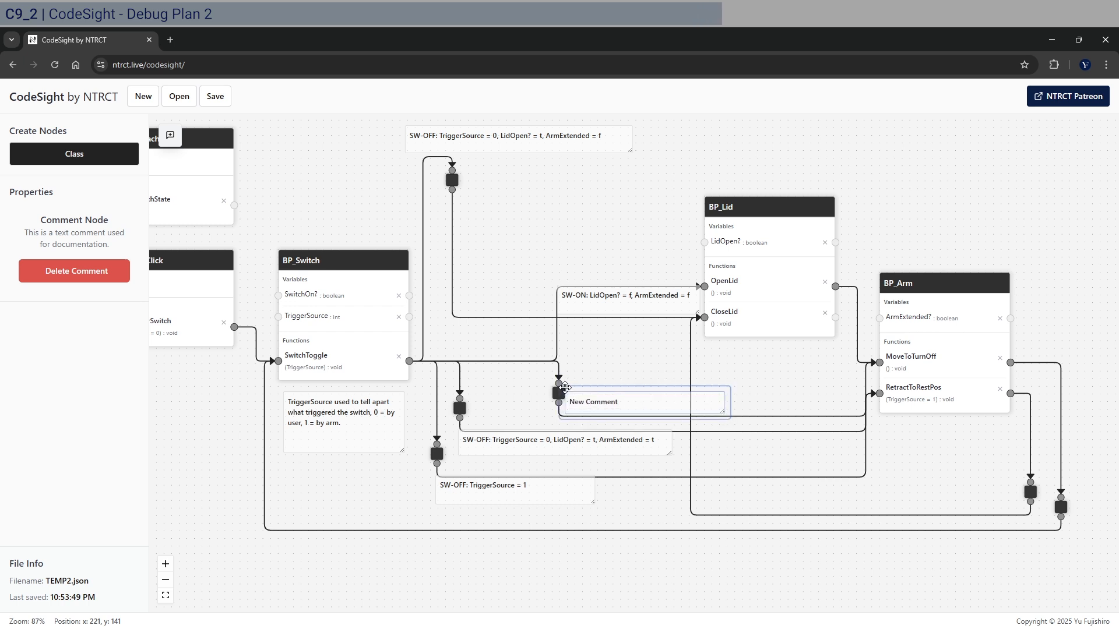
{"action": "double_click", "coordinate": [592, 402]}
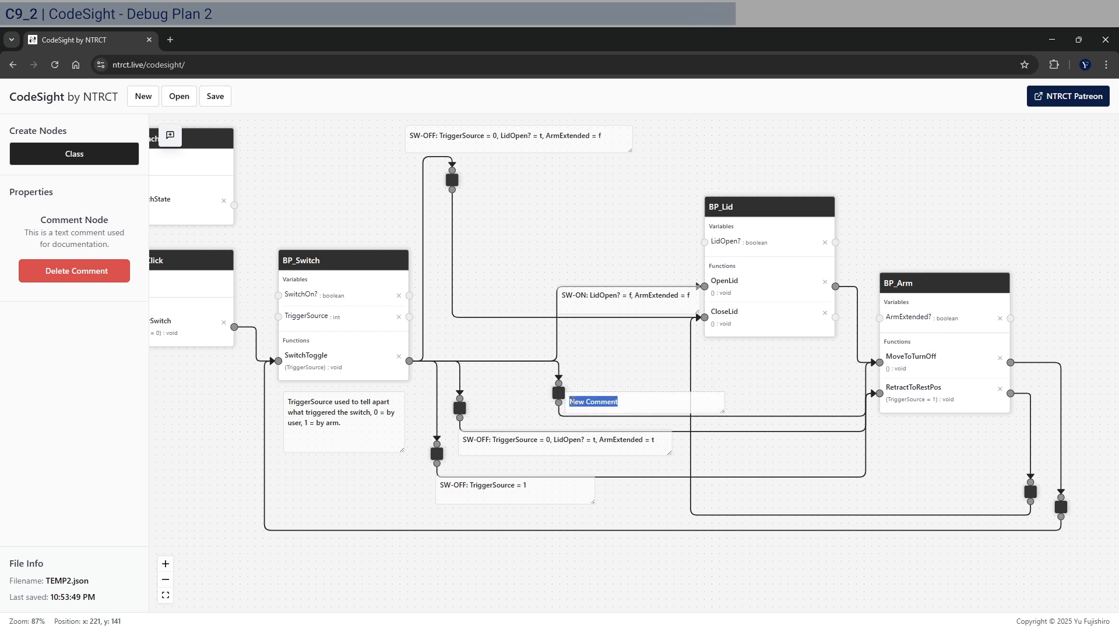
{"action": "type", "text": "SW-"}
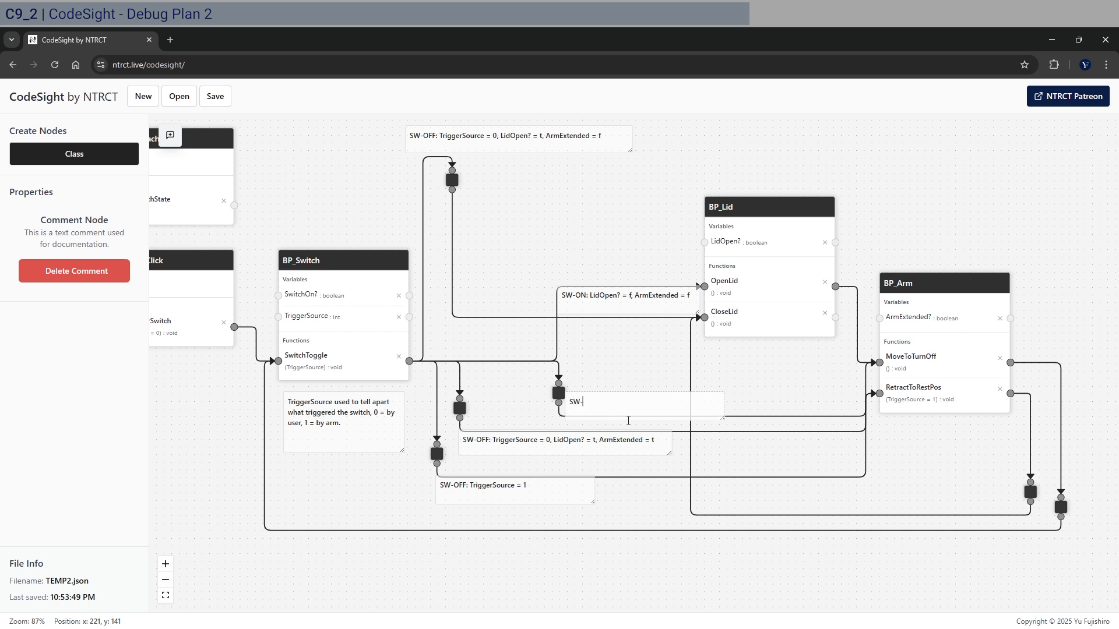
{"action": "type", "text": "ON:"}
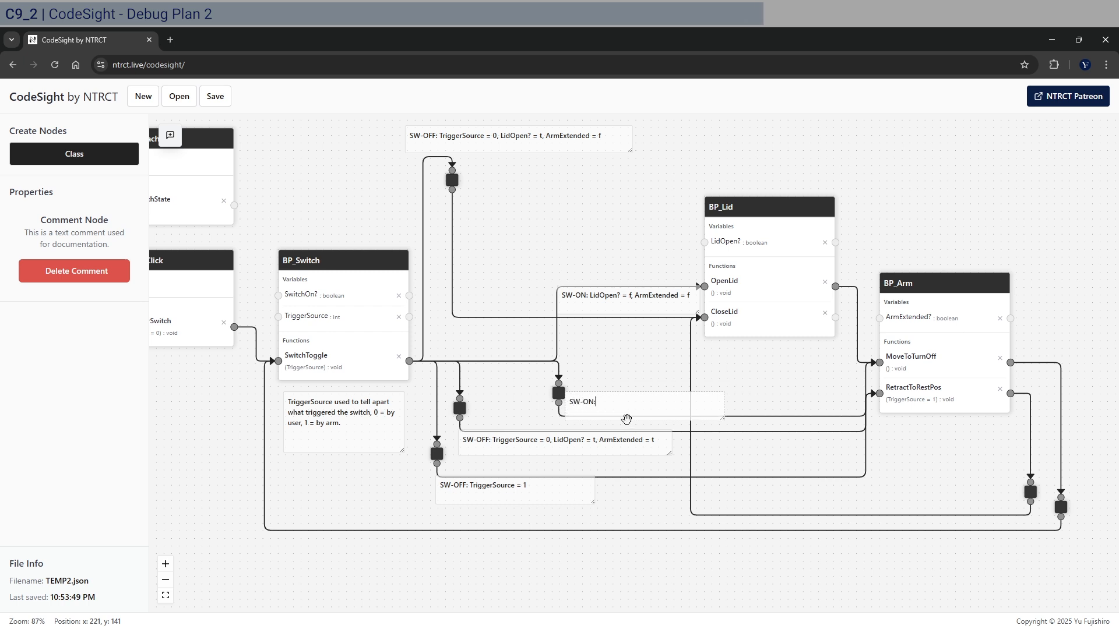
{"action": "type", "text": "LidOpen?"}
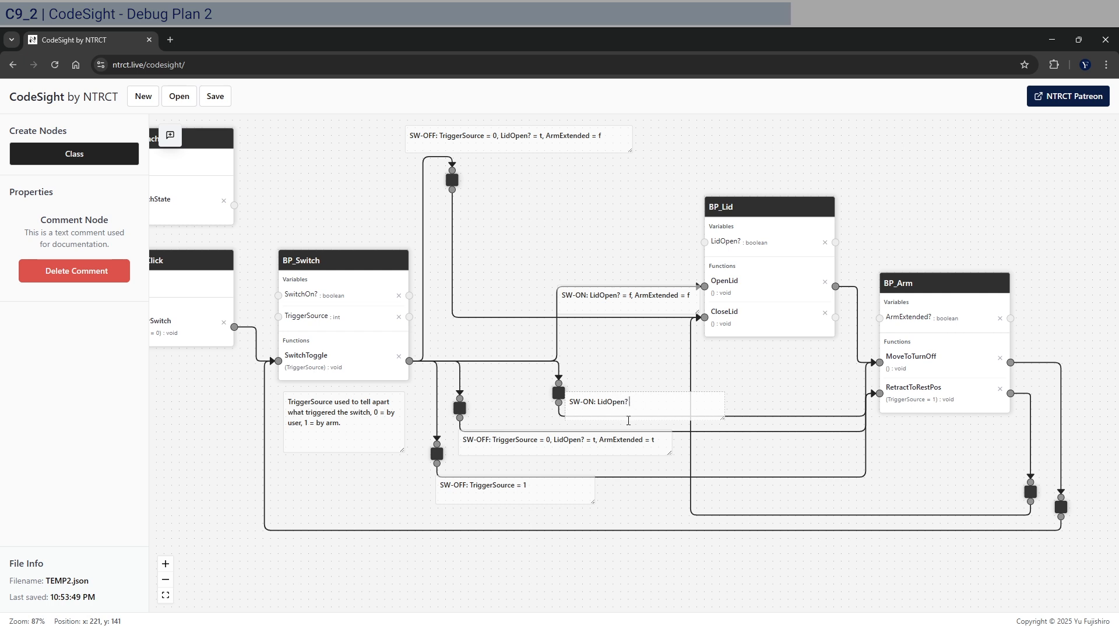
{"action": "type", "text": "= t"}
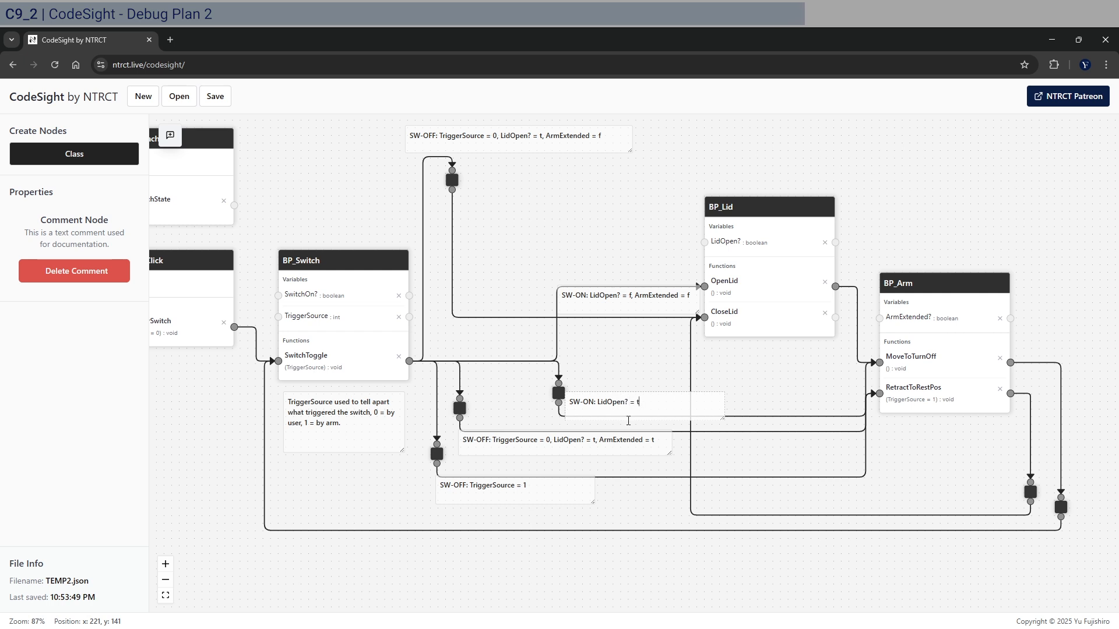
{"action": "type", "text": ", ArmExtended = f"}
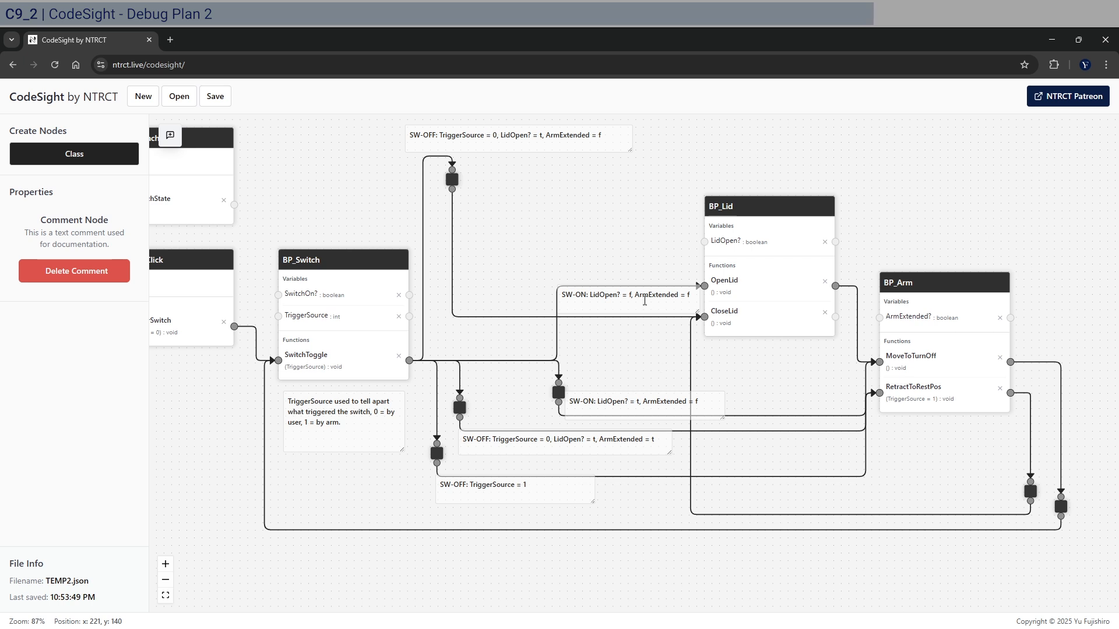
{"action": "mouse_move", "coordinate": [803, 380]}
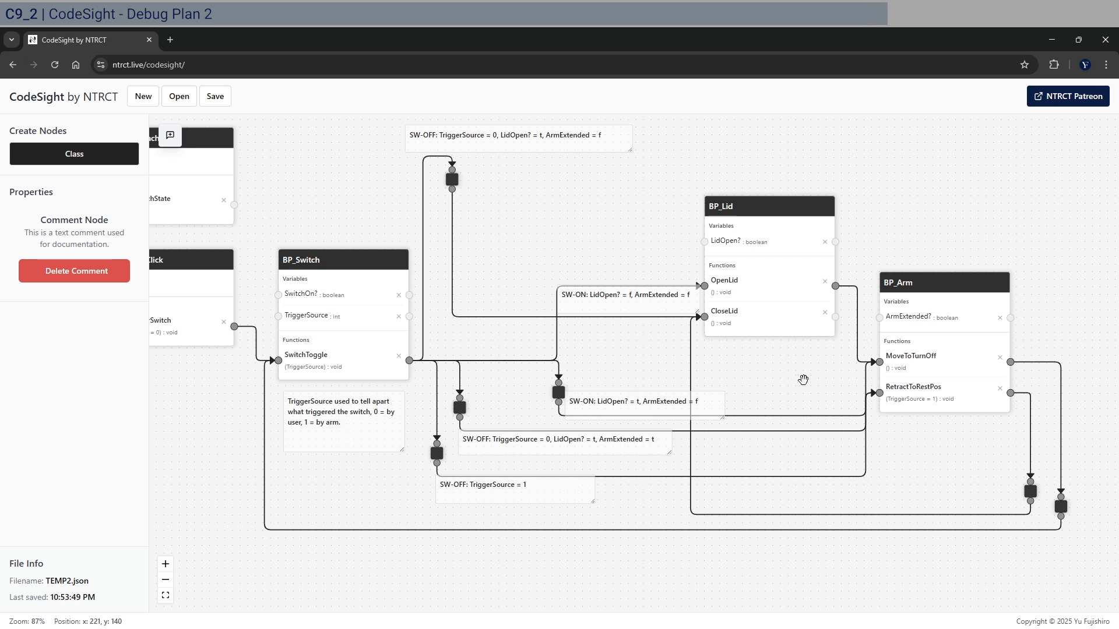
{"action": "mouse_move", "coordinate": [807, 361]}
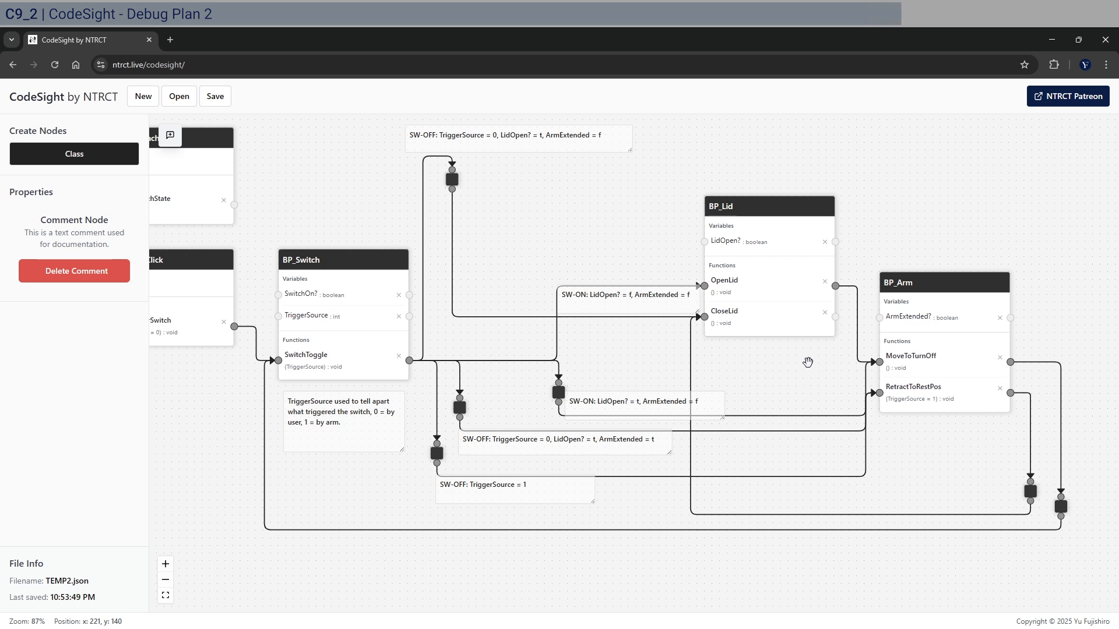
{"action": "mouse_move", "coordinate": [462, 215]}
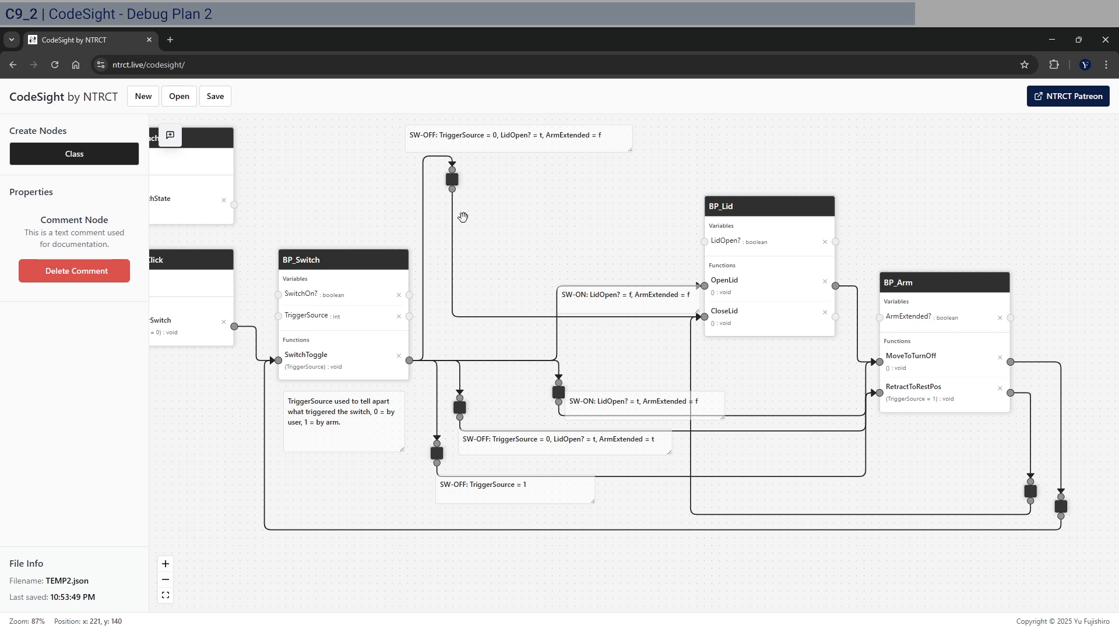
{"action": "mouse_move", "coordinate": [541, 239]}
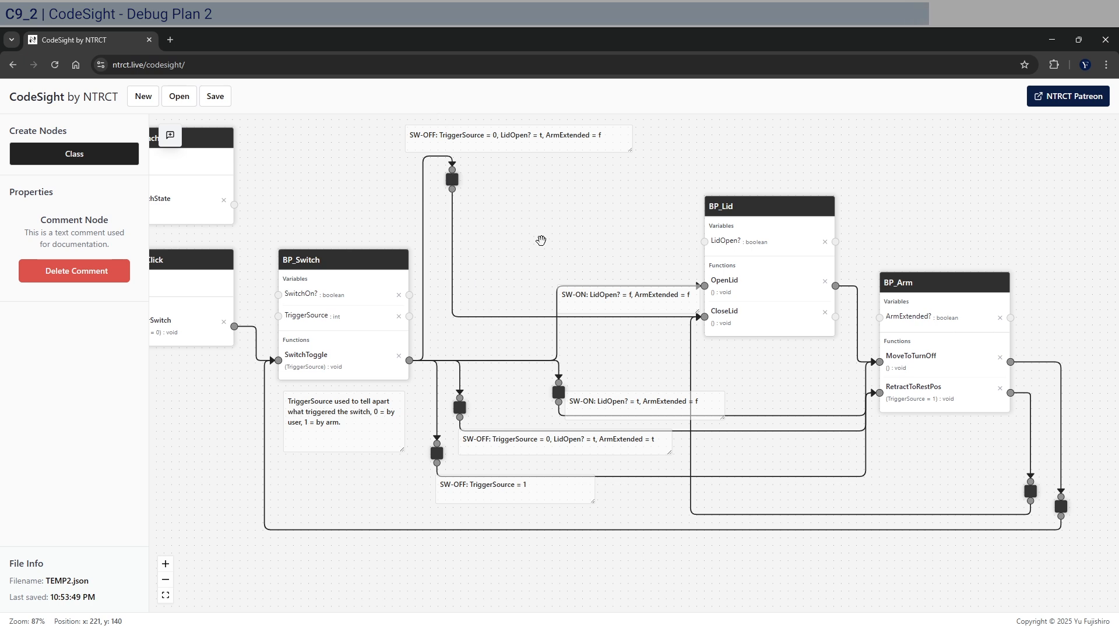
{"action": "mouse_move", "coordinate": [497, 414]}
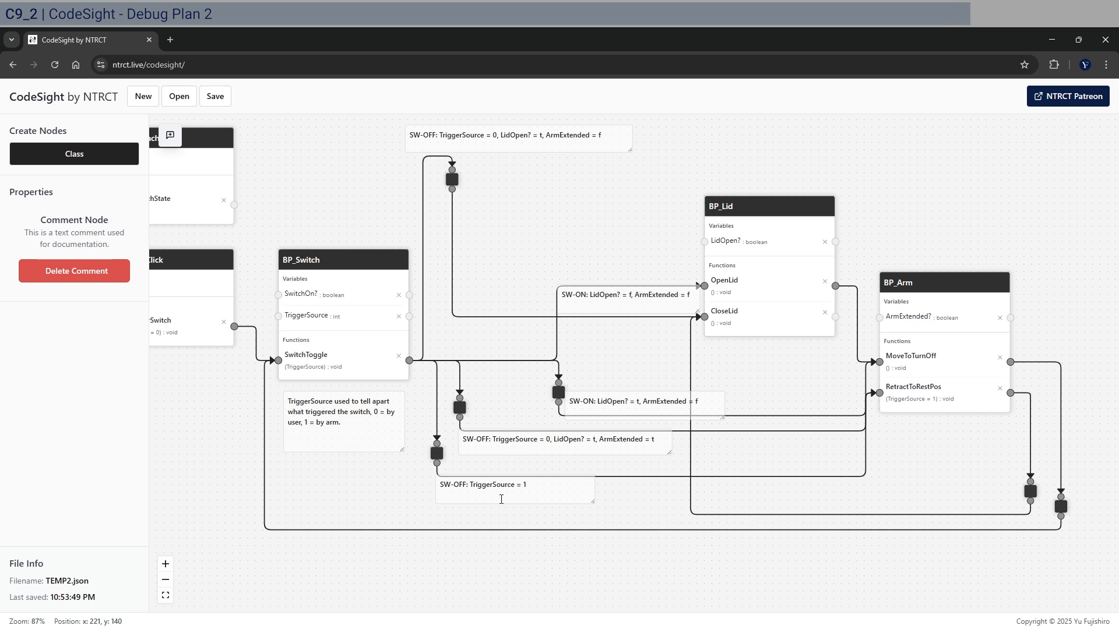
{"action": "mouse_move", "coordinate": [1087, 397]}
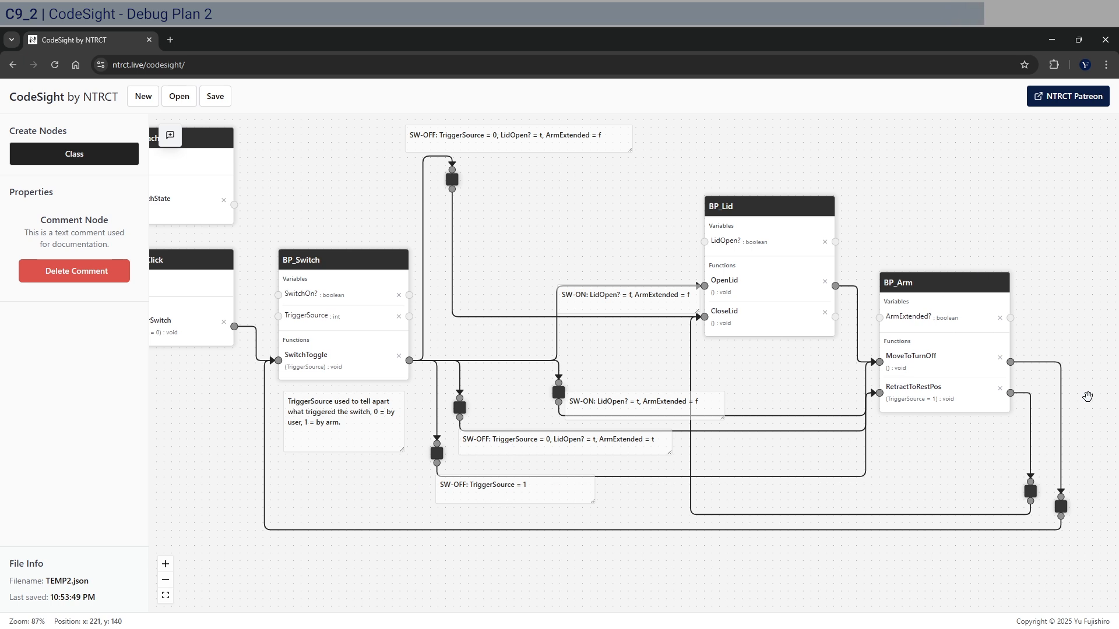
{"action": "mouse_move", "coordinate": [717, 375]}
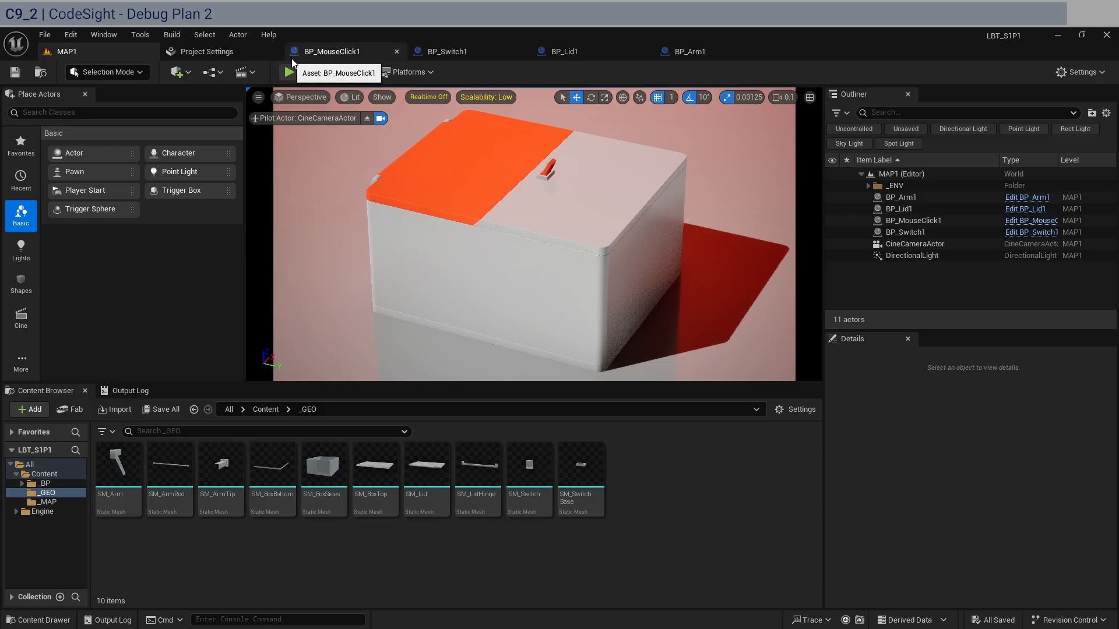
- Switch to the BP_Switch1 EventGraph tab and scroll through its lid and arm logic
{"action": "left_click", "coordinate": [446, 51]}
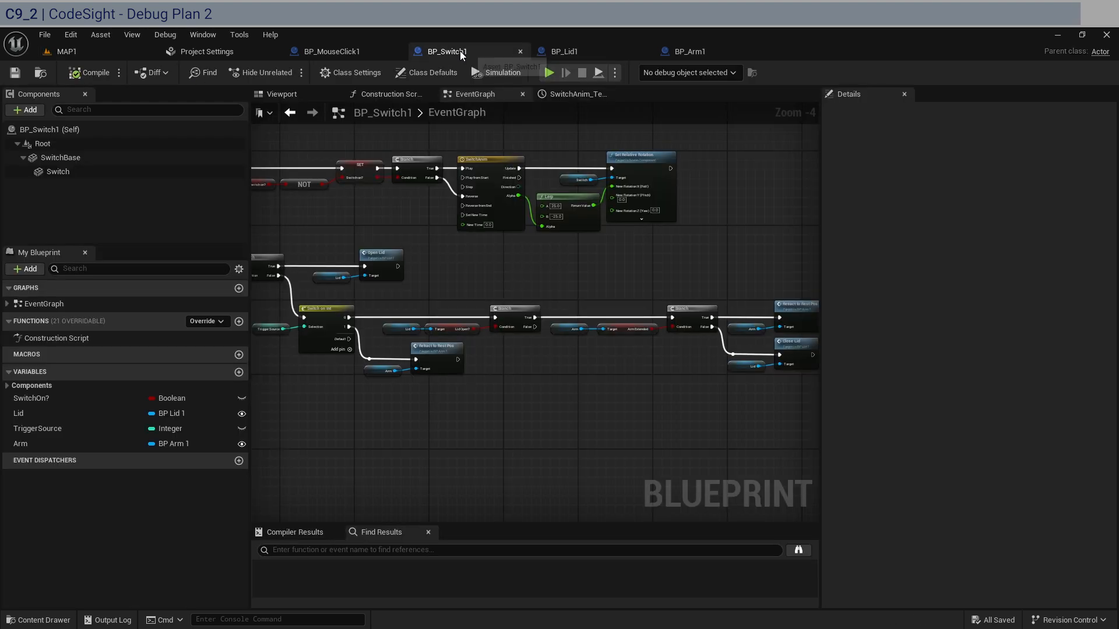
{"action": "scroll", "scroll_direction": "down", "scroll_amount": 3}
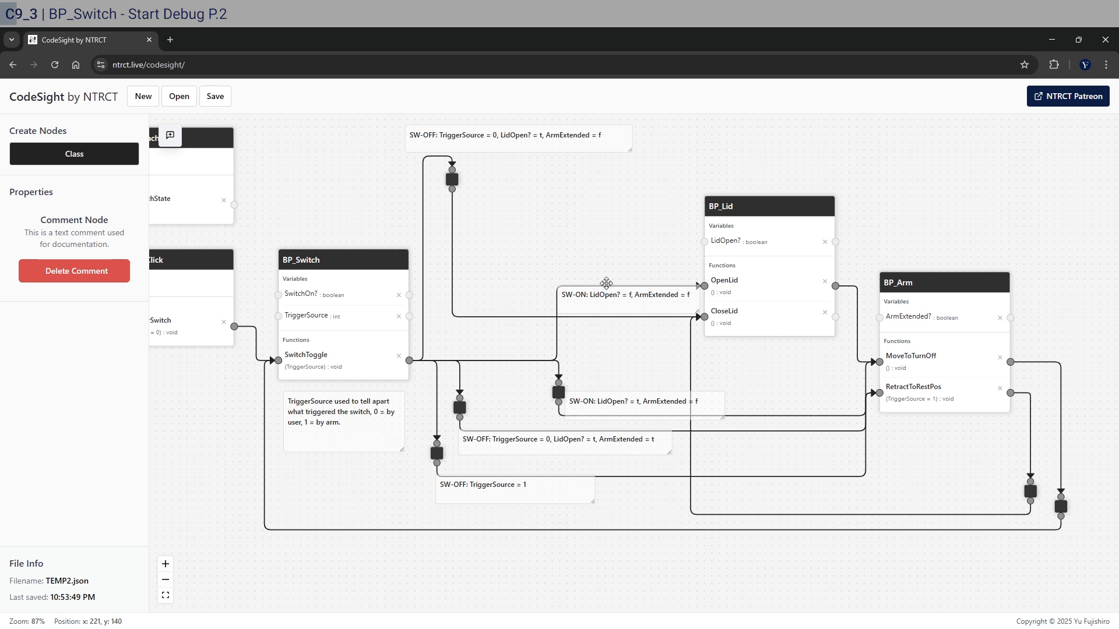
{"action": "mouse_move", "coordinate": [623, 298]}
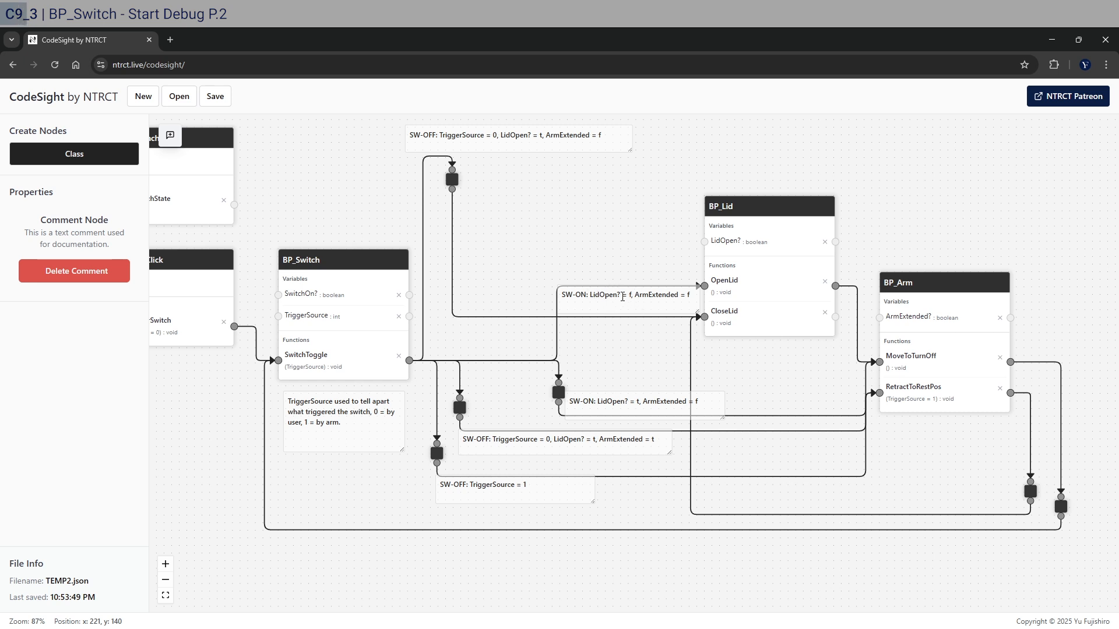
{"action": "mouse_move", "coordinate": [739, 266]}
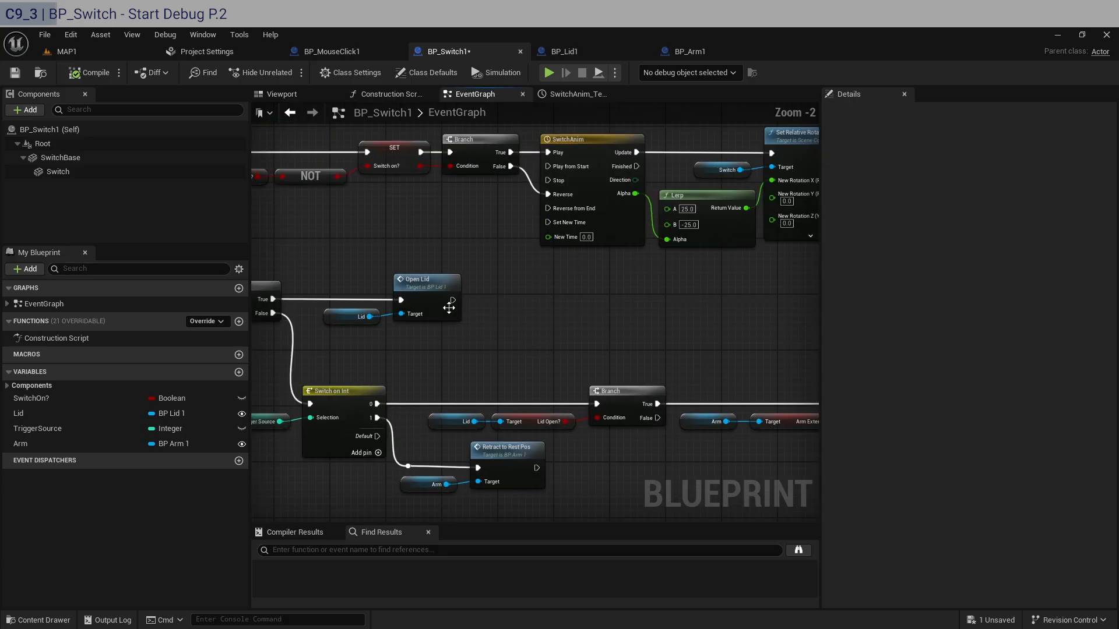
- Paste a copy of the Lid Open? getter and Branch before Open Lid, adding an ArmExtended Branch
{"action": "left_click", "coordinate": [425, 280]}
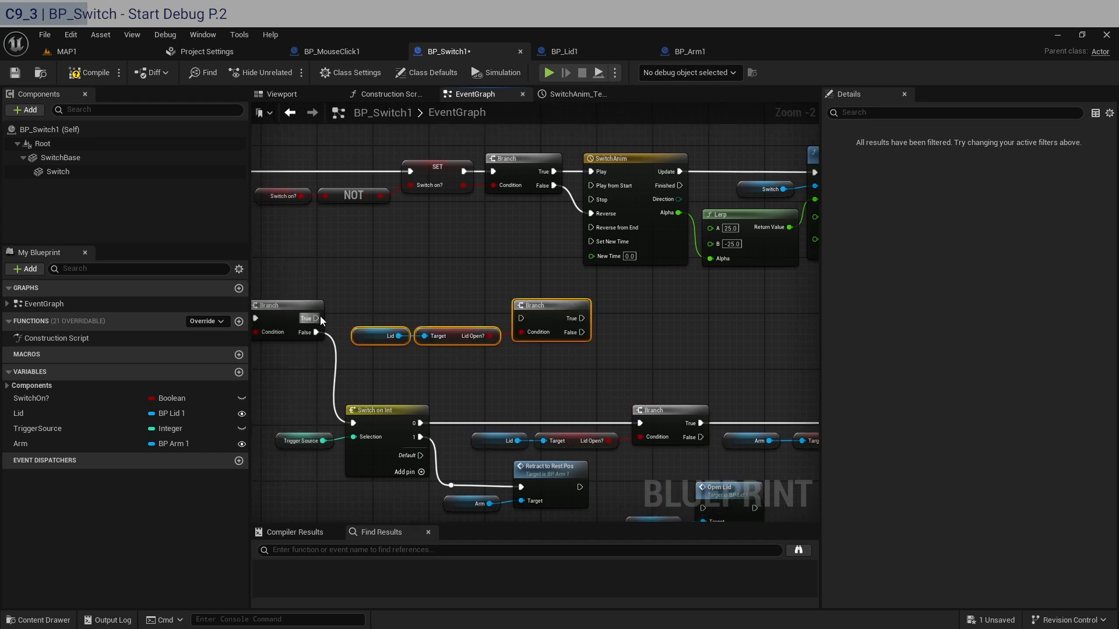
{"action": "scroll", "scroll_direction": "down", "scroll_amount": 3}
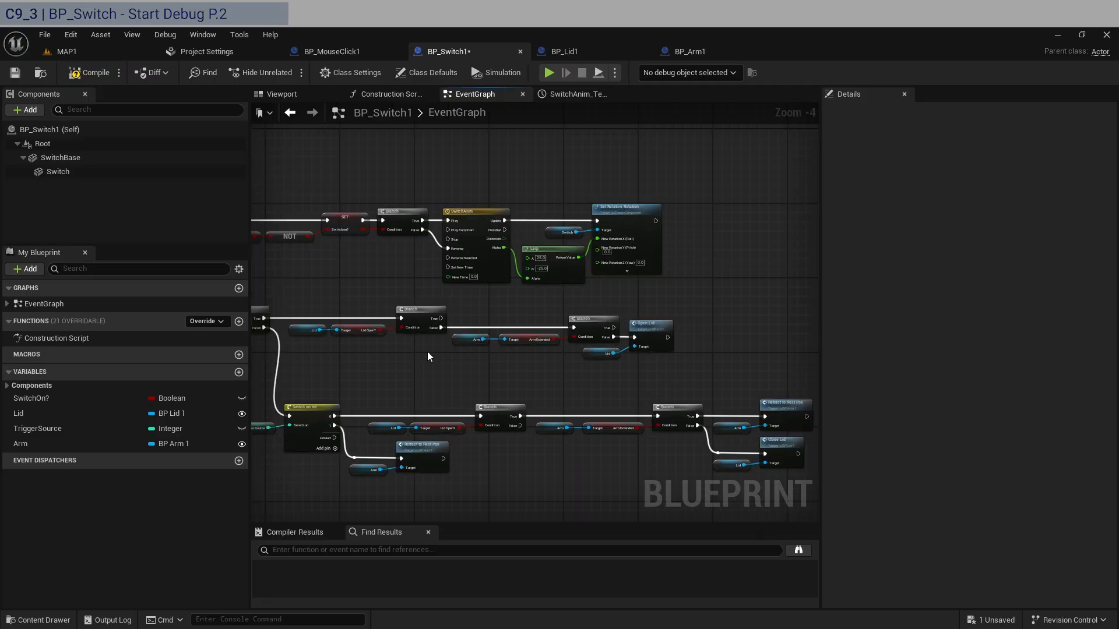
{"action": "mouse_move", "coordinate": [565, 382]}
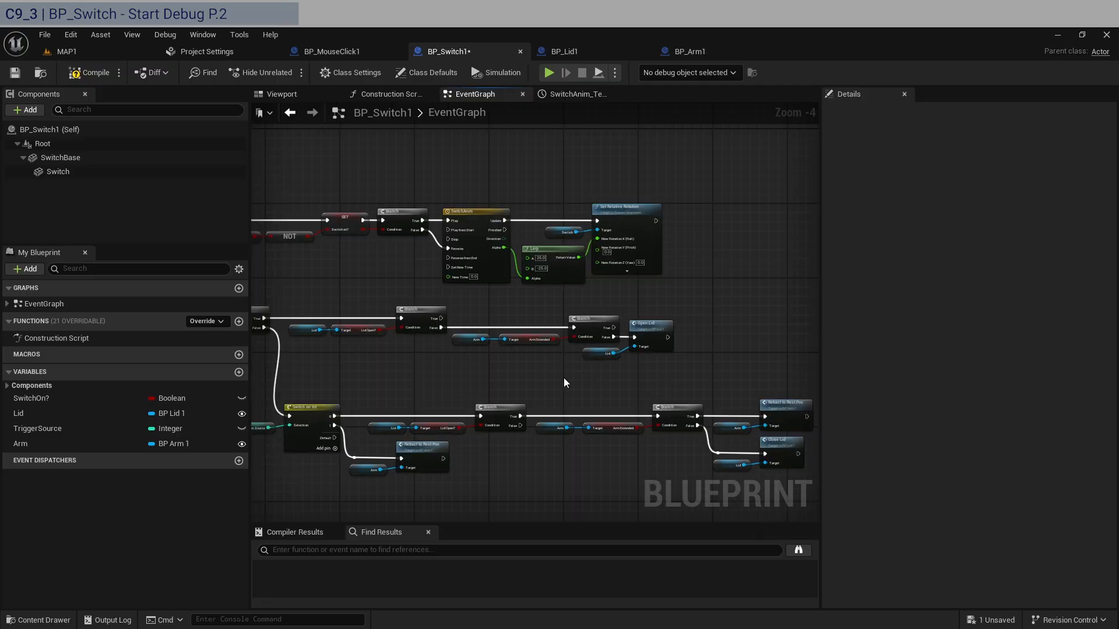
- Wire the Lid Open? Branch True pin to Move To Turn Off and False to Open Lid
{"action": "left_click", "coordinate": [592, 318]}
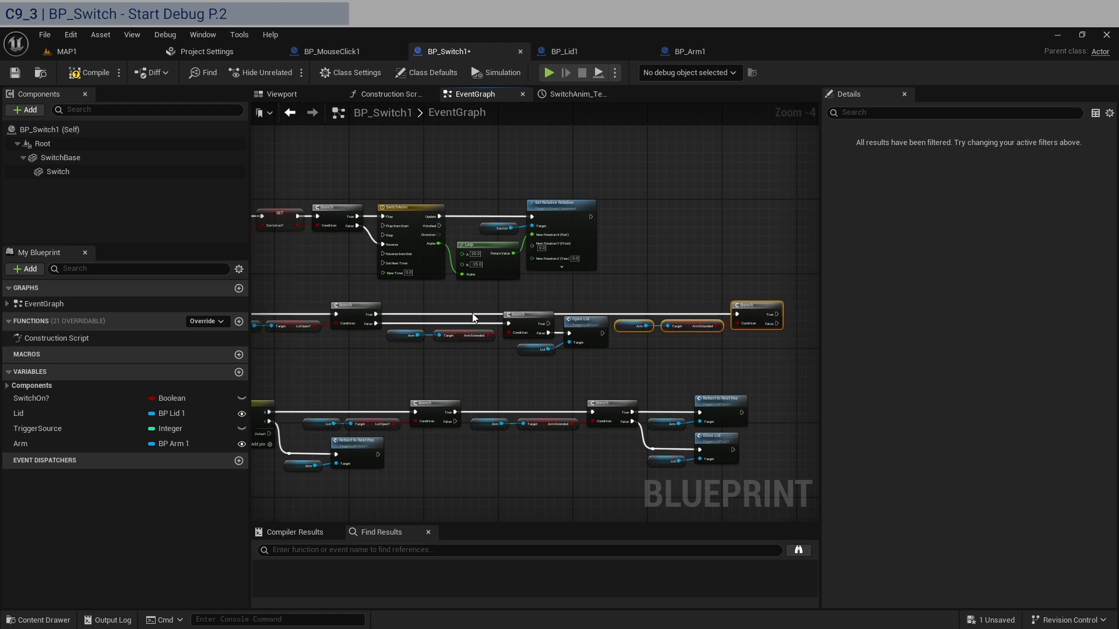
{"action": "mouse_move", "coordinate": [680, 366]}
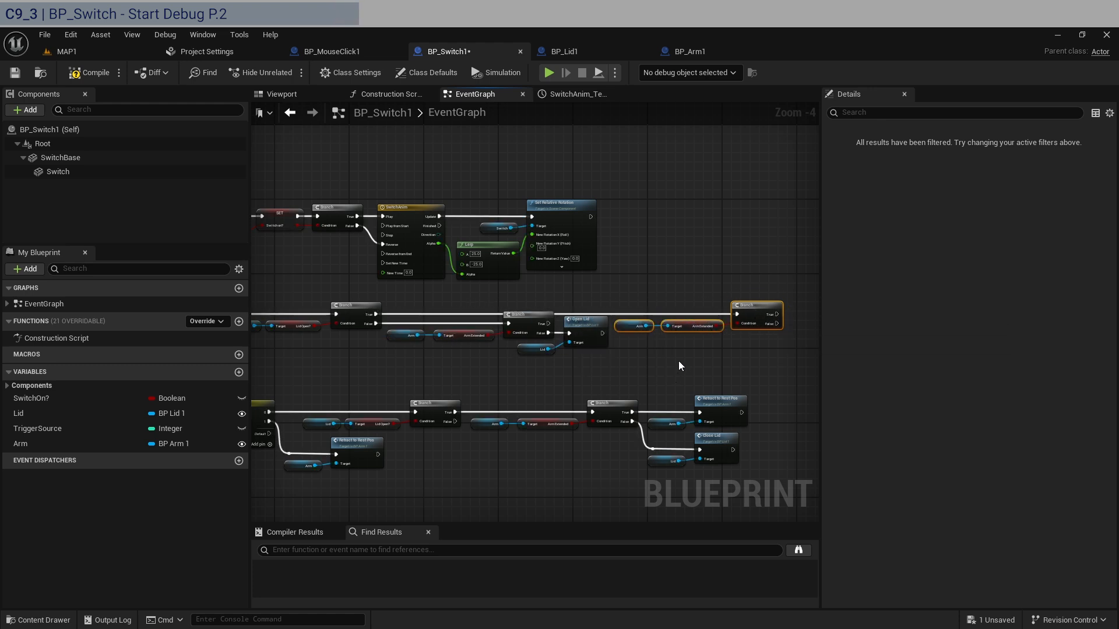
{"action": "mouse_move", "coordinate": [681, 359]}
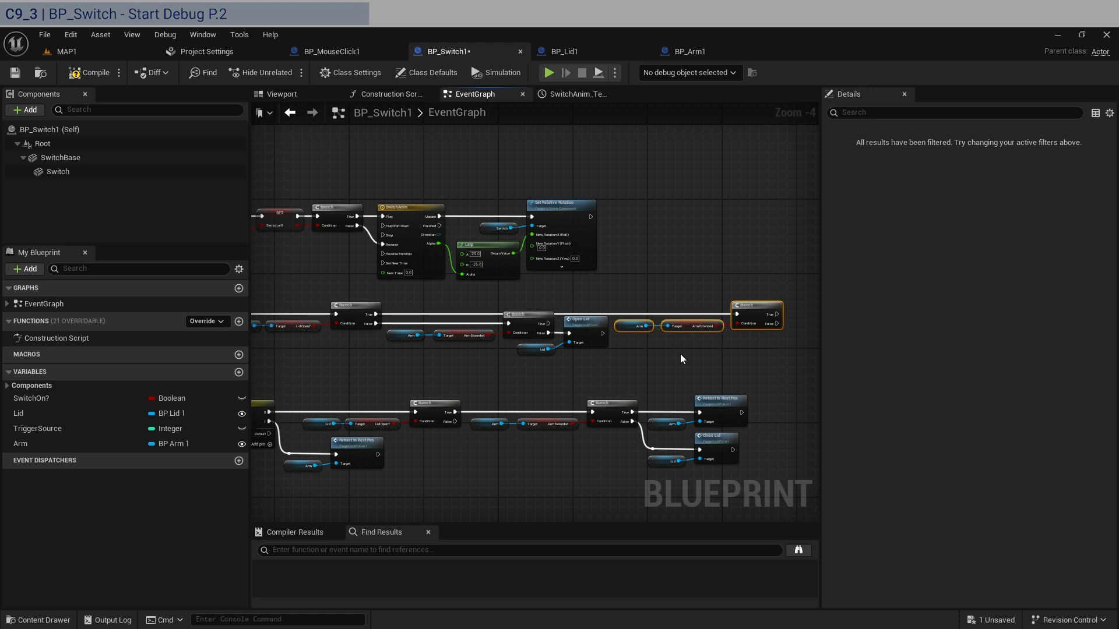
{"action": "mouse_move", "coordinate": [732, 352]}
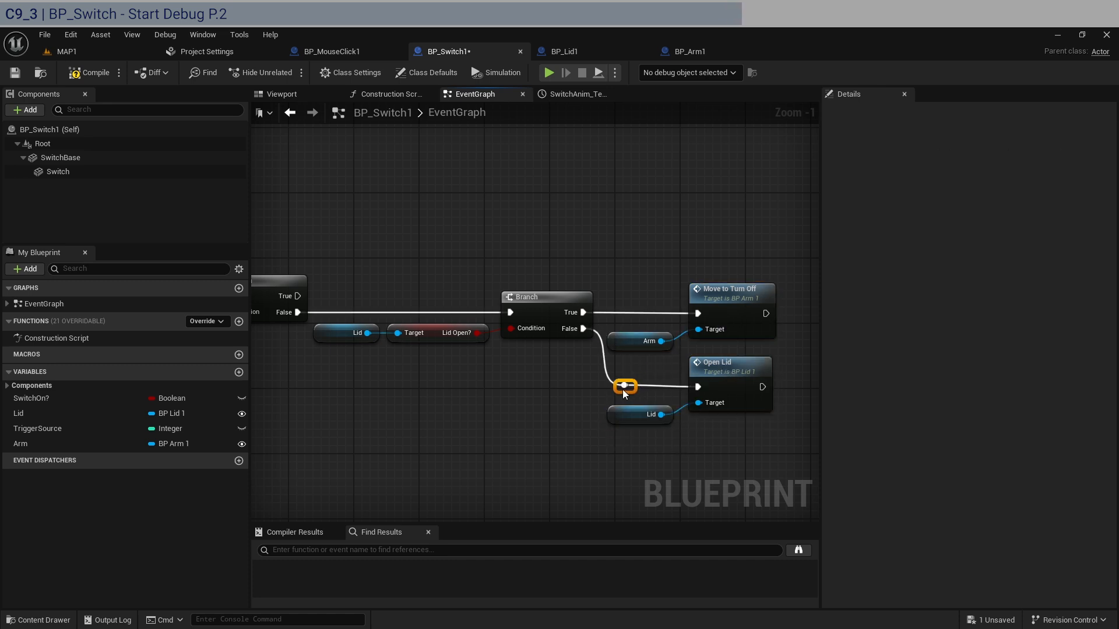
{"action": "scroll", "scroll_direction": "down", "scroll_amount": 3}
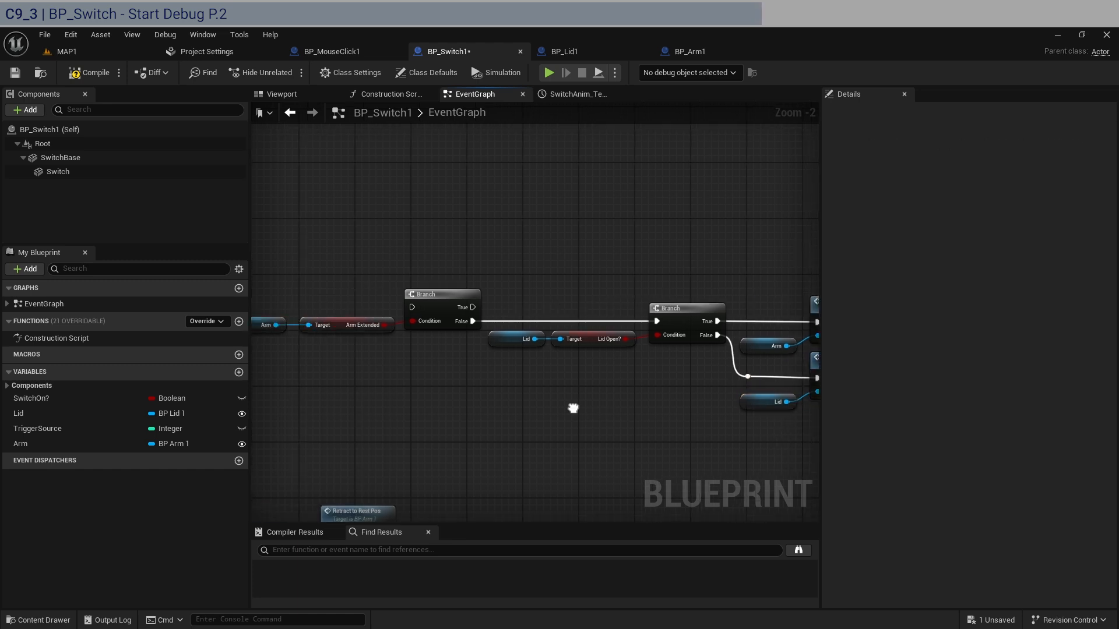
{"action": "scroll", "scroll_direction": "down", "scroll_amount": 3}
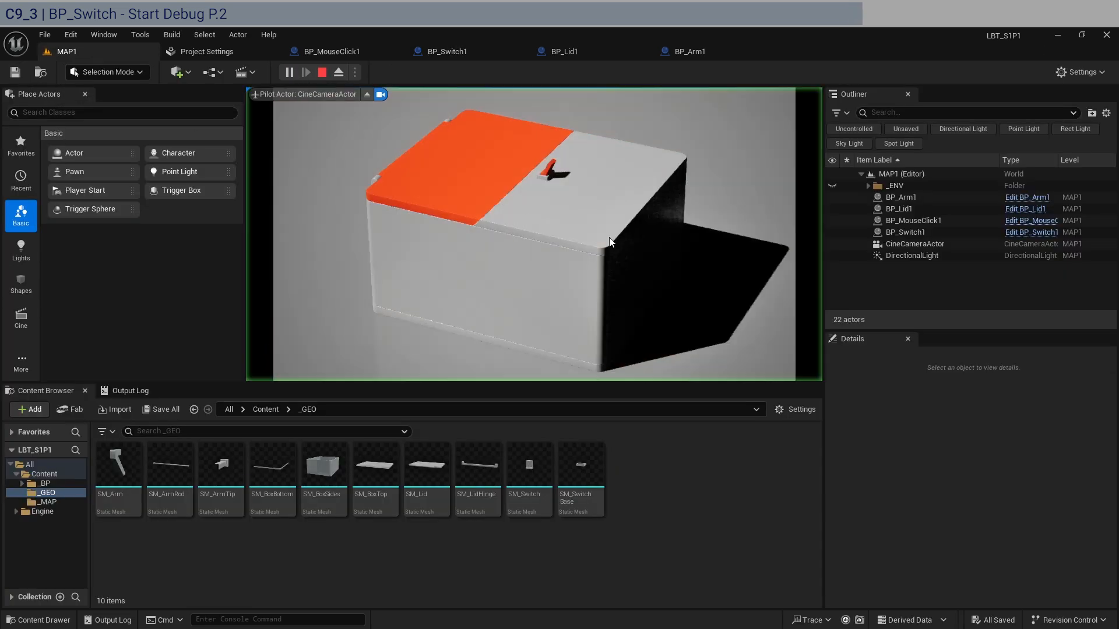
- Flip the box switch twice during play, then save BP_Lid1
{"action": "left_click", "coordinate": [289, 71]}
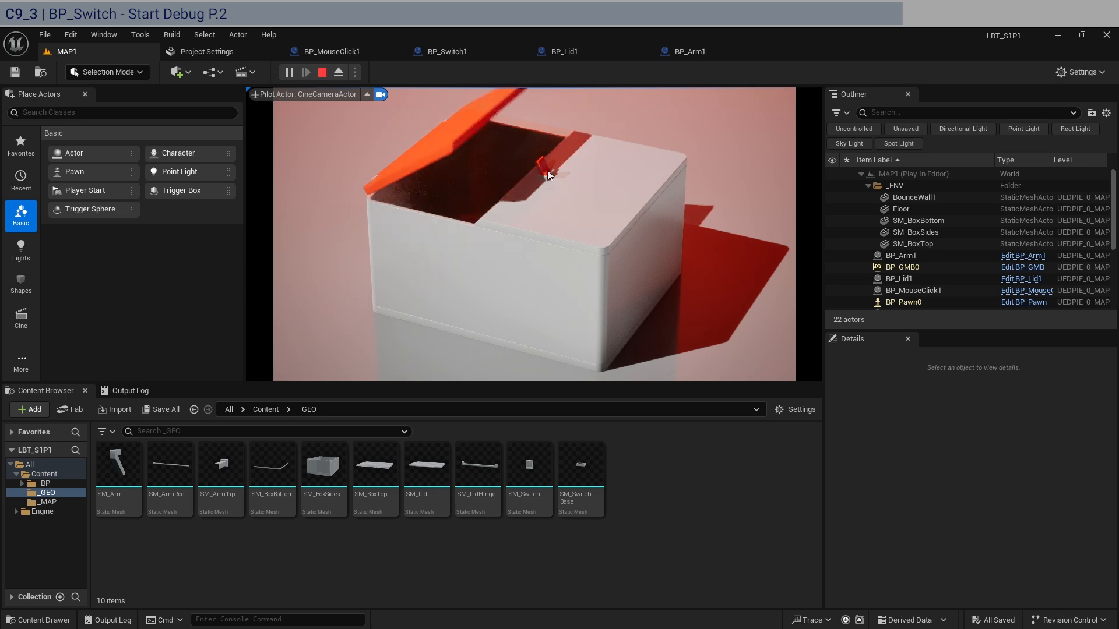
{"action": "left_click", "coordinate": [321, 72]}
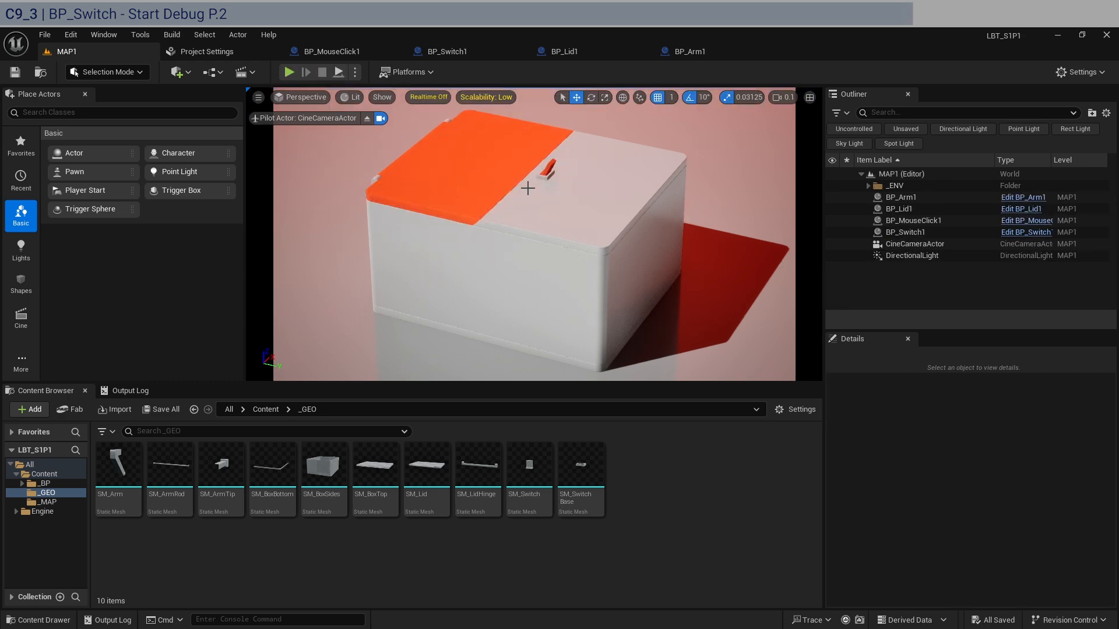
{"action": "left_click", "coordinate": [563, 51]}
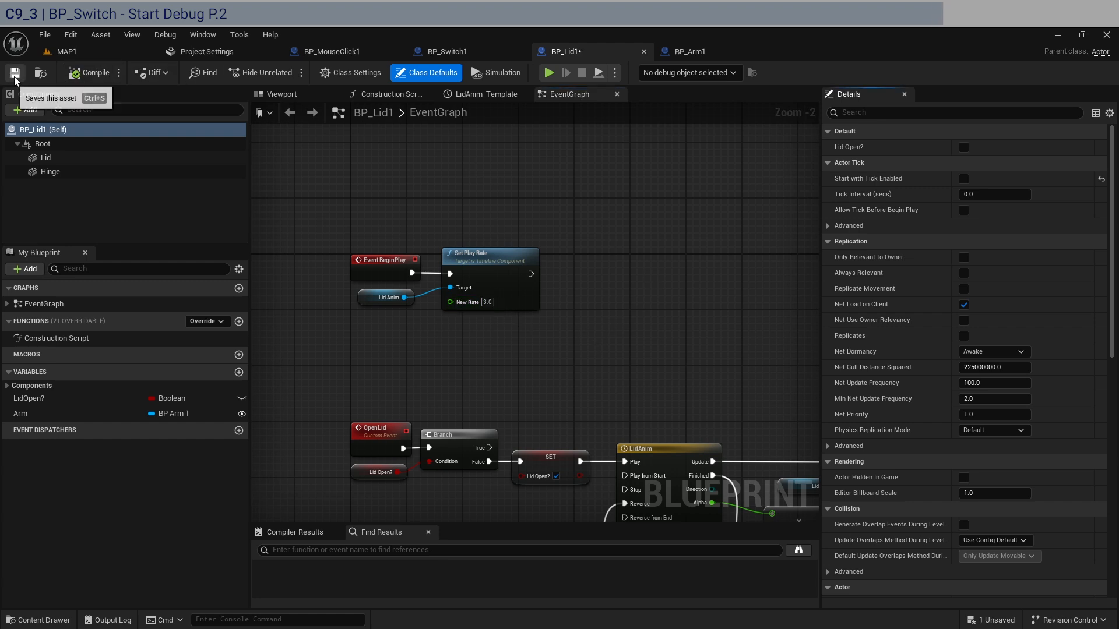
{"action": "left_click", "coordinate": [14, 72]}
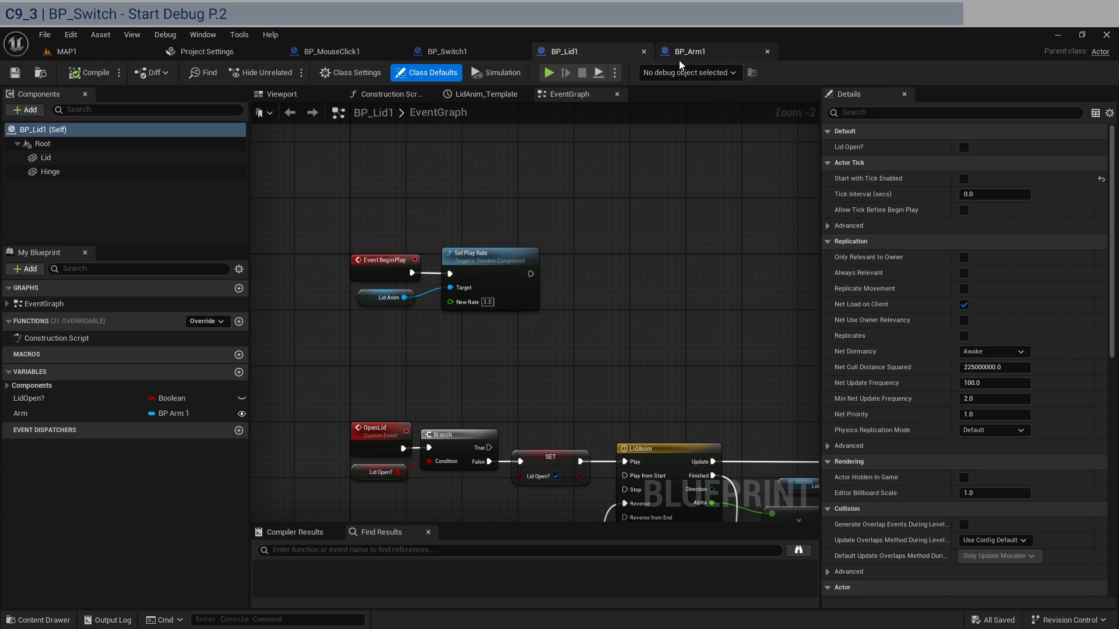
- Return to the level, flip the switch again during play, and stop the session
{"action": "left_click", "coordinate": [689, 52]}
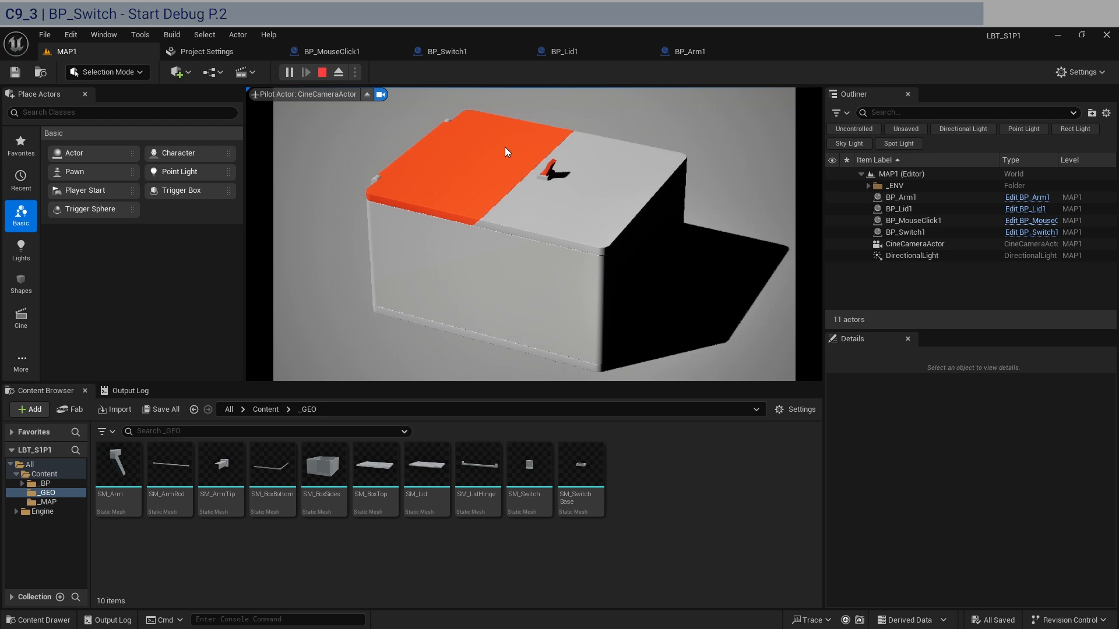
{"action": "left_click", "coordinate": [306, 73]}
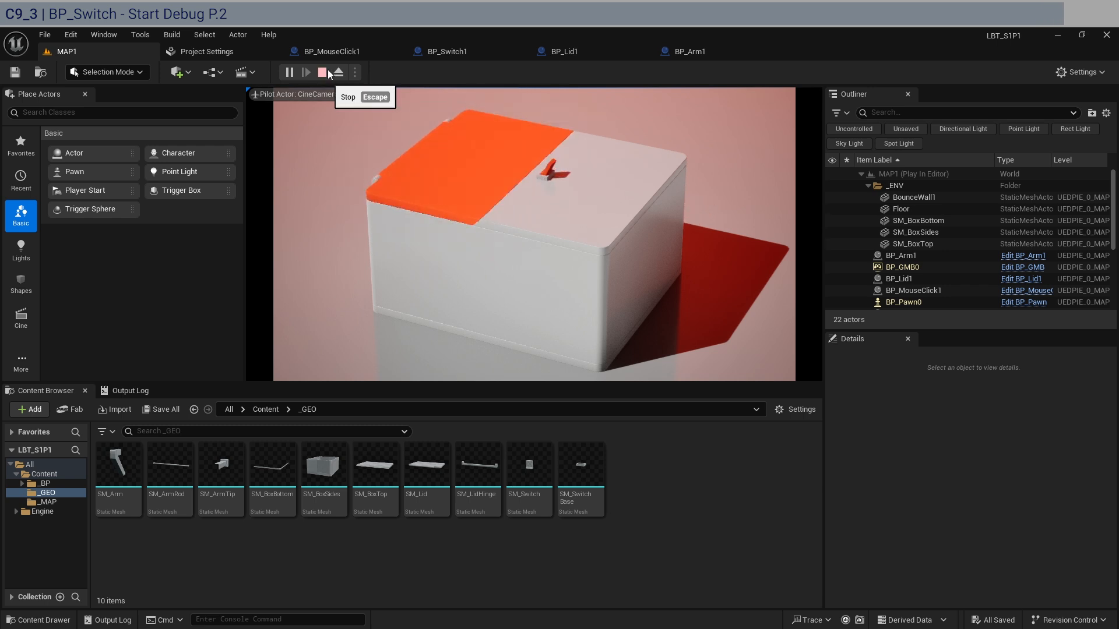
{"action": "left_click", "coordinate": [688, 51]}
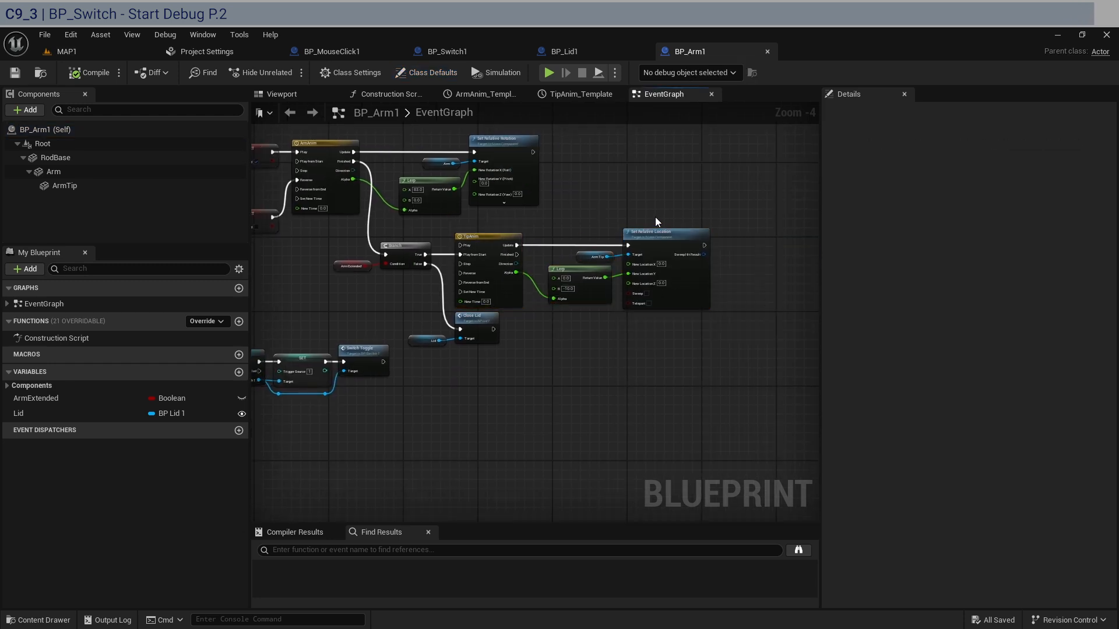
{"action": "mouse_move", "coordinate": [616, 607]}
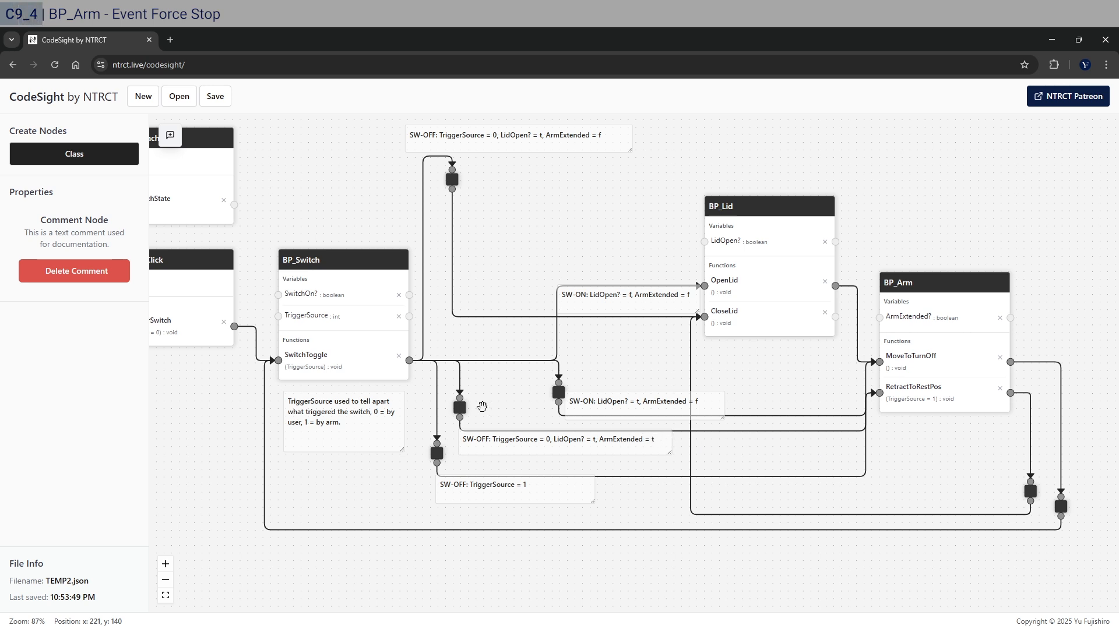
{"action": "mouse_move", "coordinate": [473, 445]}
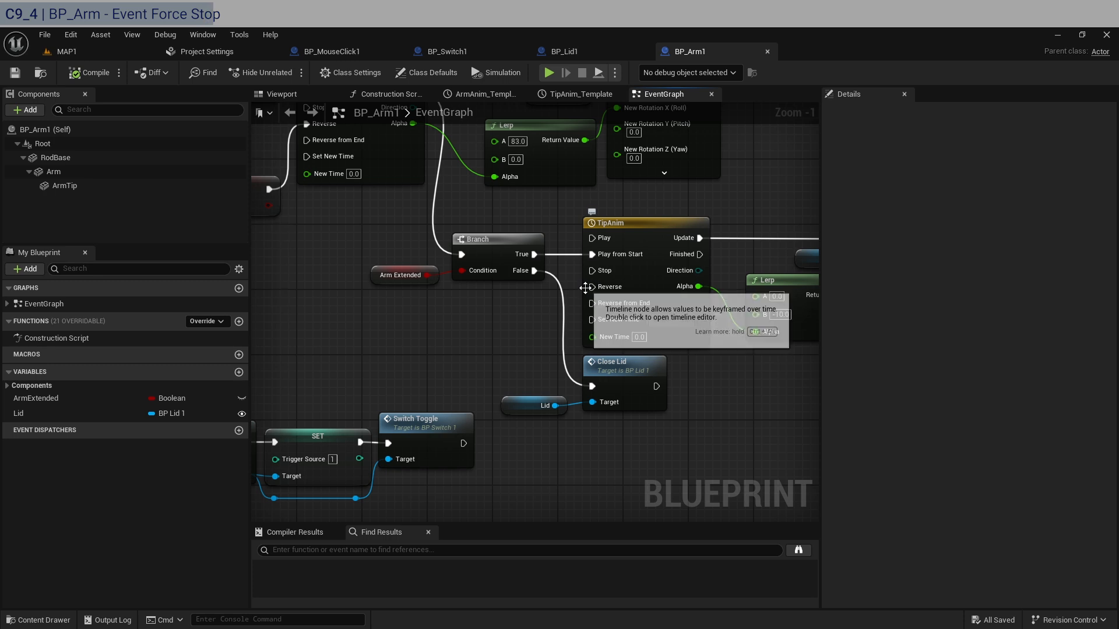
{"action": "mouse_move", "coordinate": [587, 248]}
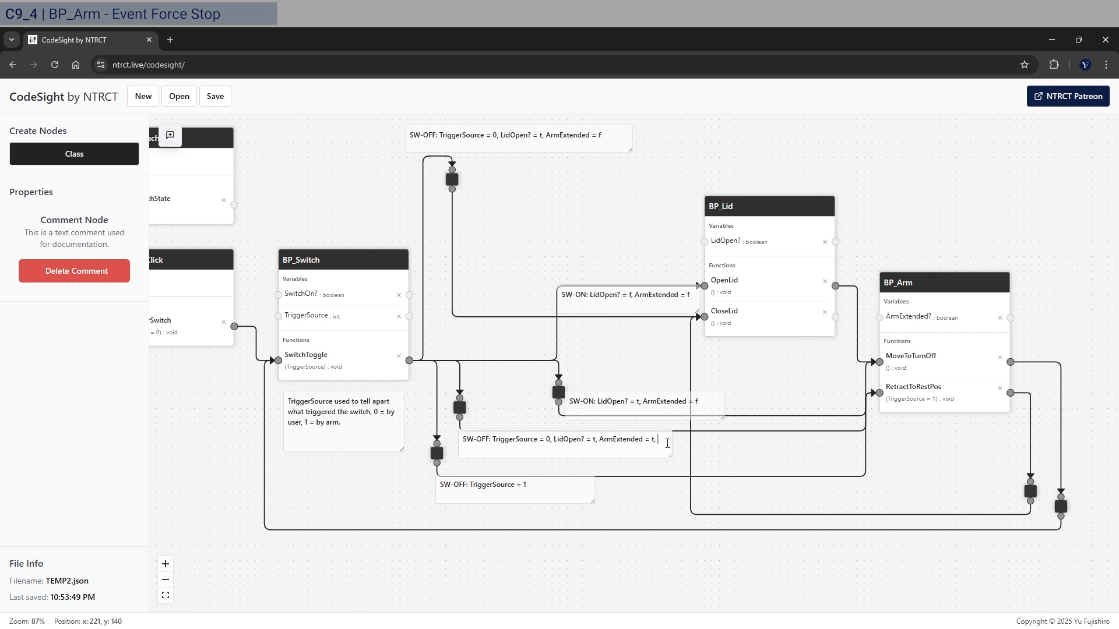
- Append '(Event ForceStop - ArmTip)' to the SW-OFF TriggerSource = 0 comment
{"action": "type", "text": "(E"}
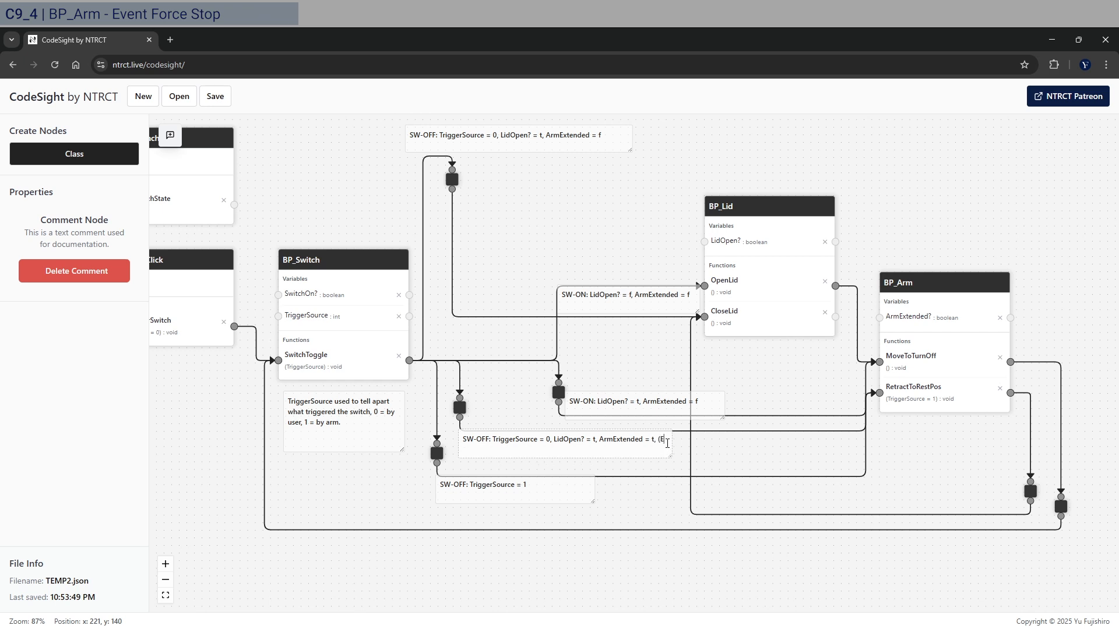
{"action": "type", "text": "(Event"}
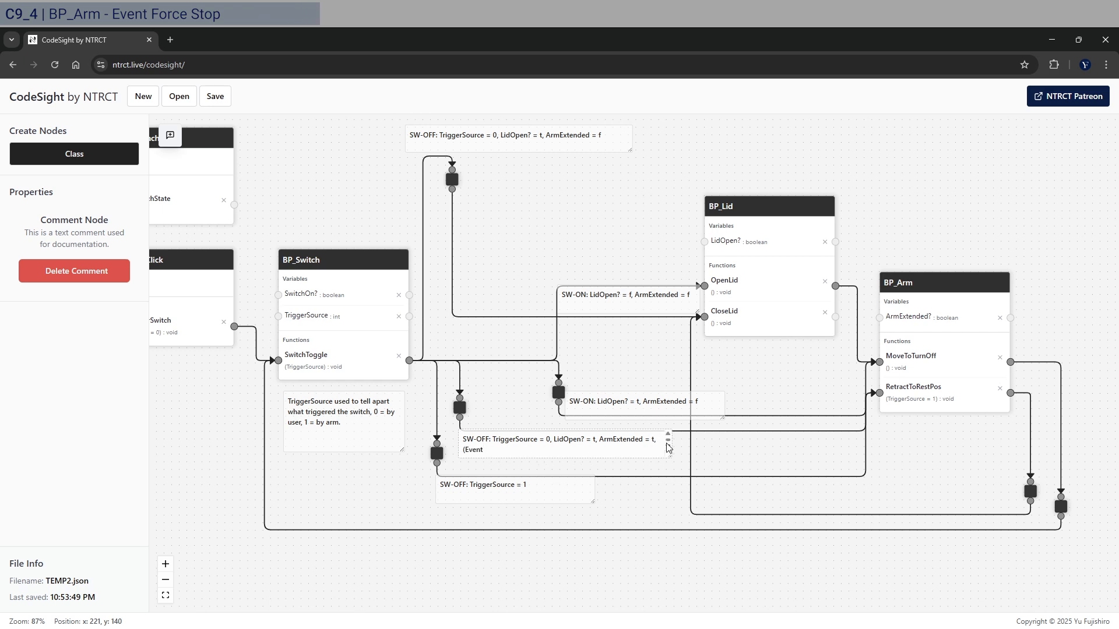
{"action": "type", "text": "Force"}
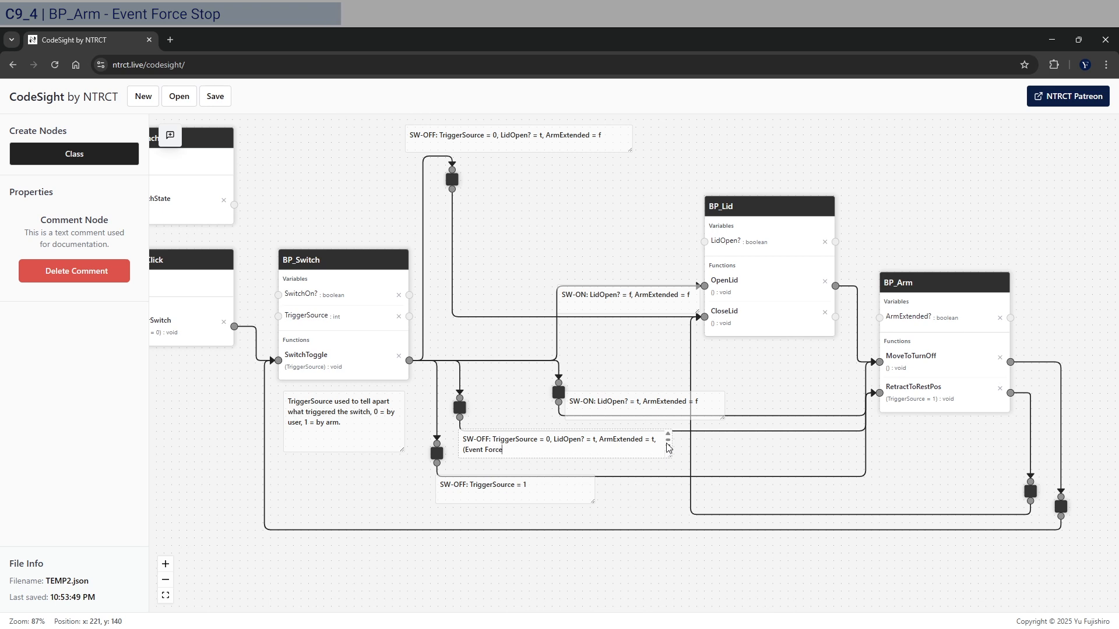
{"action": "type", "text": "Stop)"}
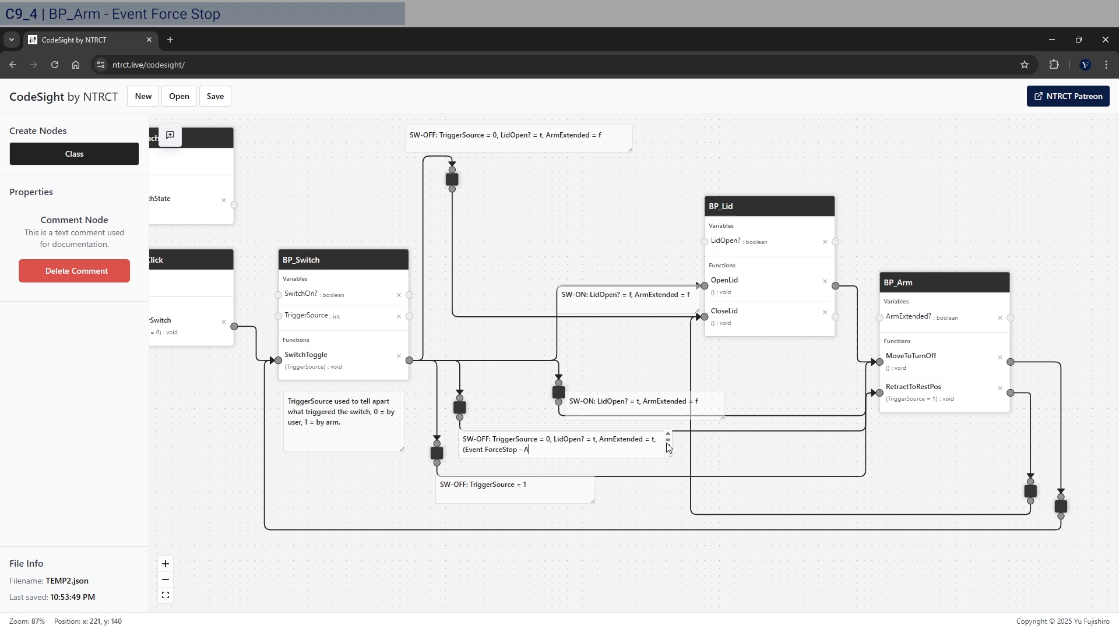
{"action": "type", "text": "rmTip"}
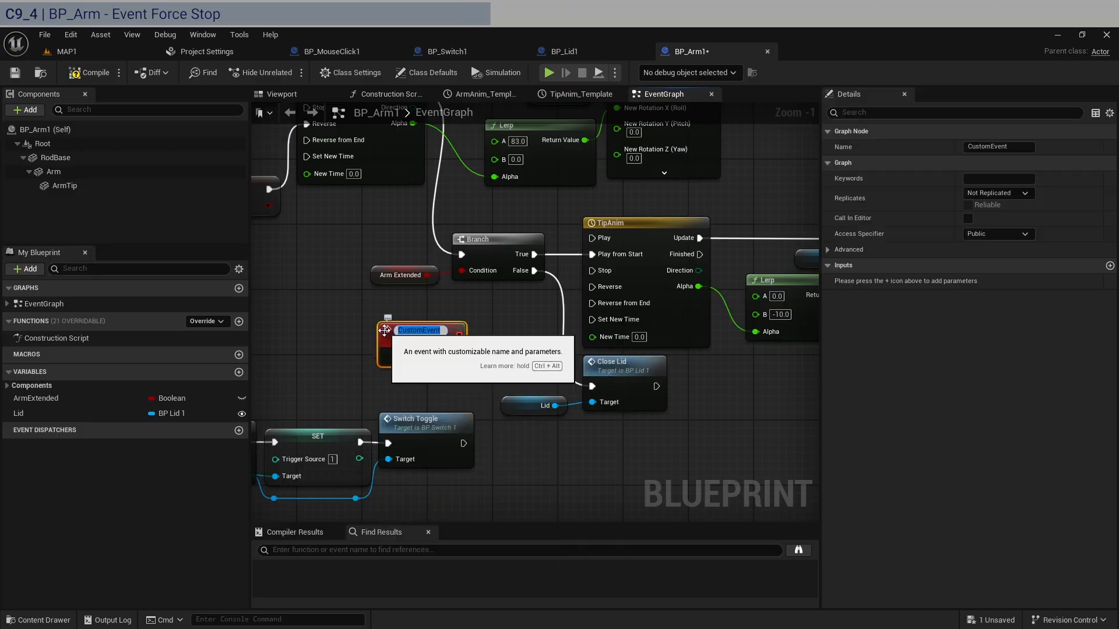
- Name the new custom event ForceStop and wire it to TipAnim's Reverse pin
{"action": "type", "text": "ForceStop"}
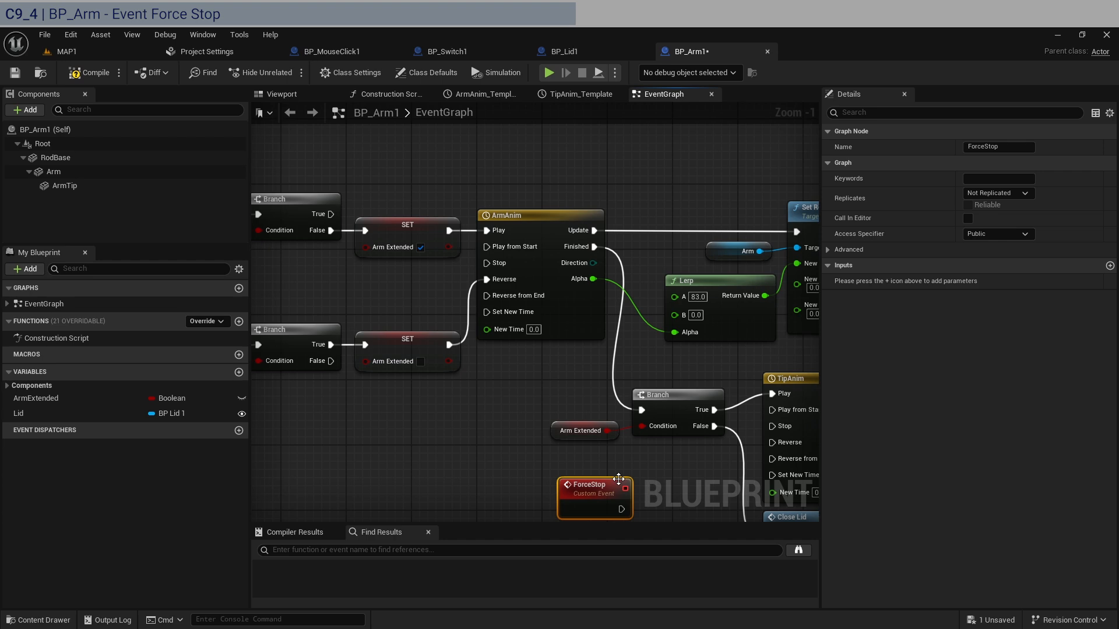
{"action": "scroll", "scroll_direction": "down", "scroll_amount": 3}
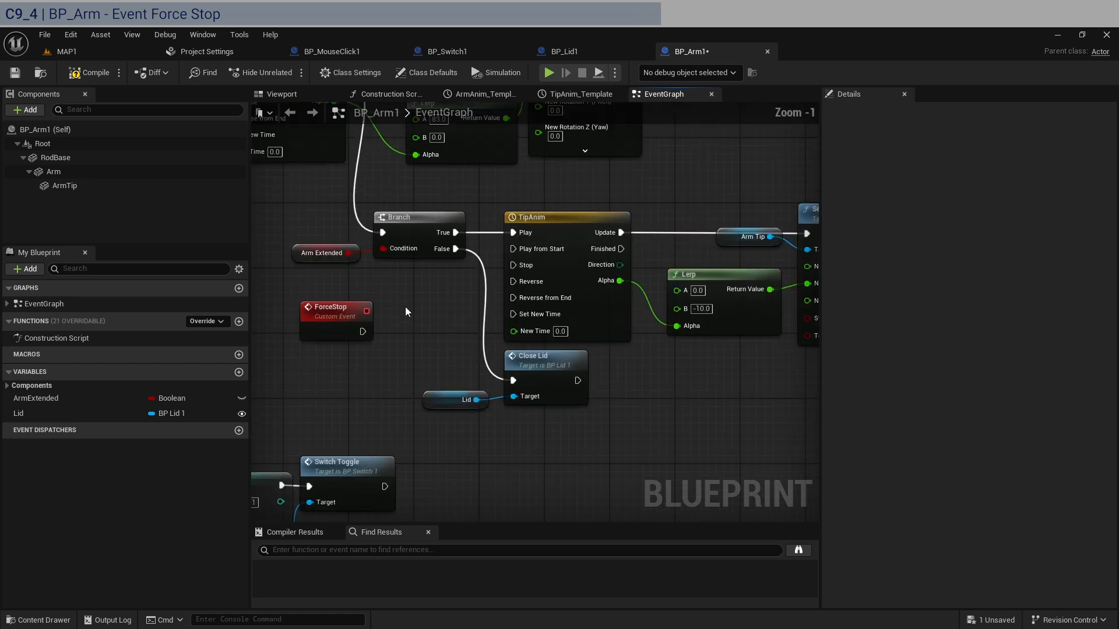
{"action": "left_click_drag", "start_coordinate": [362, 331], "coordinate": [514, 280]}
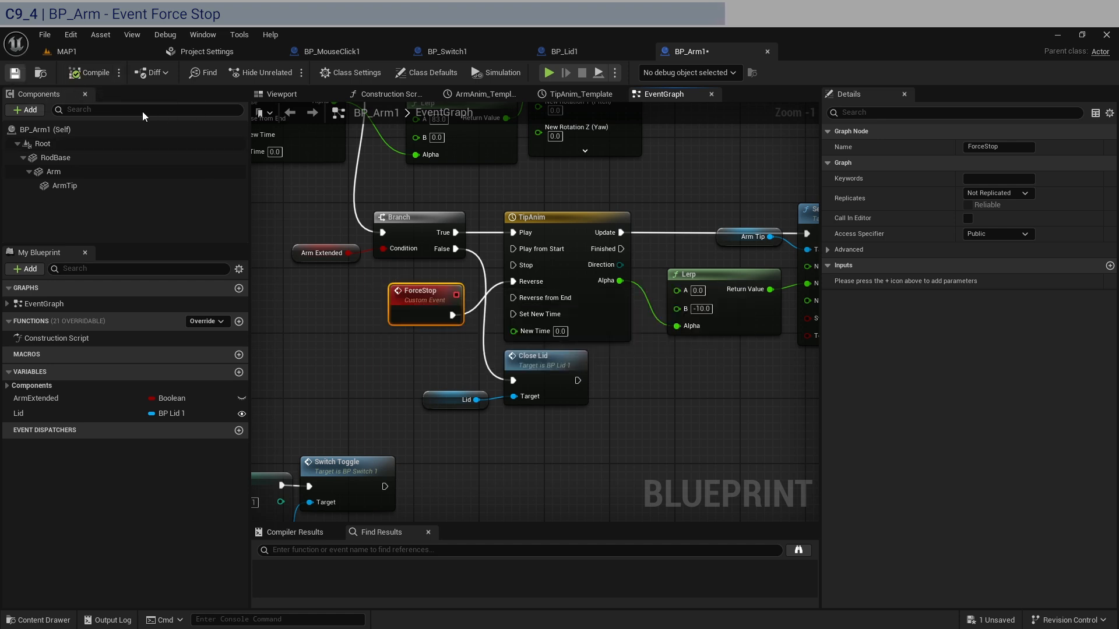
{"action": "left_click", "coordinate": [447, 51]}
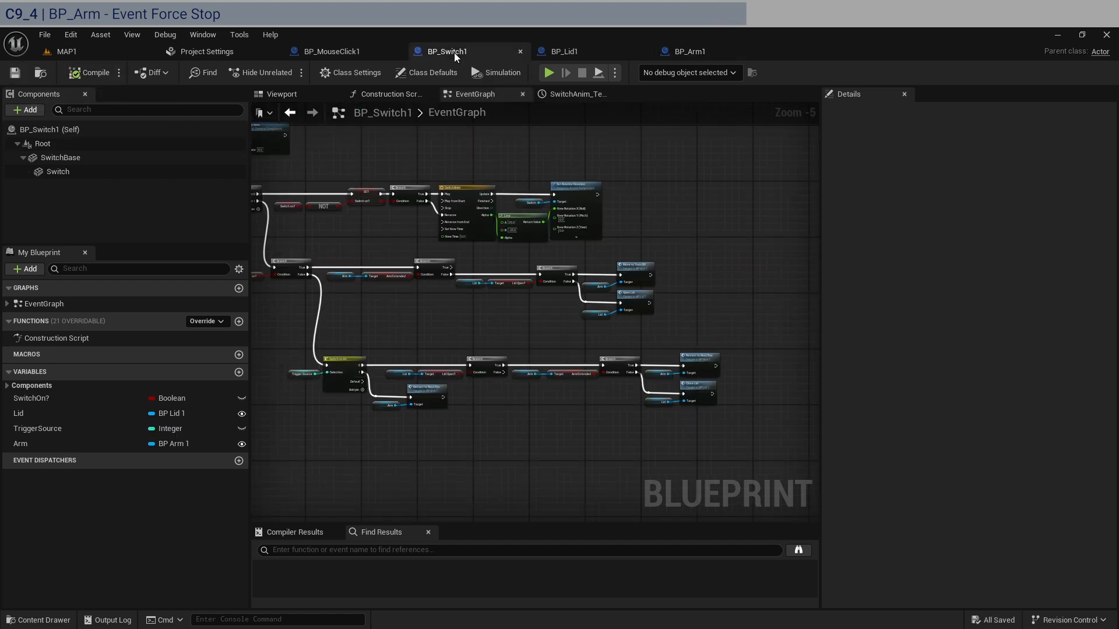
{"action": "mouse_move", "coordinate": [353, 312]}
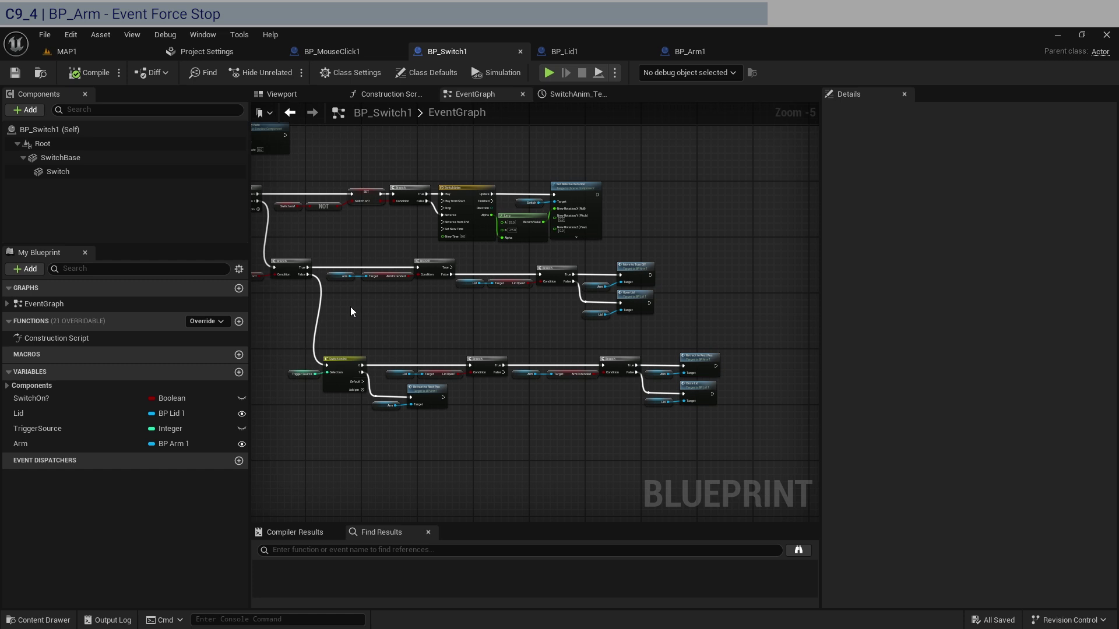
{"action": "mouse_move", "coordinate": [385, 372]}
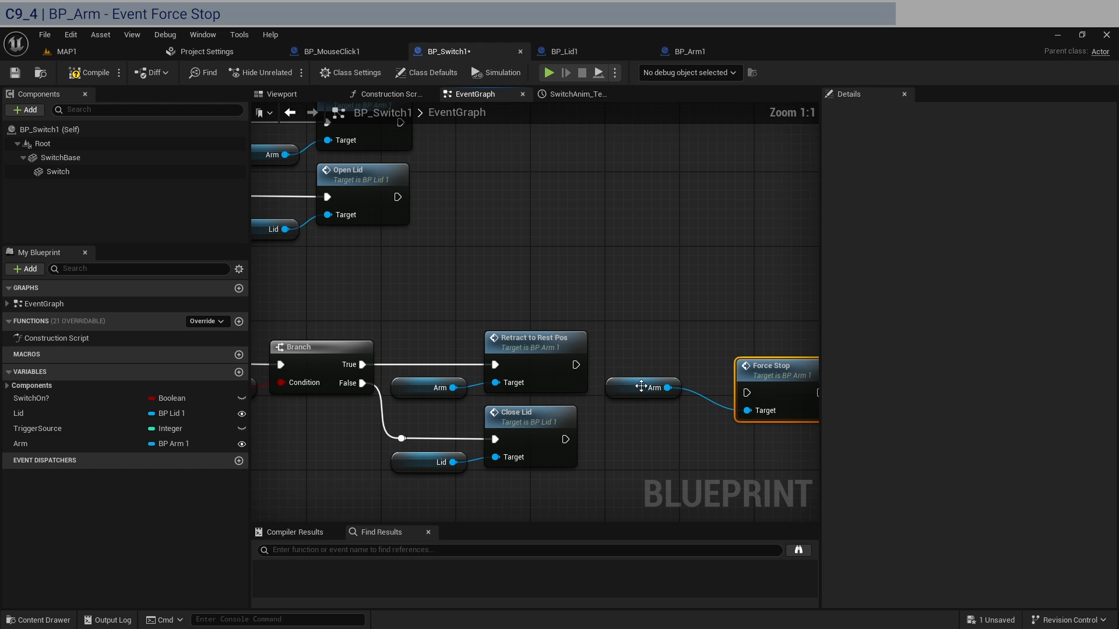
- Chain the arm's Force Stop call after Retract to Rest Pos in BP_Switch1
{"action": "left_click", "coordinate": [642, 387]}
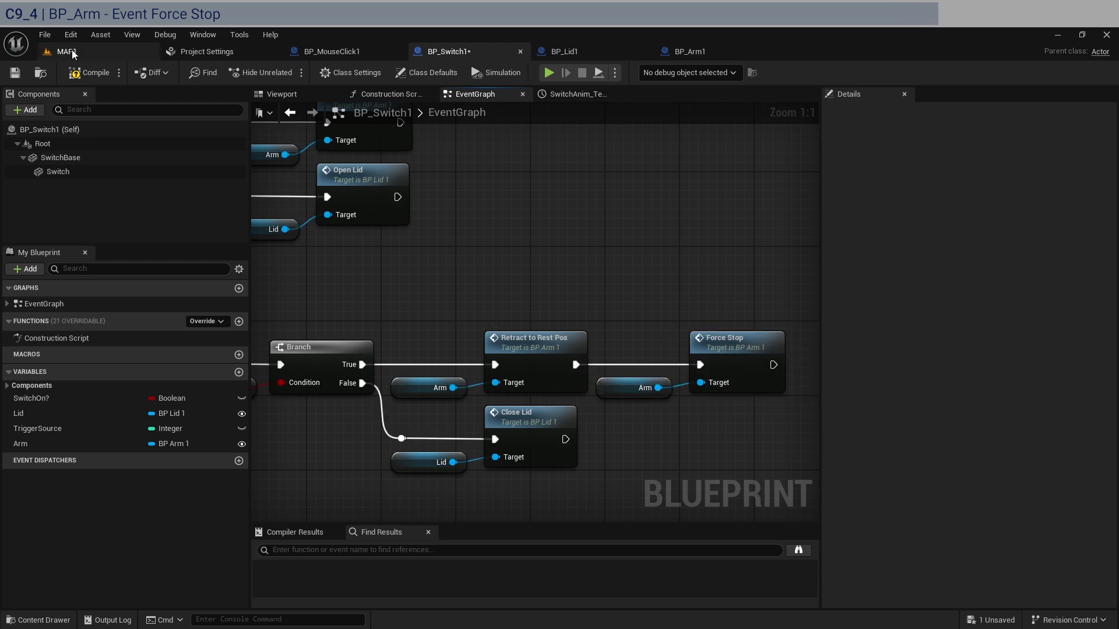
{"action": "left_click", "coordinate": [61, 51]}
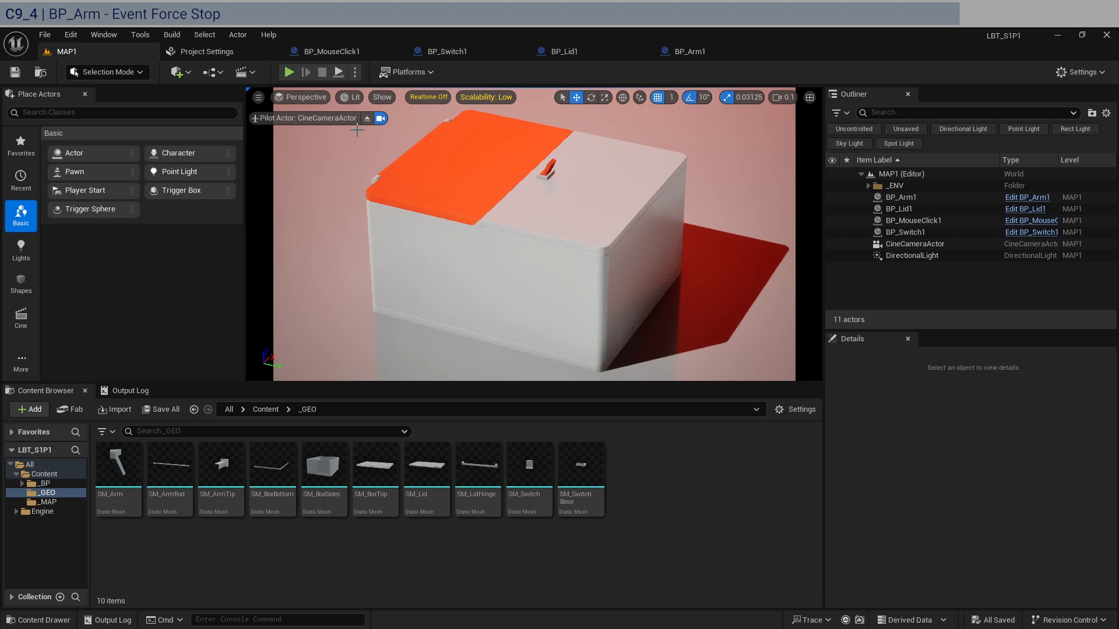
- Play the level and trigger the switch so the box lid opens
{"action": "left_click", "coordinate": [289, 72]}
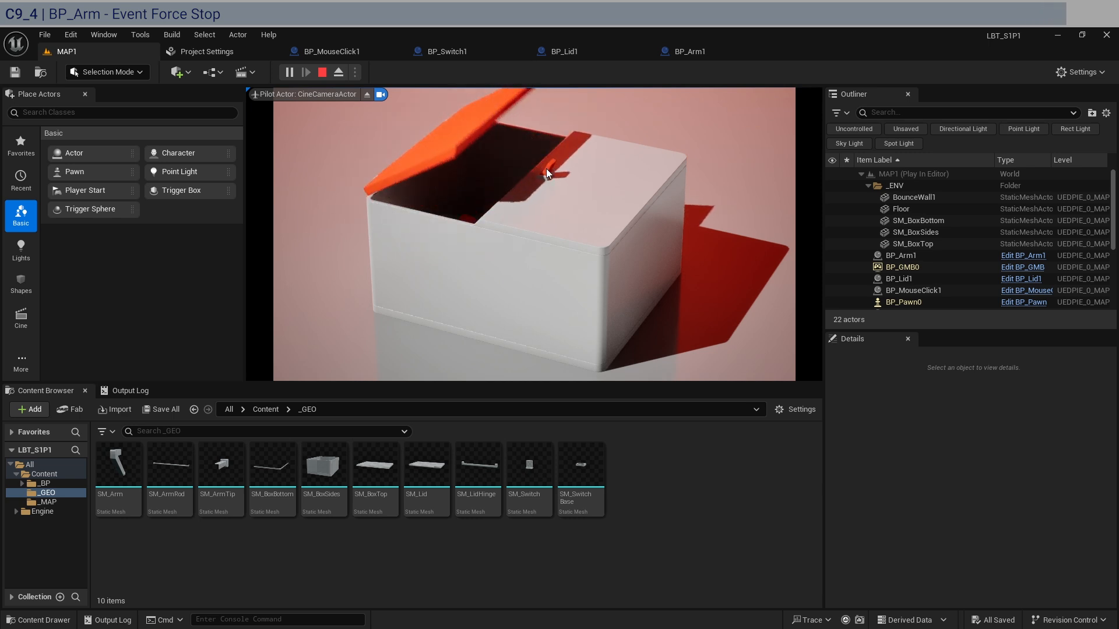
{"action": "left_click", "coordinate": [689, 51]}
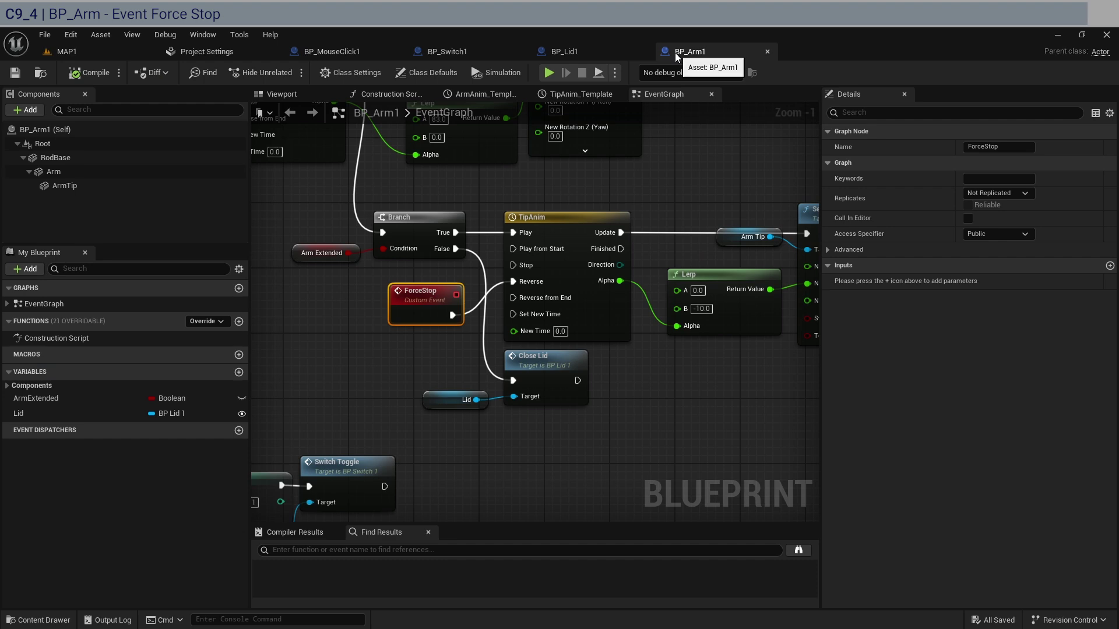
{"action": "mouse_move", "coordinate": [623, 356]}
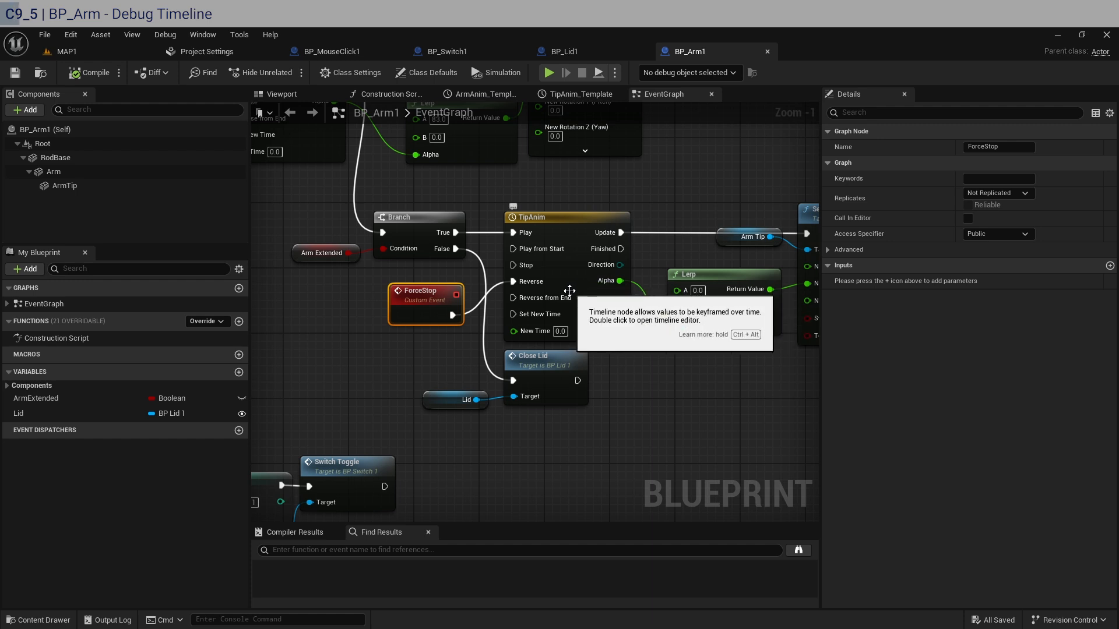
- Add a Branch after ForceStop driven by TipAnim's Is Playing check
{"action": "left_click", "coordinate": [447, 51]}
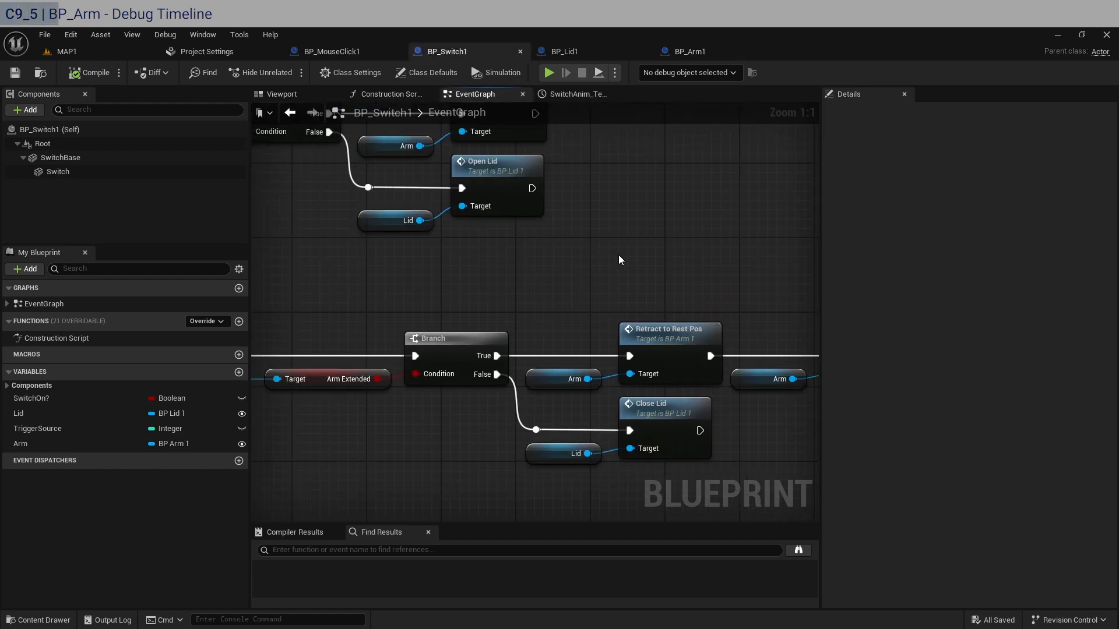
{"action": "left_click", "coordinate": [688, 51]}
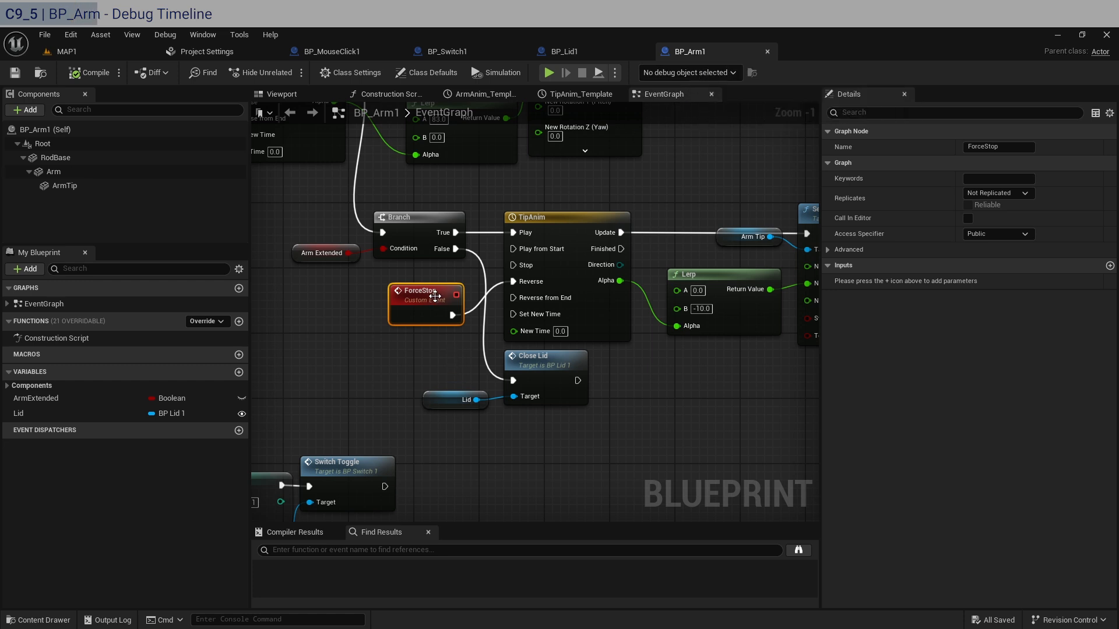
{"action": "left_click_drag", "start_coordinate": [425, 300], "coordinate": [336, 310]}
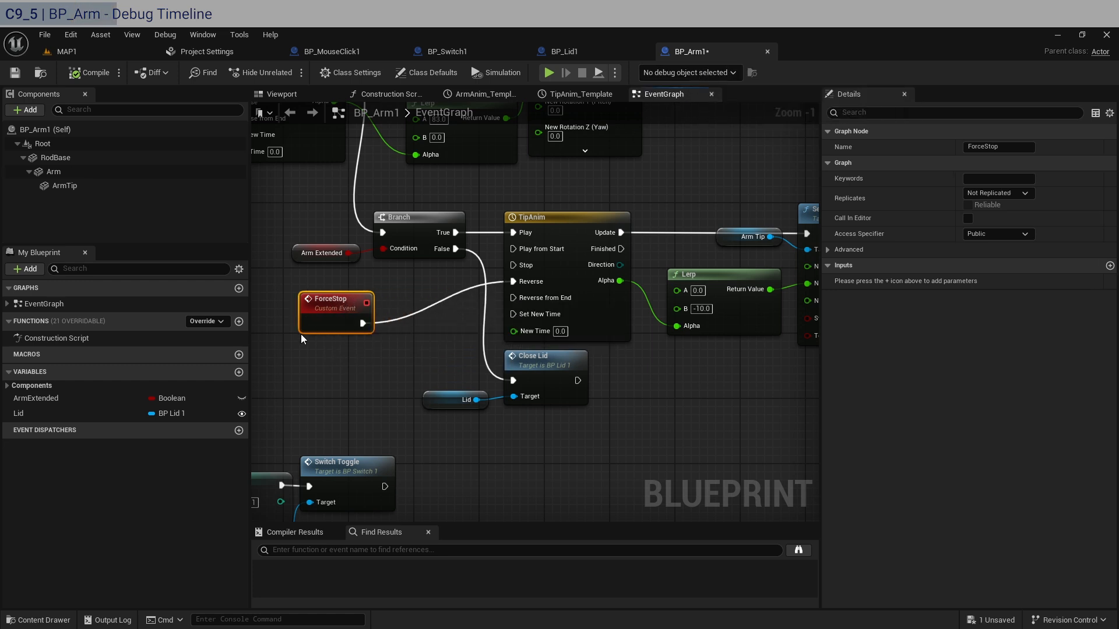
{"action": "left_click", "coordinate": [546, 217]}
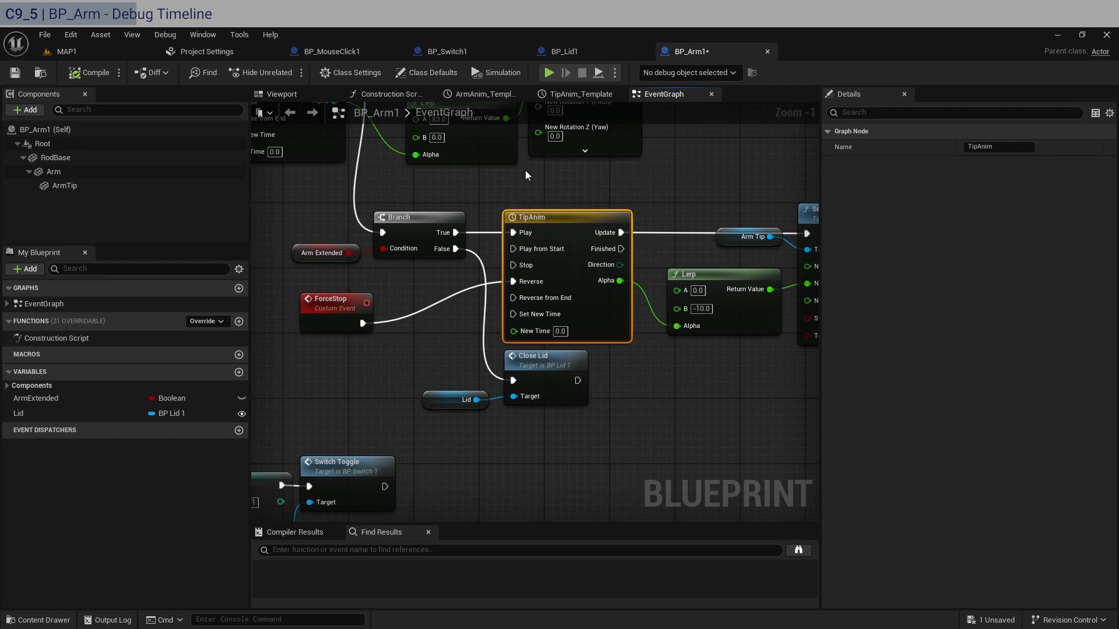
{"action": "scroll", "scroll_direction": "down", "scroll_amount": 3}
{"action": "type", "text": "is"}
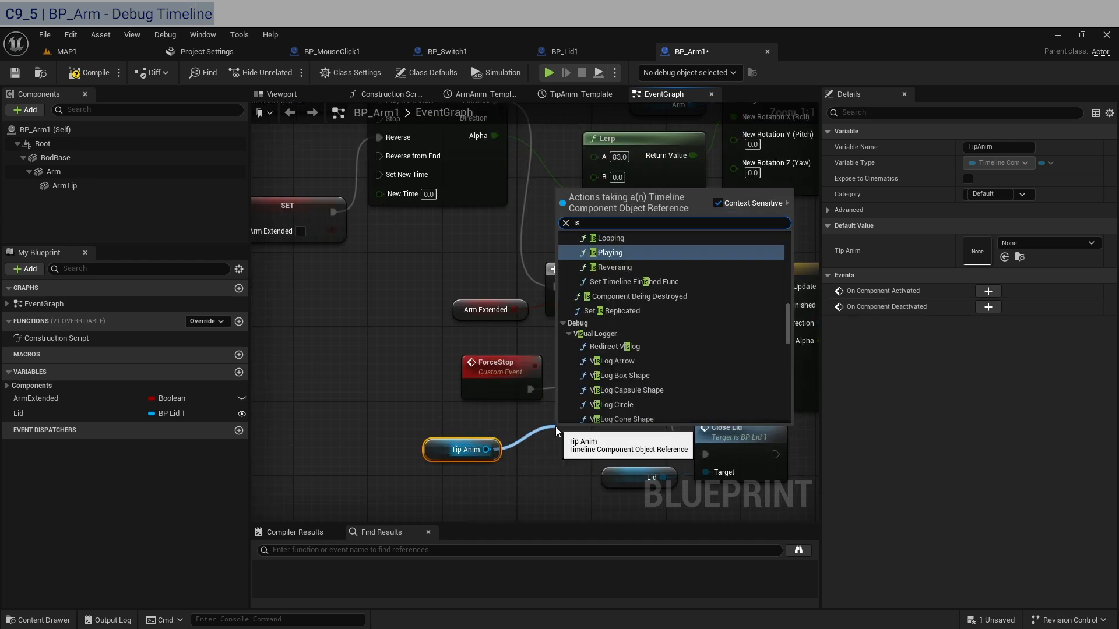
{"action": "left_click", "coordinate": [608, 252]}
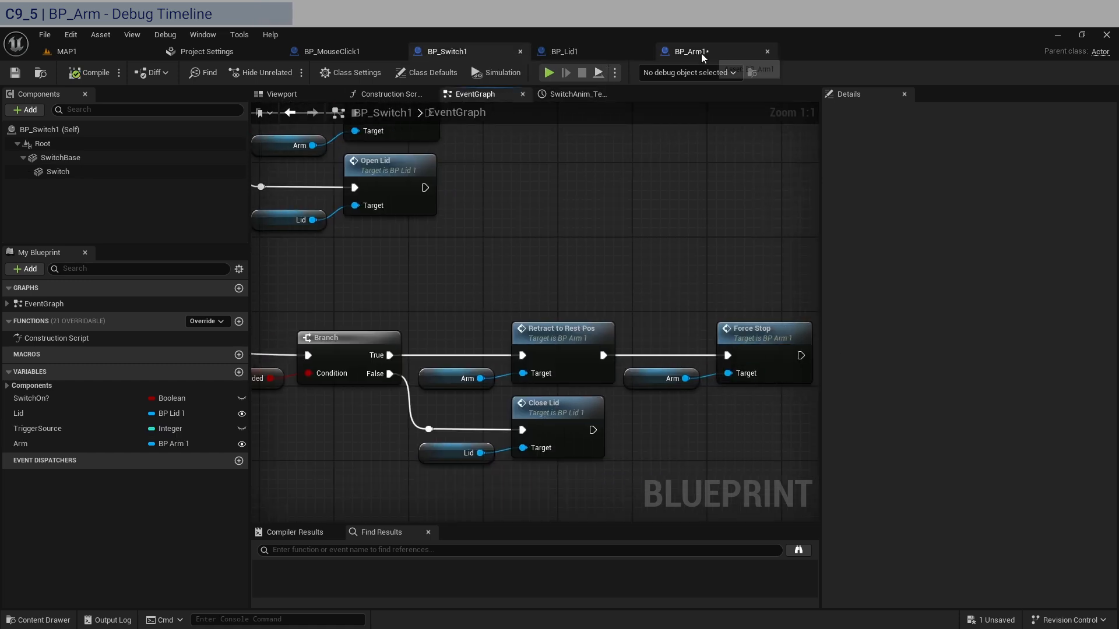
{"action": "left_click", "coordinate": [691, 51]}
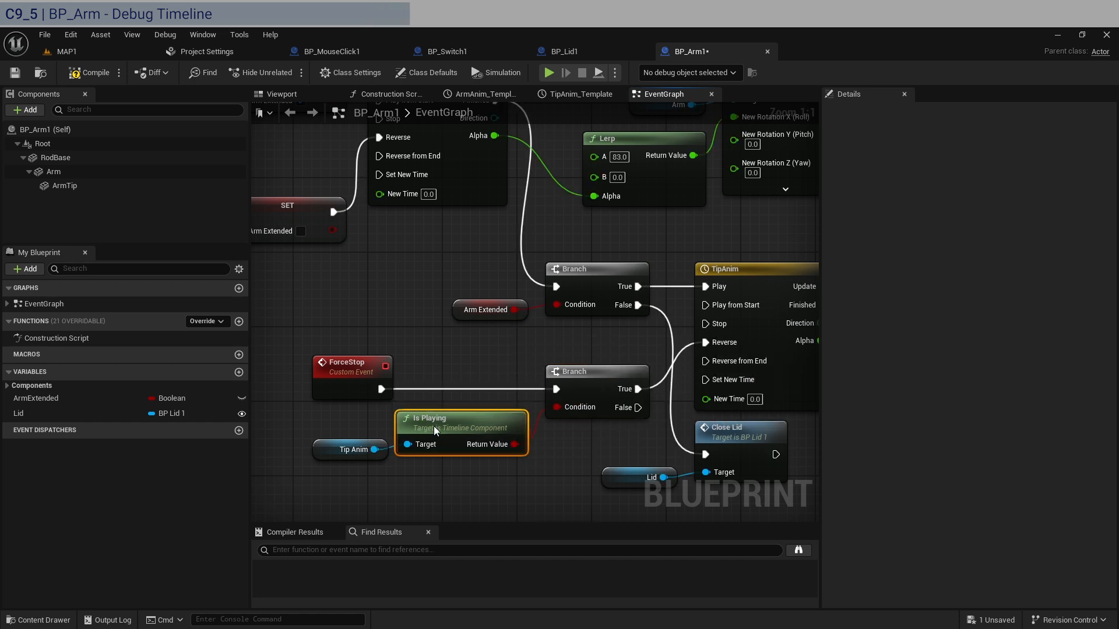
{"action": "left_click", "coordinate": [341, 449]}
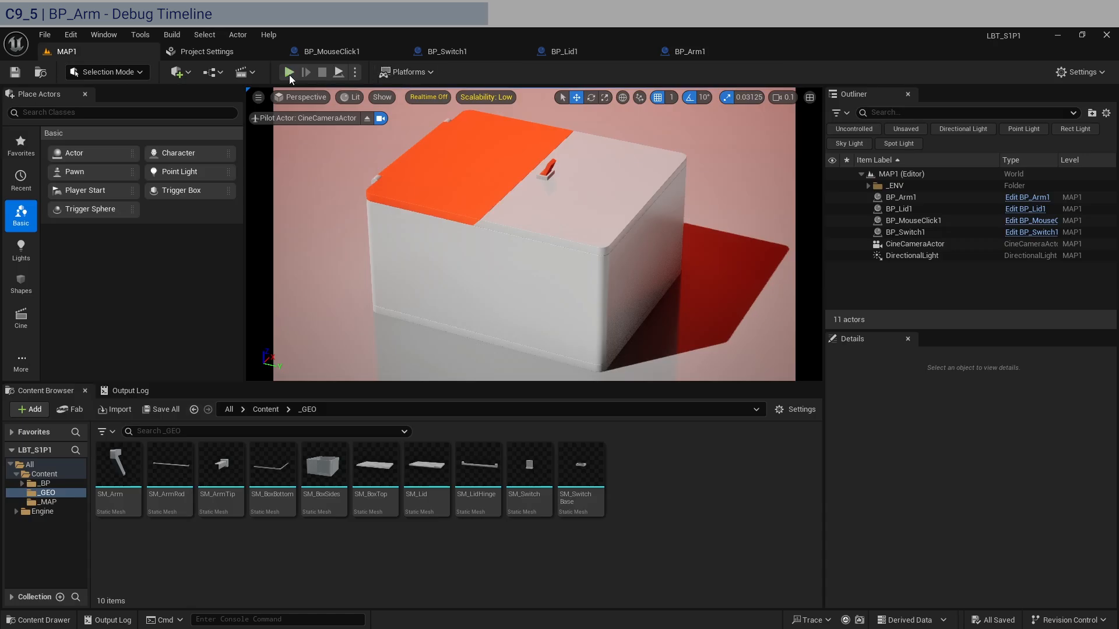
- Run a quick play test of the switch box, then stop the session
{"action": "left_click", "coordinate": [289, 72]}
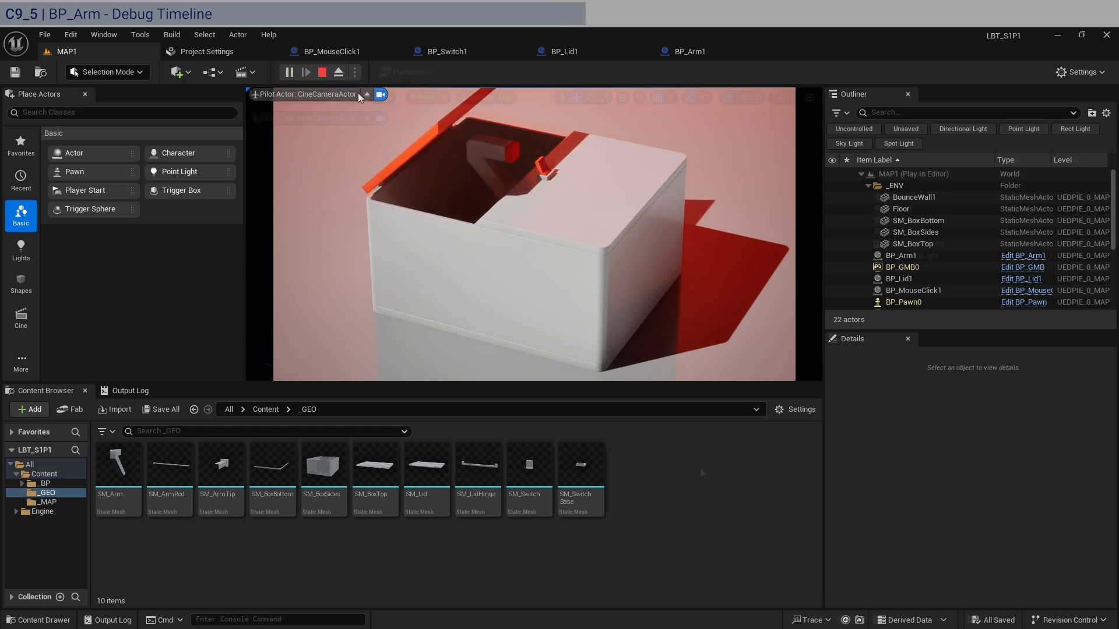
{"action": "left_click", "coordinate": [322, 72]}
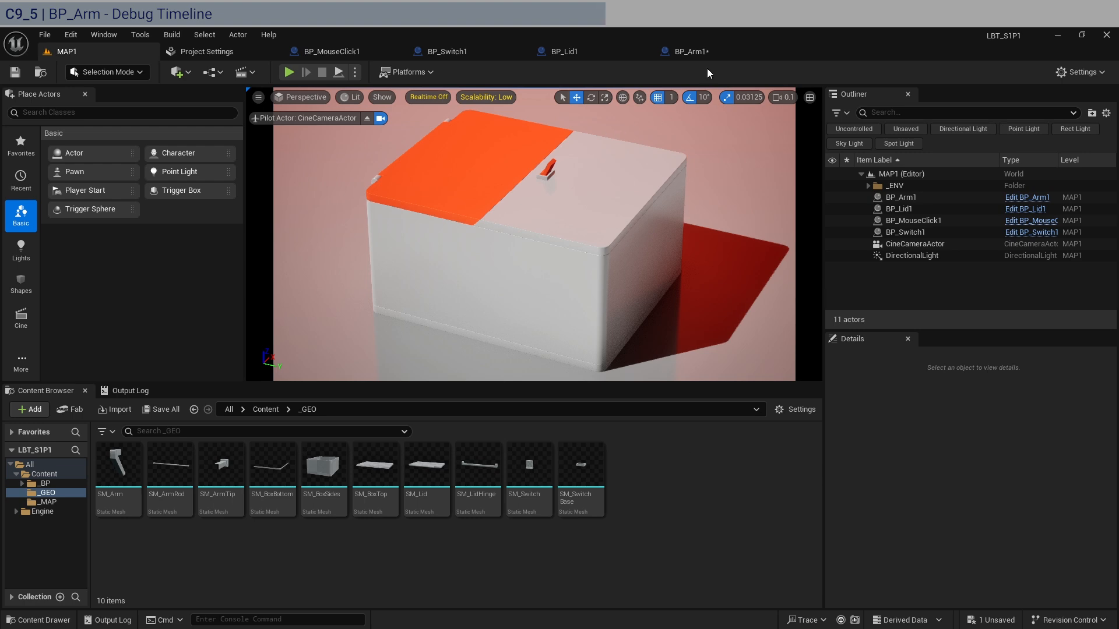
{"action": "left_click", "coordinate": [685, 51]}
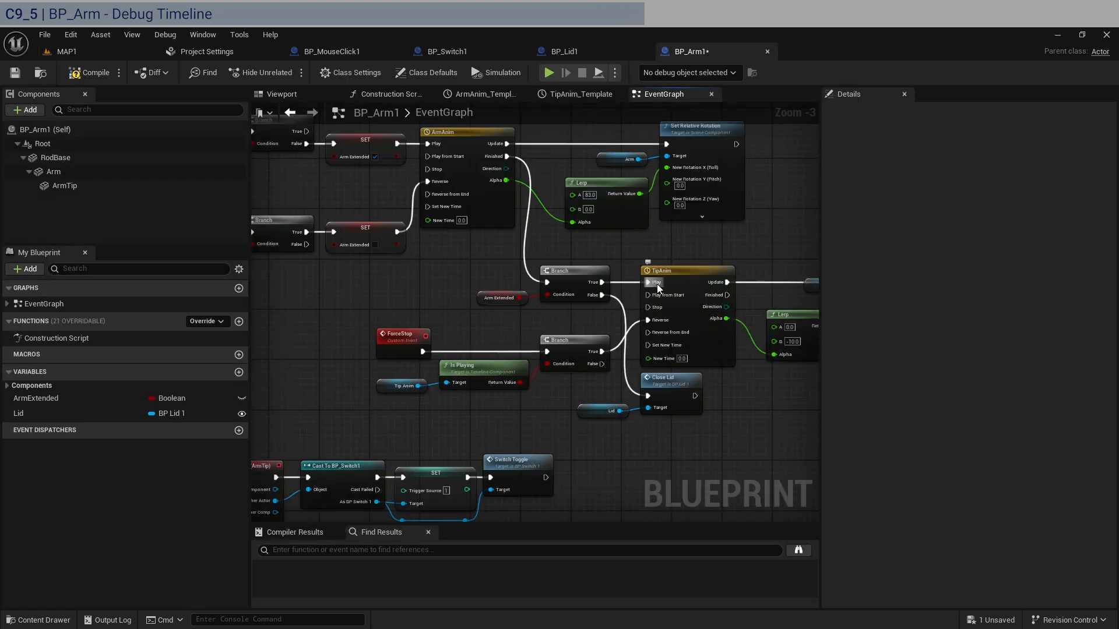
- Open TipAnim's timeline to review its alpha curve, then start play mode again
{"action": "left_click", "coordinate": [673, 270]}
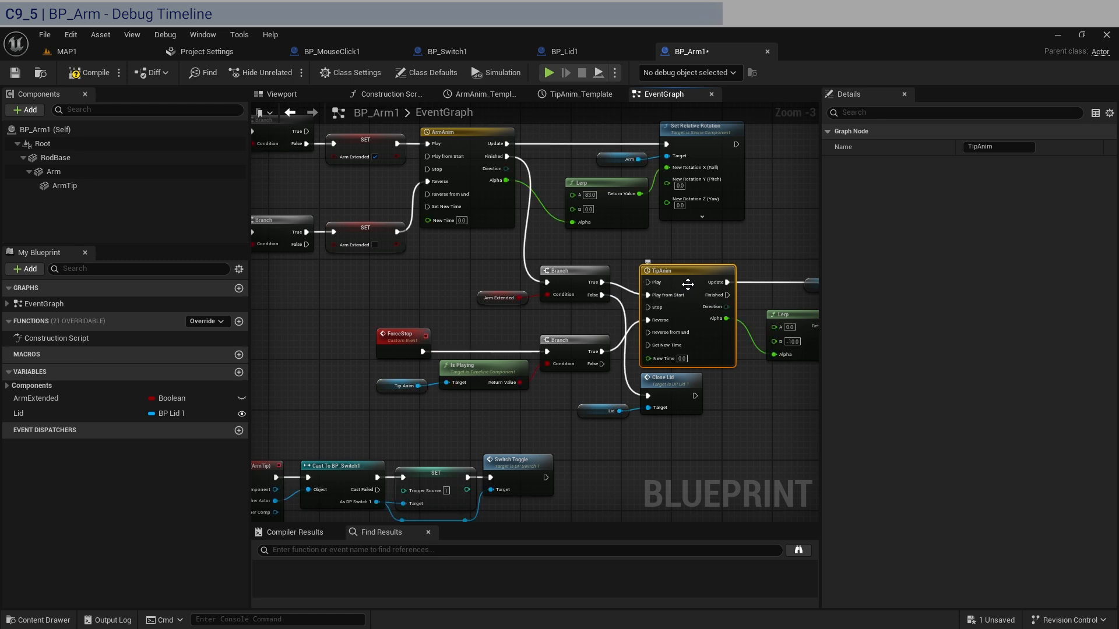
{"action": "mouse_move", "coordinate": [610, 338]}
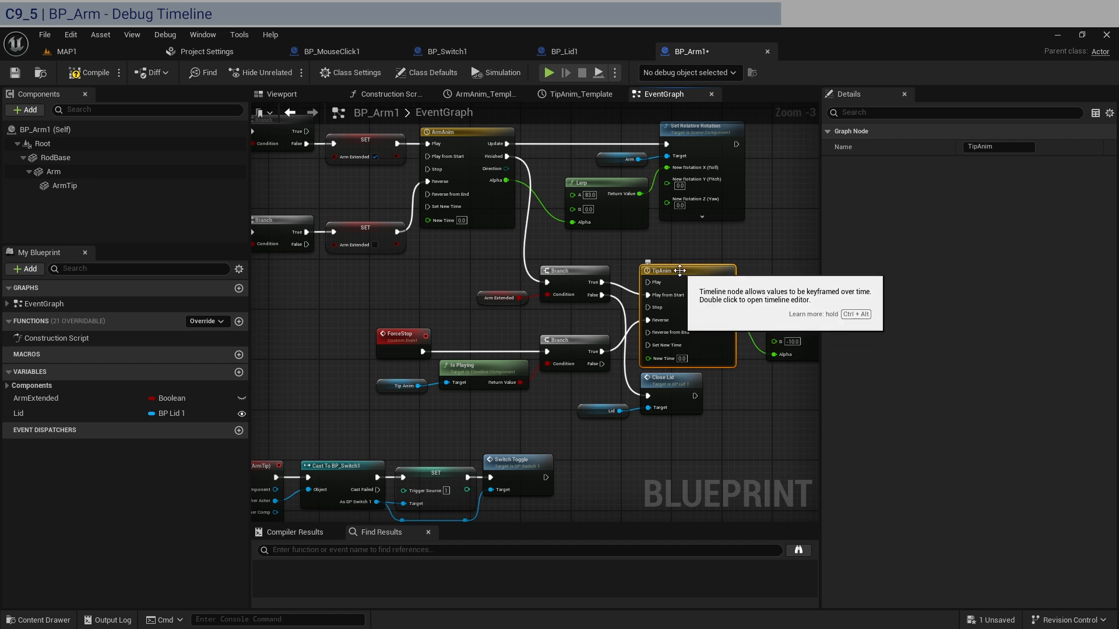
{"action": "double_click", "coordinate": [663, 270]}
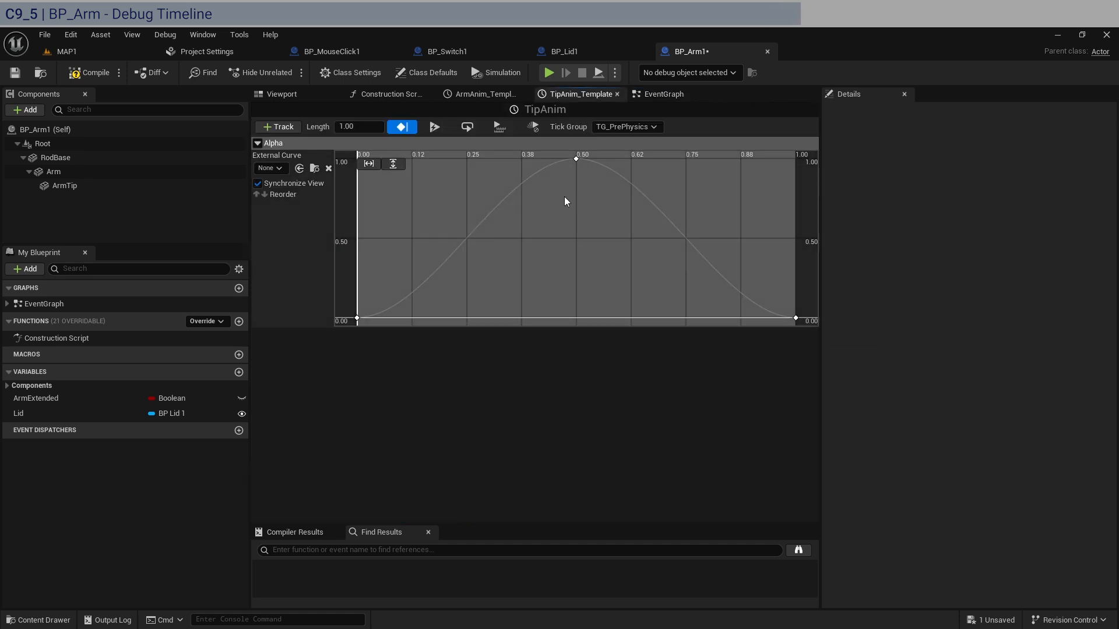
{"action": "mouse_move", "coordinate": [462, 241]}
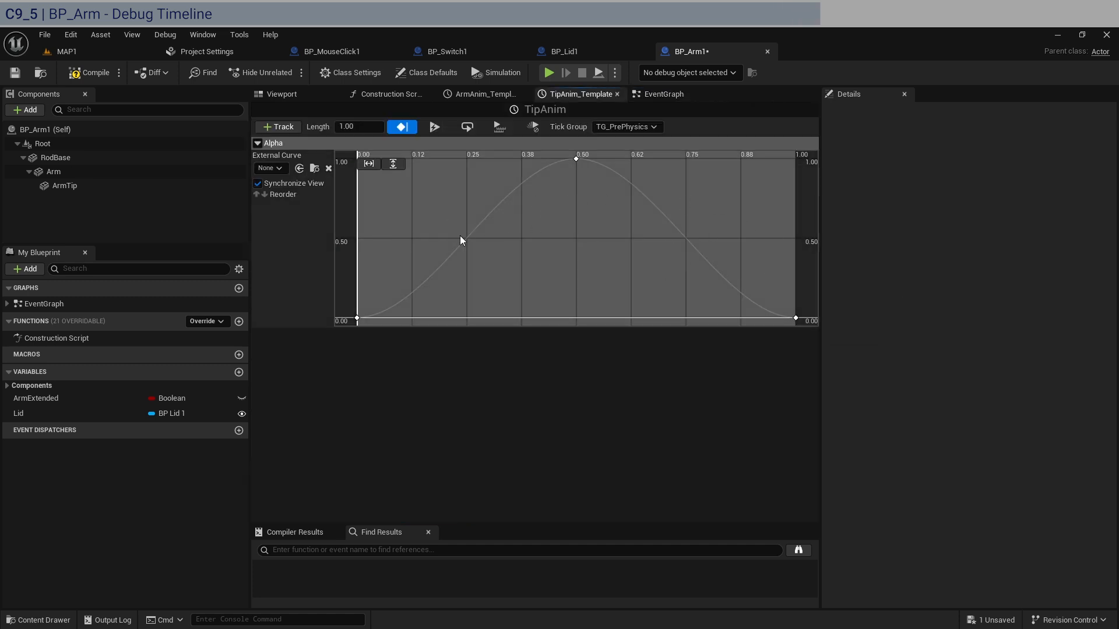
{"action": "mouse_move", "coordinate": [524, 208]}
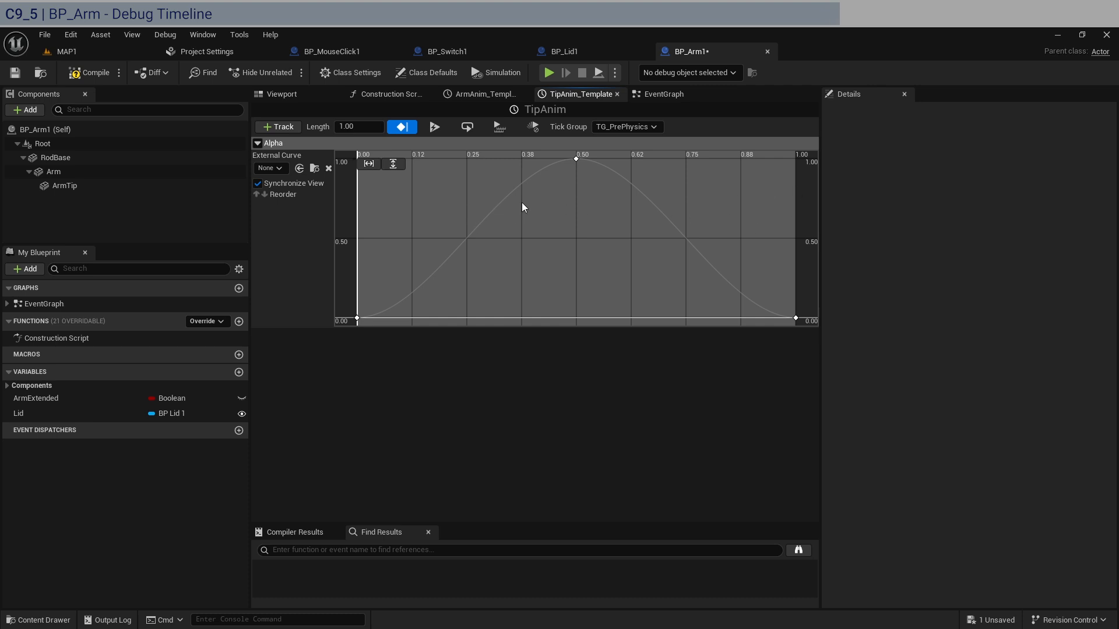
{"action": "mouse_move", "coordinate": [783, 218]}
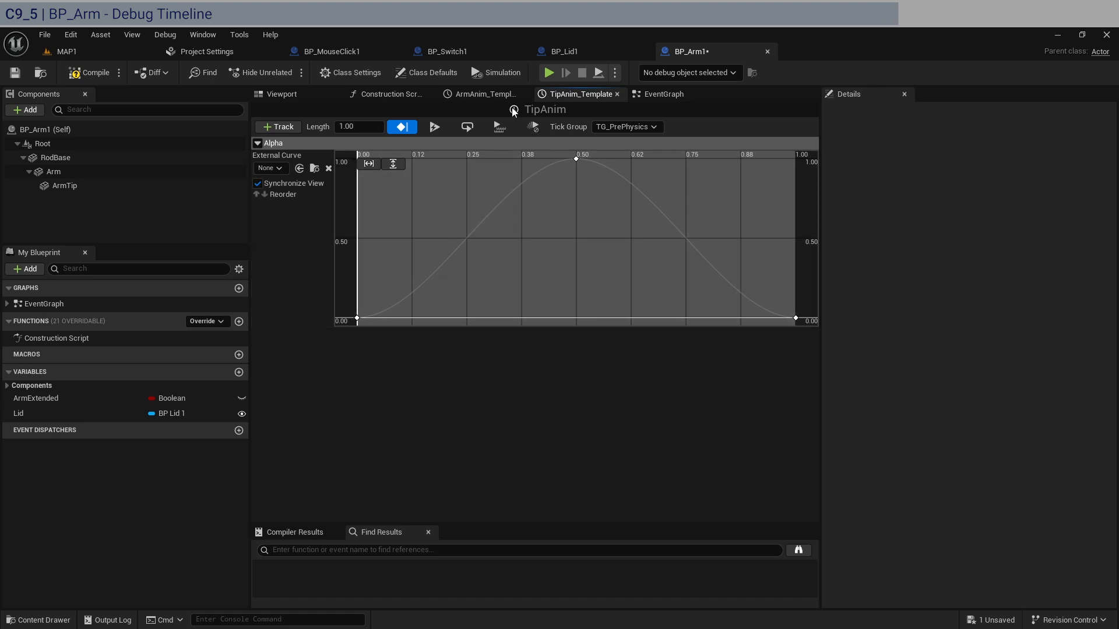
{"action": "left_click", "coordinate": [664, 94]}
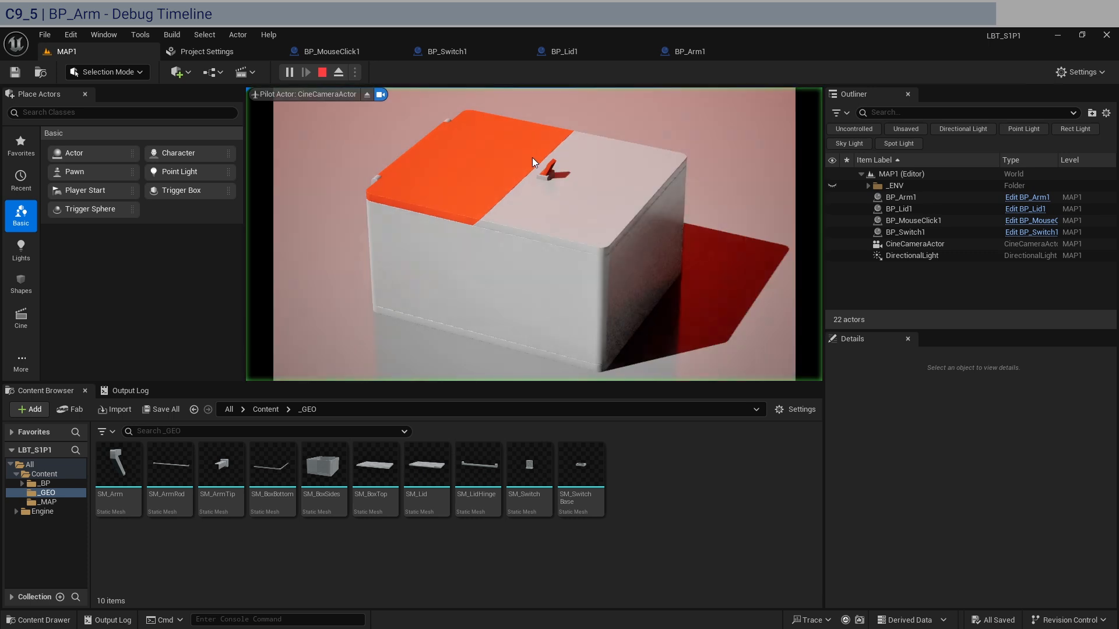
- Flip the box switch, then flip it again mid-animation to test the arm's stop and retract
{"action": "left_click", "coordinate": [290, 72]}
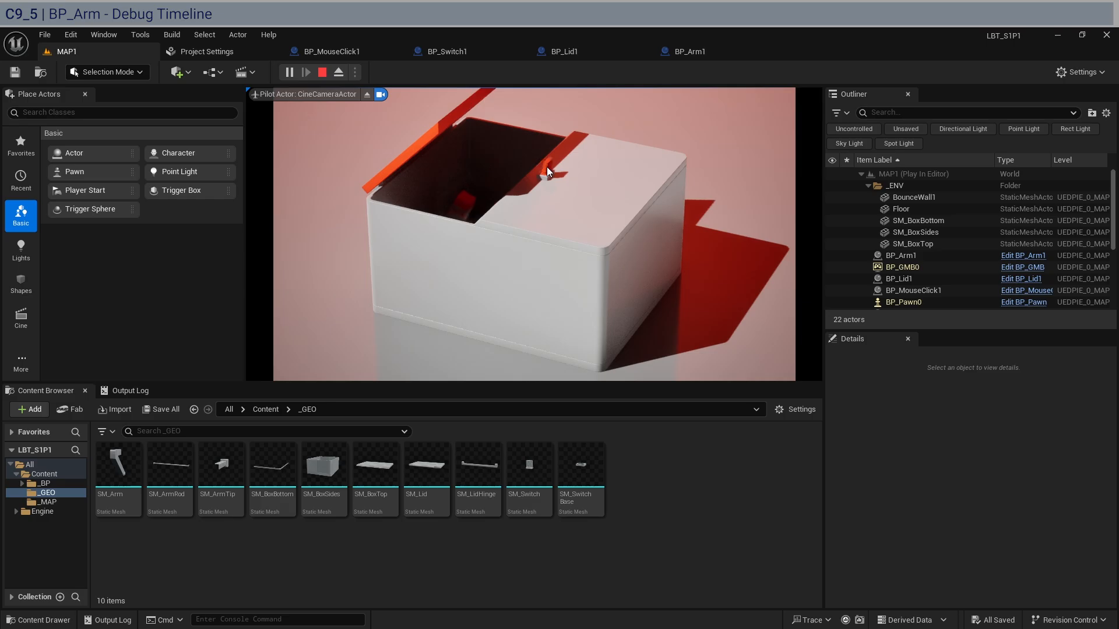
{"action": "left_click", "coordinate": [323, 72]}
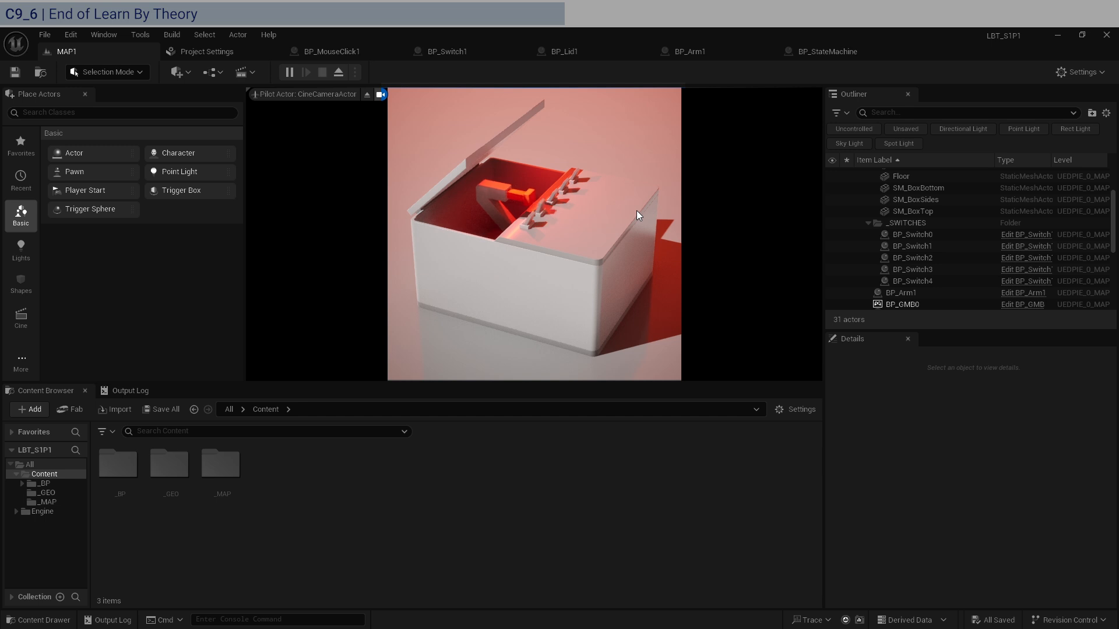
- Start a new play session and flip the box switch to open the lid again
{"action": "left_click", "coordinate": [322, 72]}
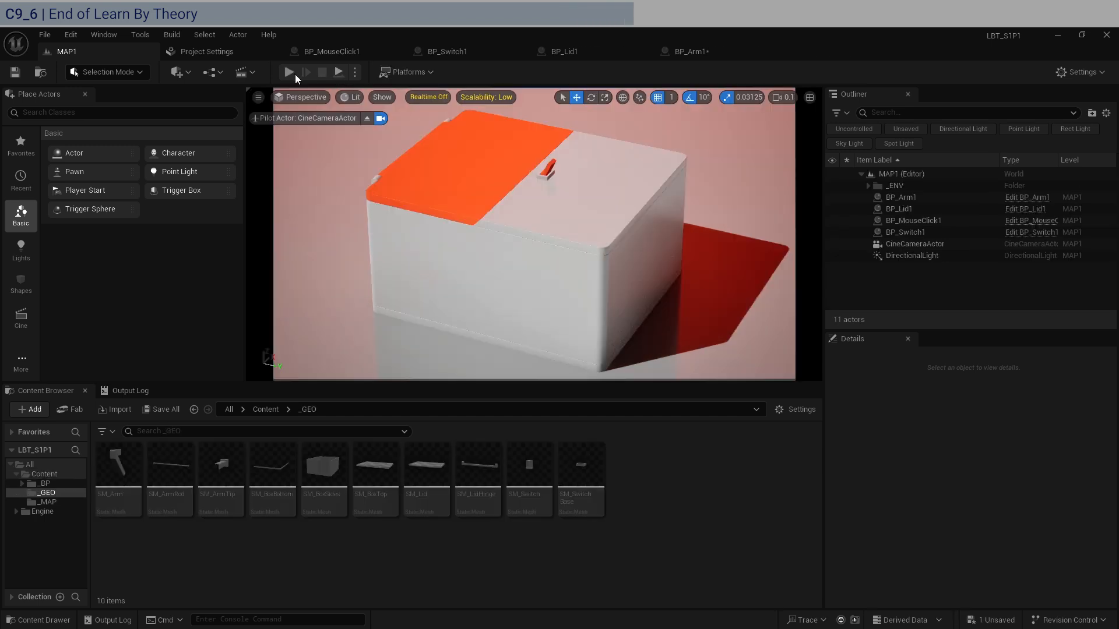
{"action": "left_click", "coordinate": [288, 72]}
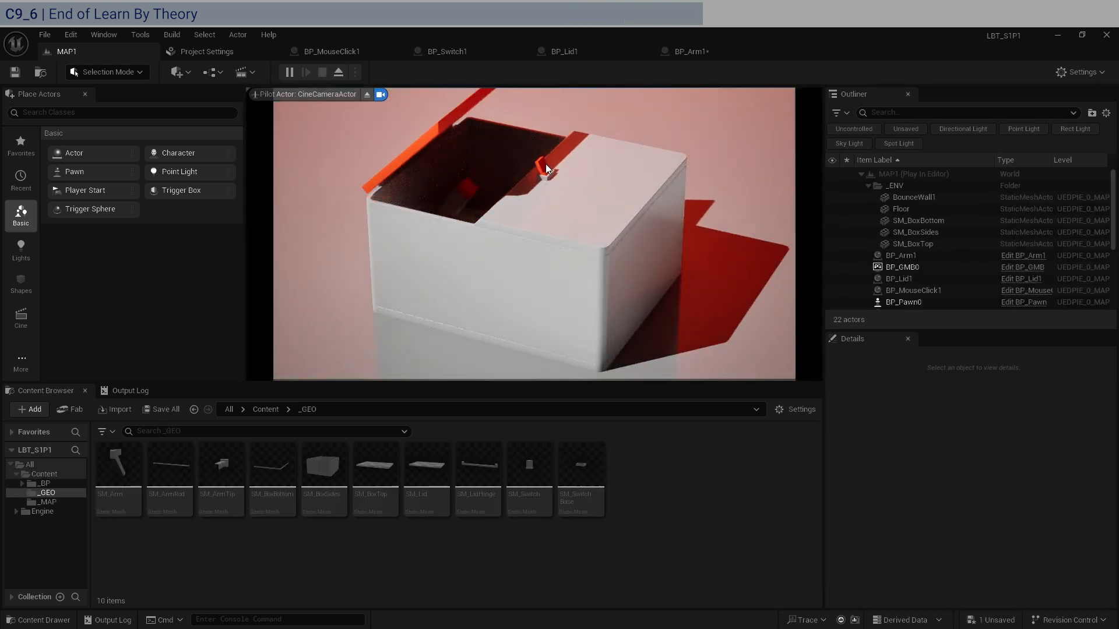